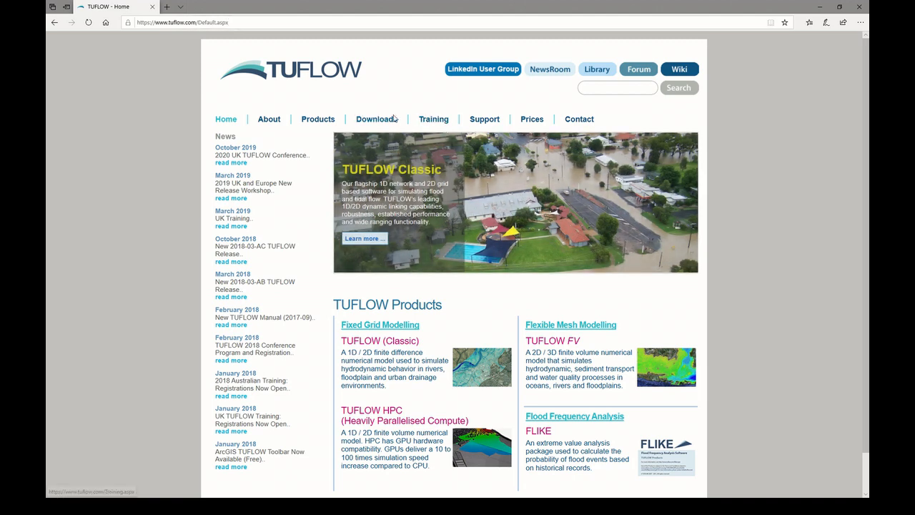
- Go to the TUFLOW Downloads page listing the Classic and HPC latest release files
{"action": "left_click", "coordinate": [377, 119]}
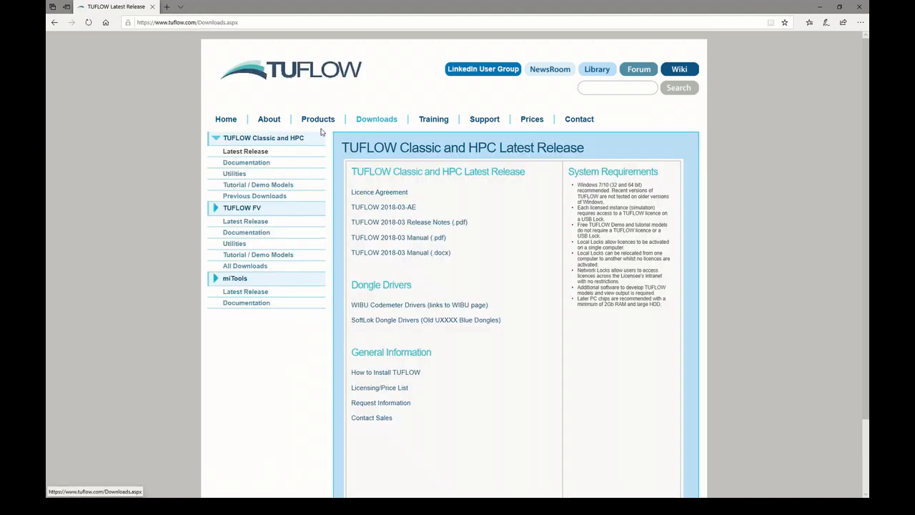
{"action": "mouse_move", "coordinate": [251, 147]}
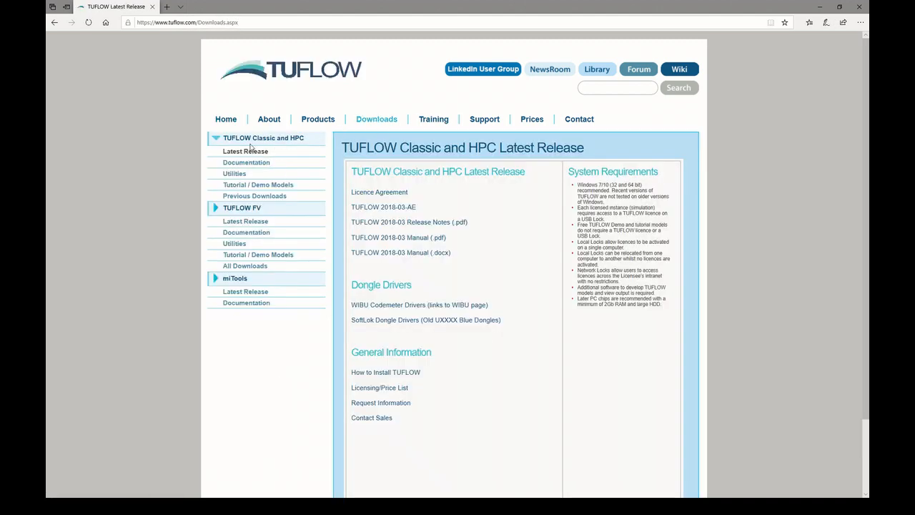
{"action": "mouse_move", "coordinate": [379, 192]}
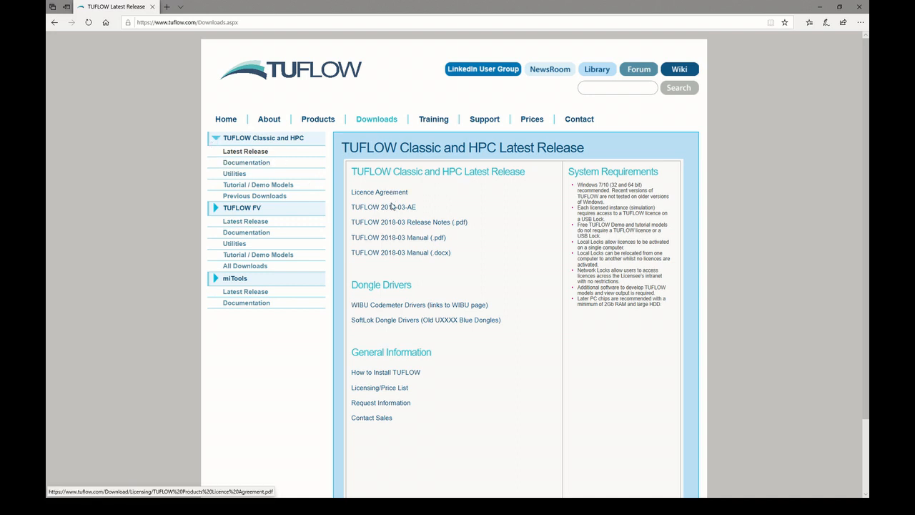
{"action": "mouse_move", "coordinate": [381, 203]}
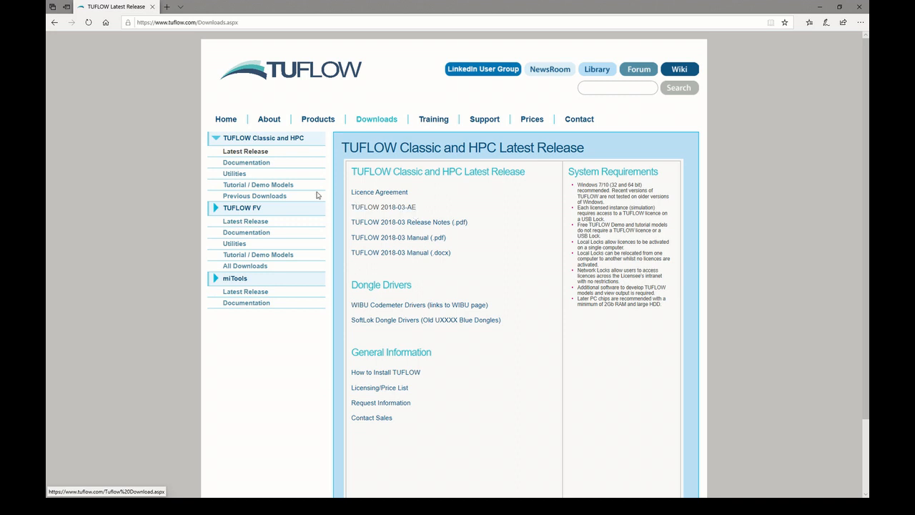
{"action": "mouse_move", "coordinate": [258, 185]}
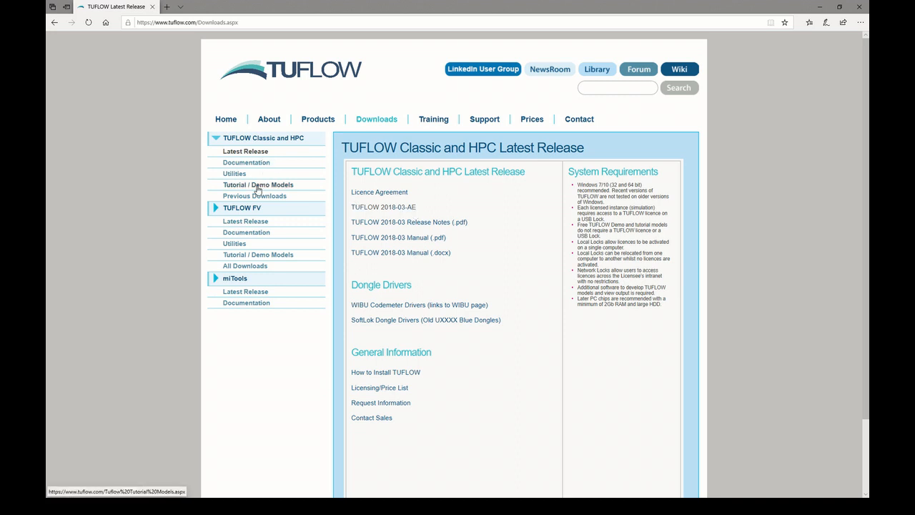
- Show the Tutorial / Demo Models page's download table for ArcGIS, MapInfo, QGIS and SMS
{"action": "left_click", "coordinate": [258, 185]}
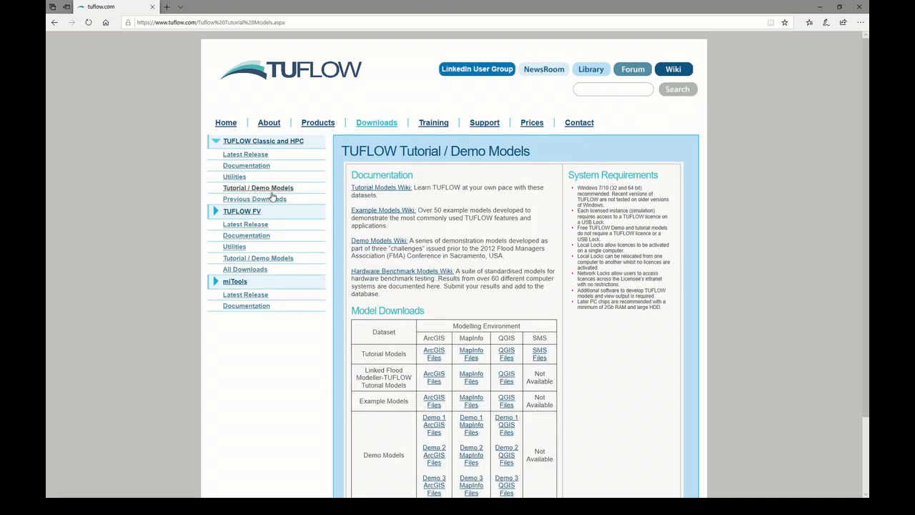
{"action": "scroll", "scroll_direction": "down", "scroll_amount": 3}
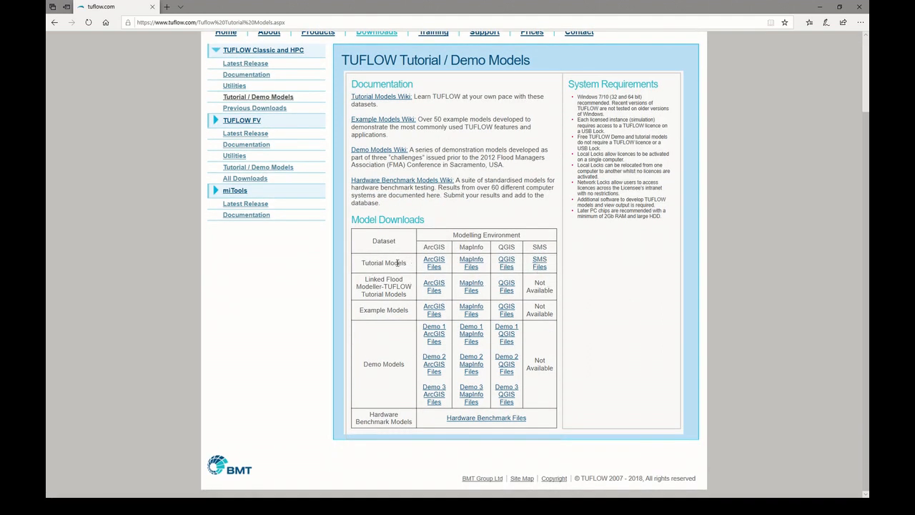
{"action": "mouse_move", "coordinate": [506, 262]}
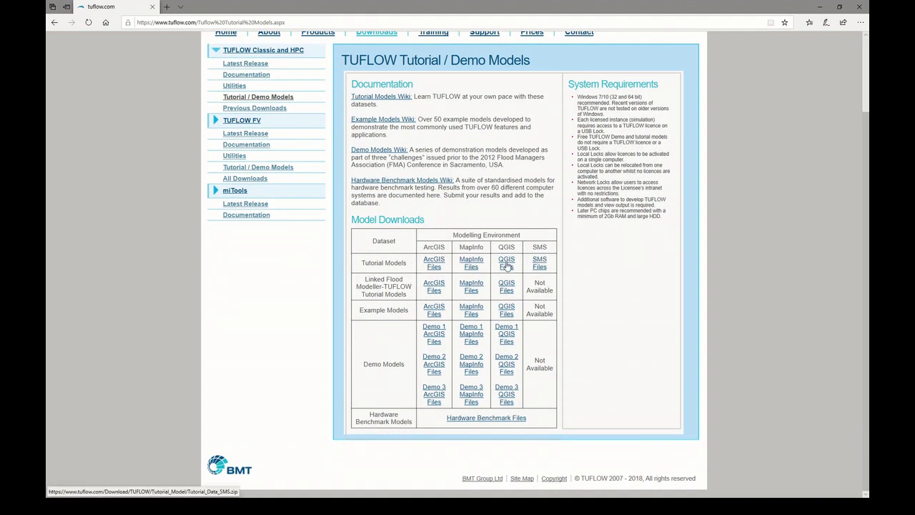
{"action": "mouse_move", "coordinate": [527, 263]}
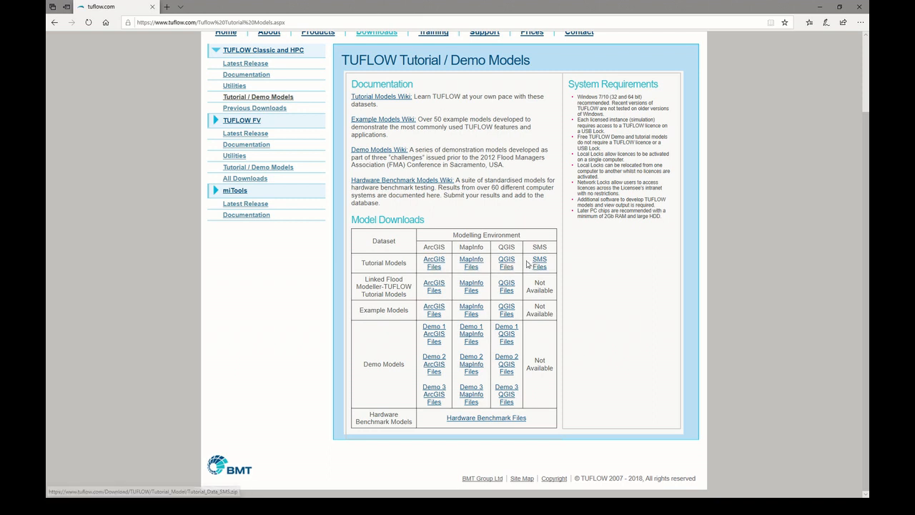
{"action": "mouse_move", "coordinate": [491, 267]}
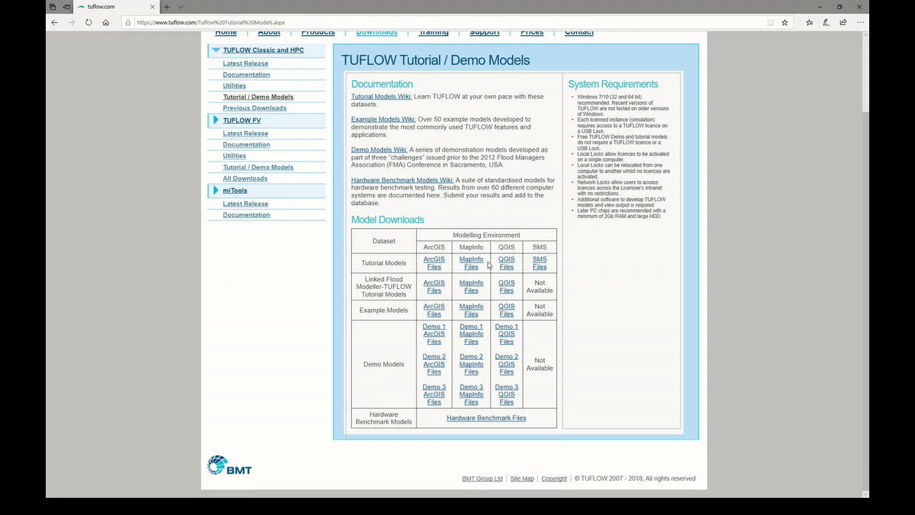
{"action": "mouse_move", "coordinate": [470, 262]}
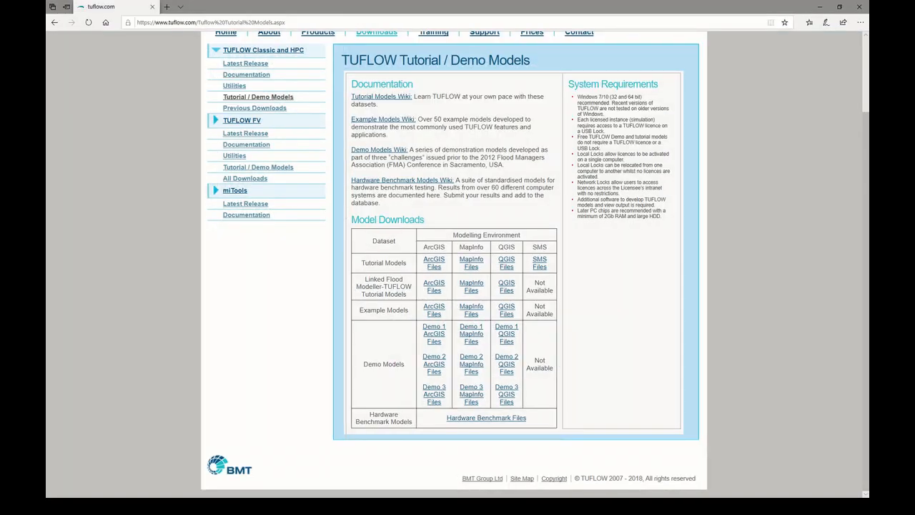
- Open the TUFLOW Classic/HPC Wiki from the Wiki menu
{"action": "scroll", "scroll_direction": "up", "scroll_amount": 3}
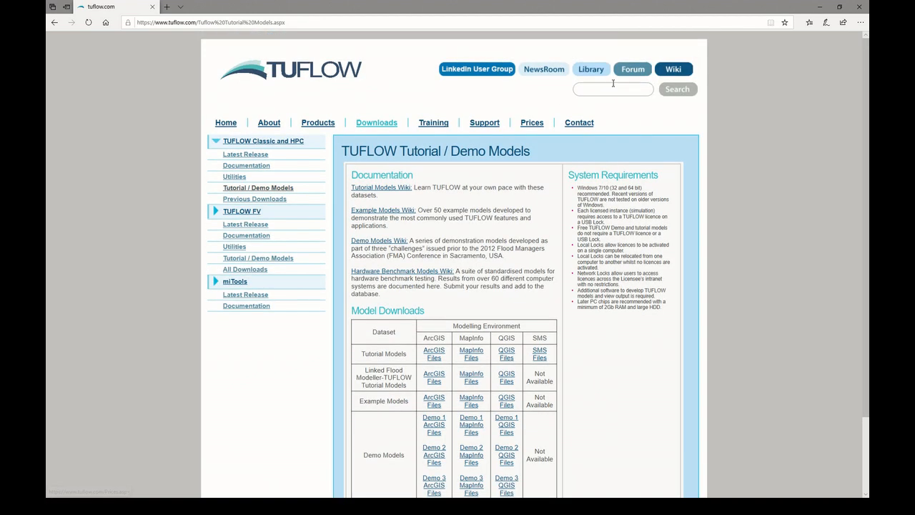
{"action": "left_click", "coordinate": [672, 69]}
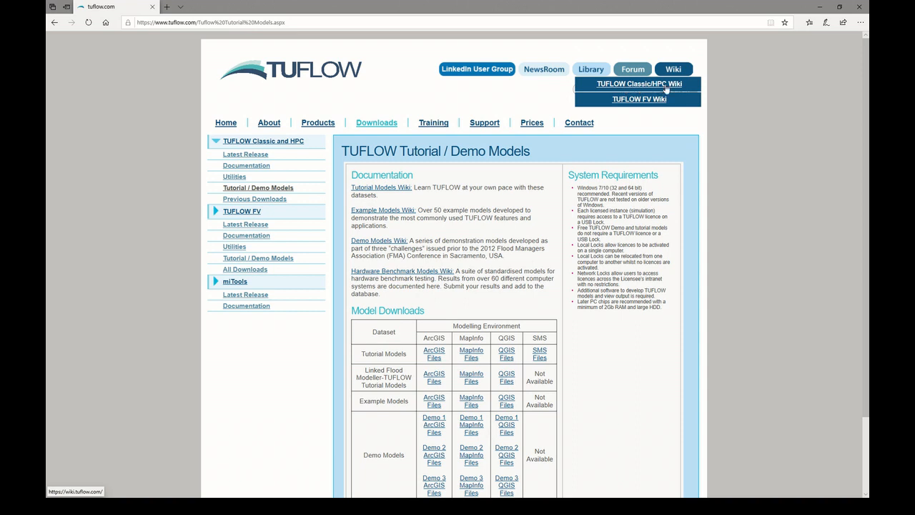
{"action": "left_click", "coordinate": [638, 83]}
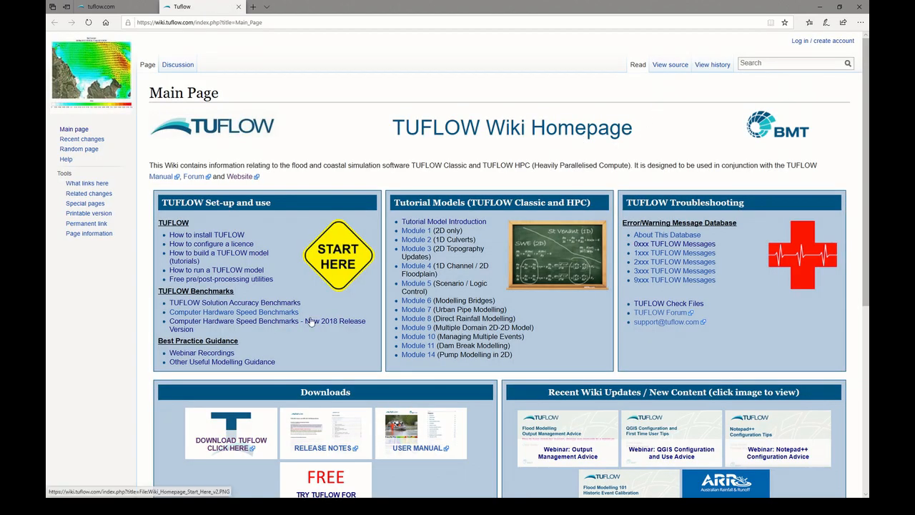
{"action": "mouse_move", "coordinate": [222, 361]}
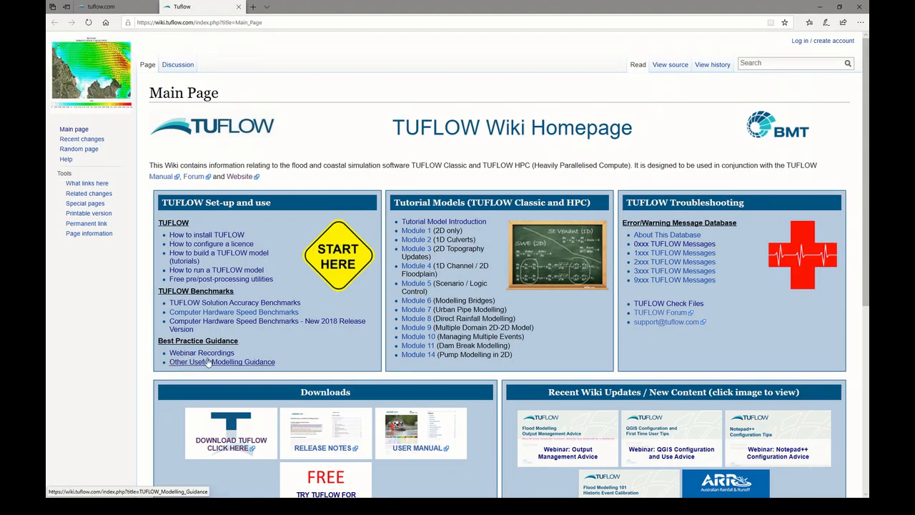
{"action": "mouse_move", "coordinate": [202, 352]}
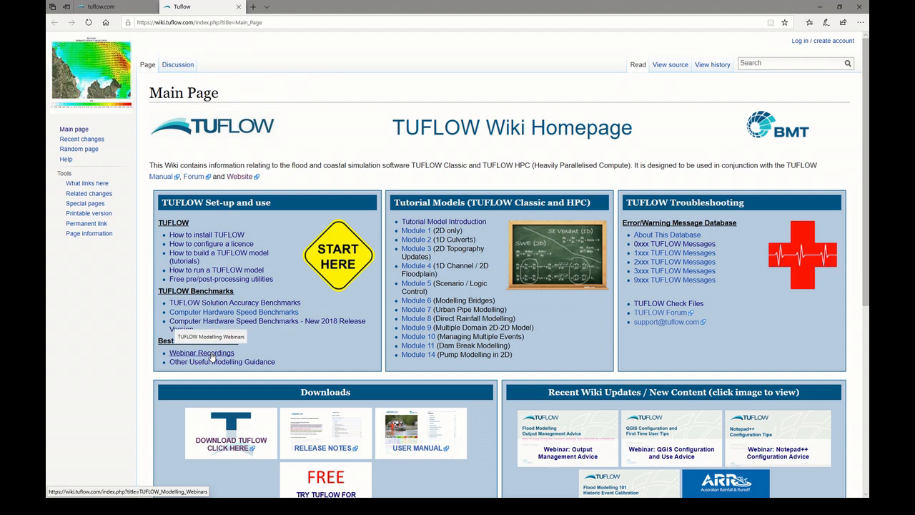
- Open the Modelling Webinars page's Supporting Software section and select the QGIS tips entry
{"action": "left_click", "coordinate": [201, 352]}
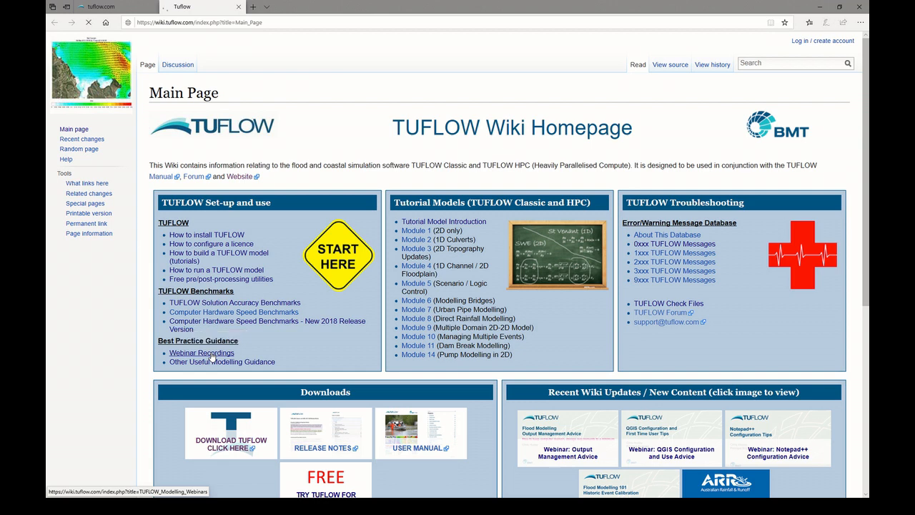
{"action": "left_click", "coordinate": [201, 352]}
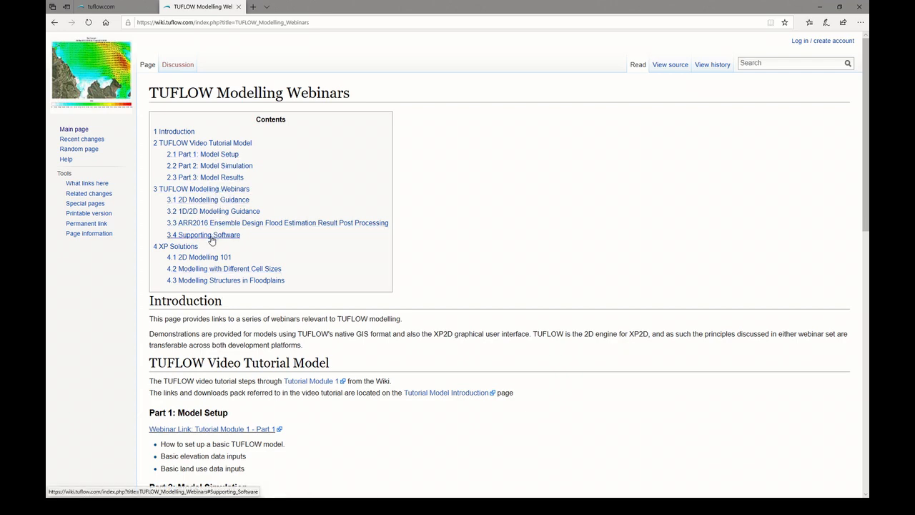
{"action": "left_click", "coordinate": [203, 234]}
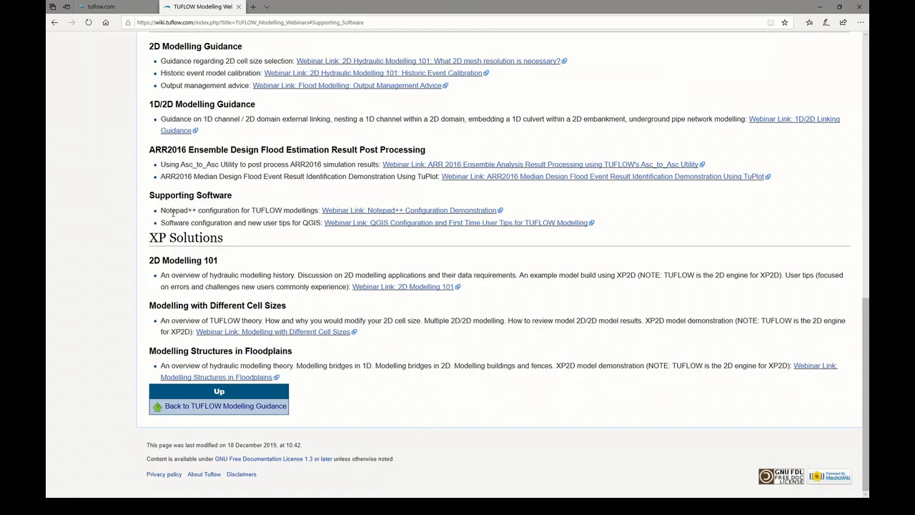
{"action": "double_click", "coordinate": [191, 209]}
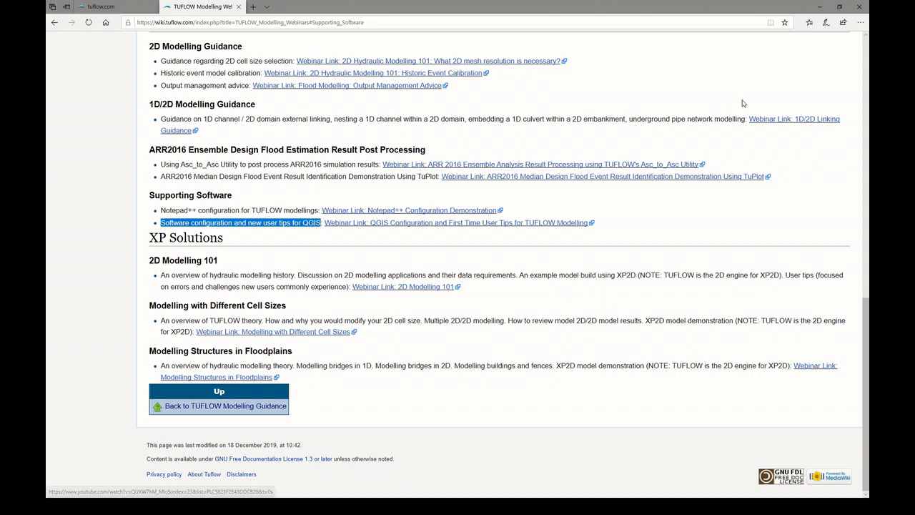
{"action": "mouse_move", "coordinate": [406, 222]}
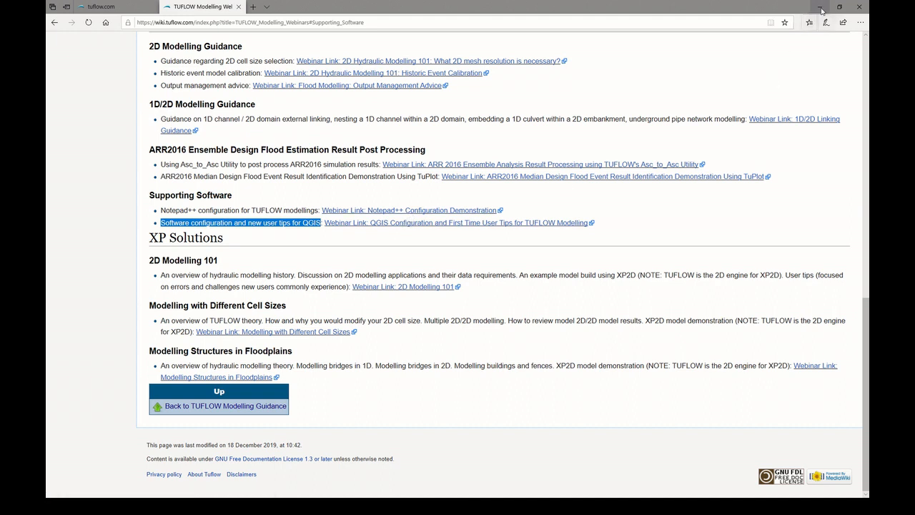
{"action": "mouse_move", "coordinate": [820, 10]}
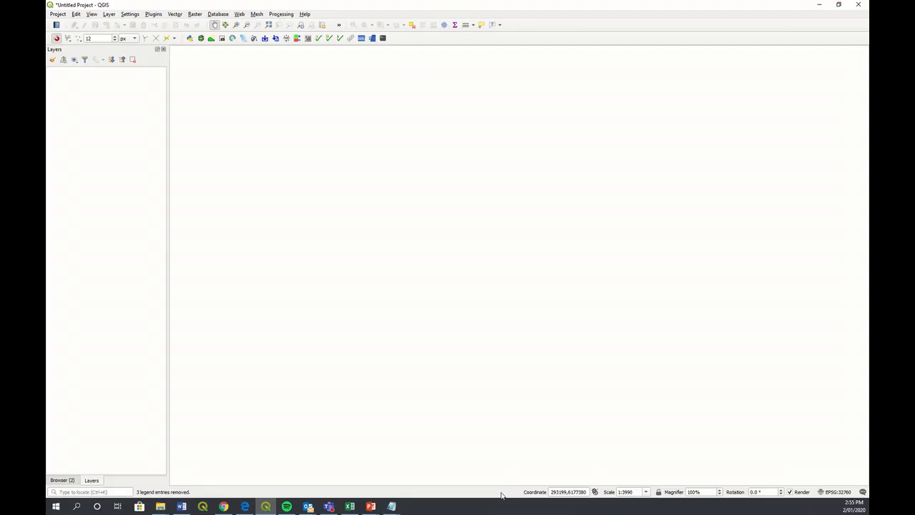
- Start Configure TUFLOW Project and set its CRS to WGS 84 / UTM zone 60S
{"action": "left_click", "coordinate": [153, 14]}
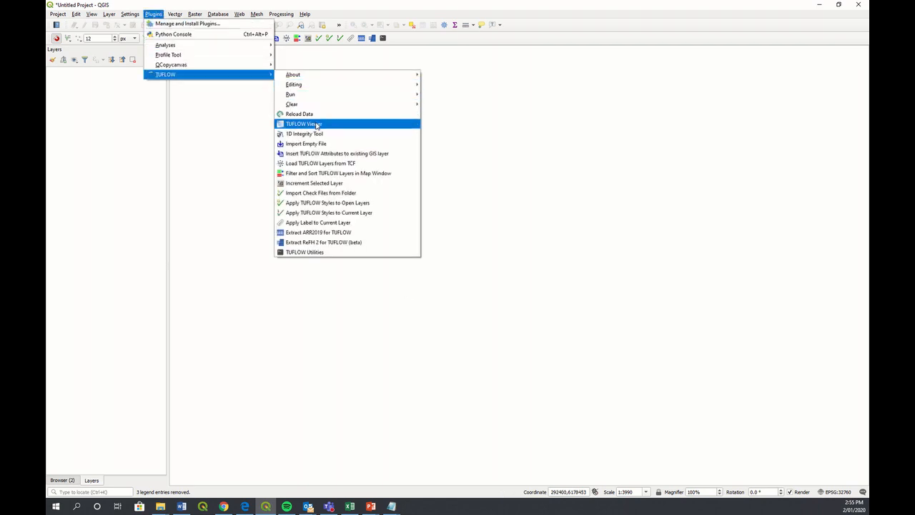
{"action": "mouse_move", "coordinate": [294, 85]}
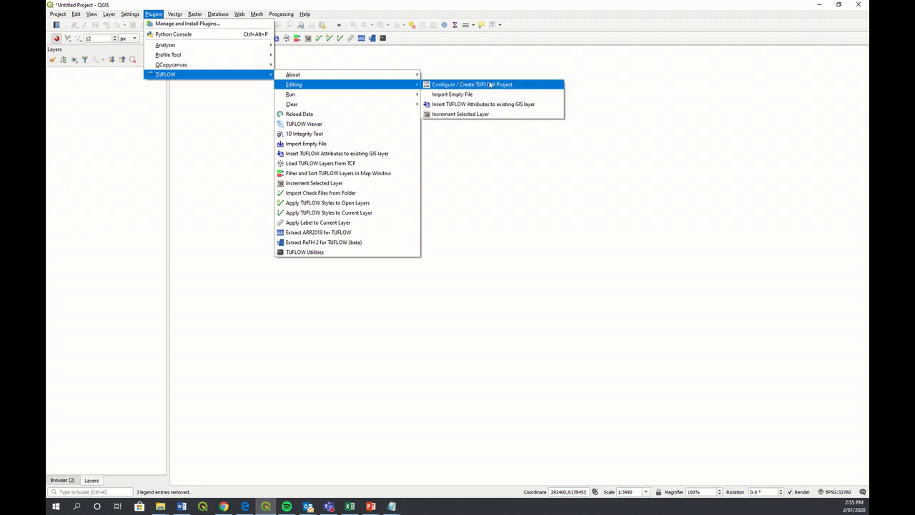
{"action": "left_click", "coordinate": [472, 84]}
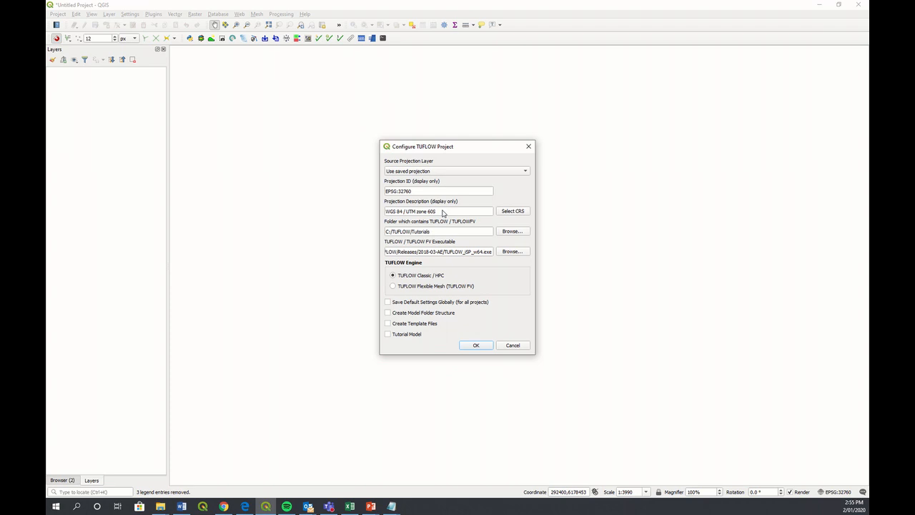
{"action": "mouse_move", "coordinate": [389, 218]}
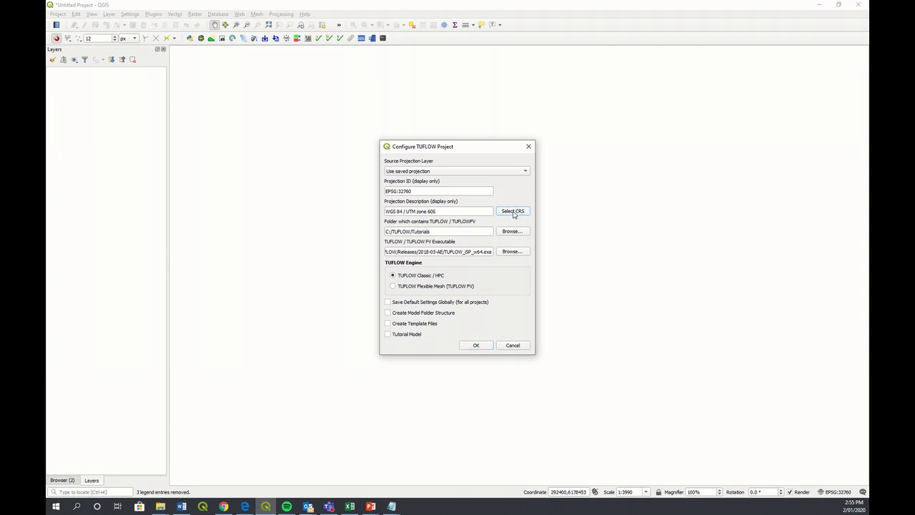
{"action": "left_click", "coordinate": [512, 211]}
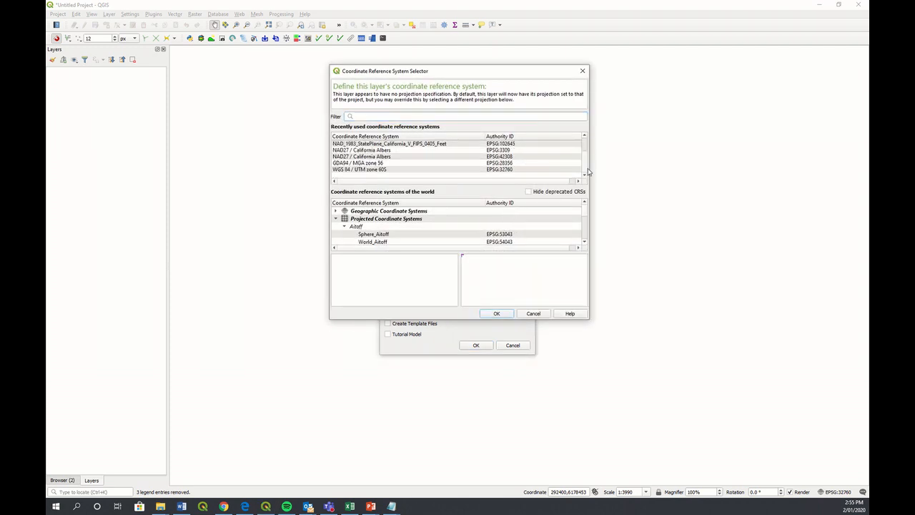
{"action": "left_click", "coordinate": [359, 169]}
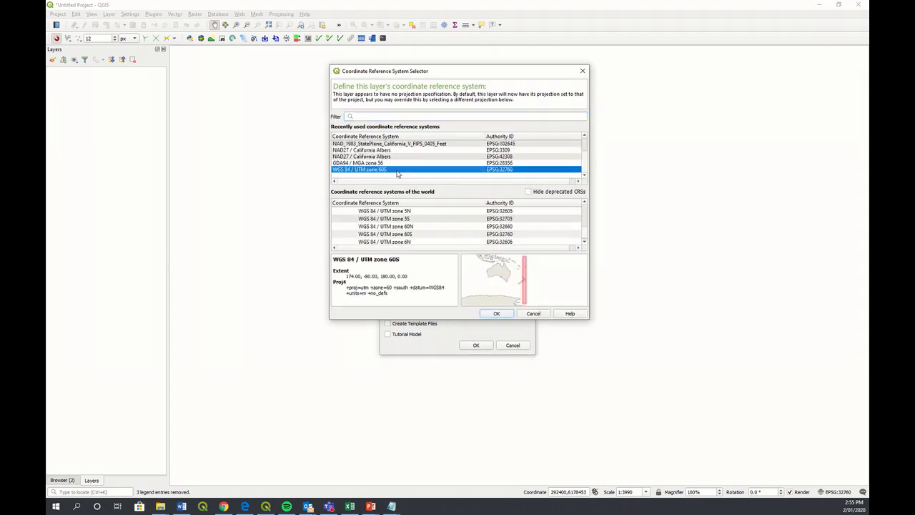
{"action": "left_click", "coordinate": [384, 234]}
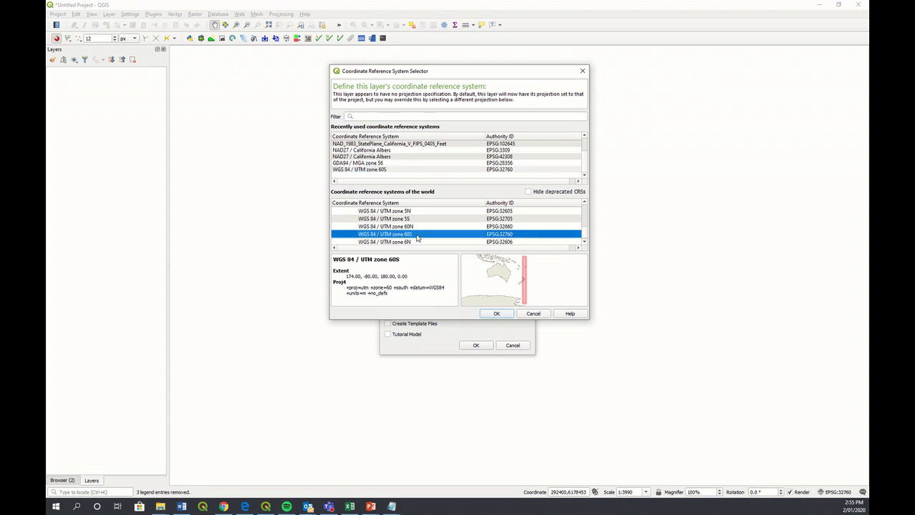
{"action": "left_click", "coordinate": [496, 313]}
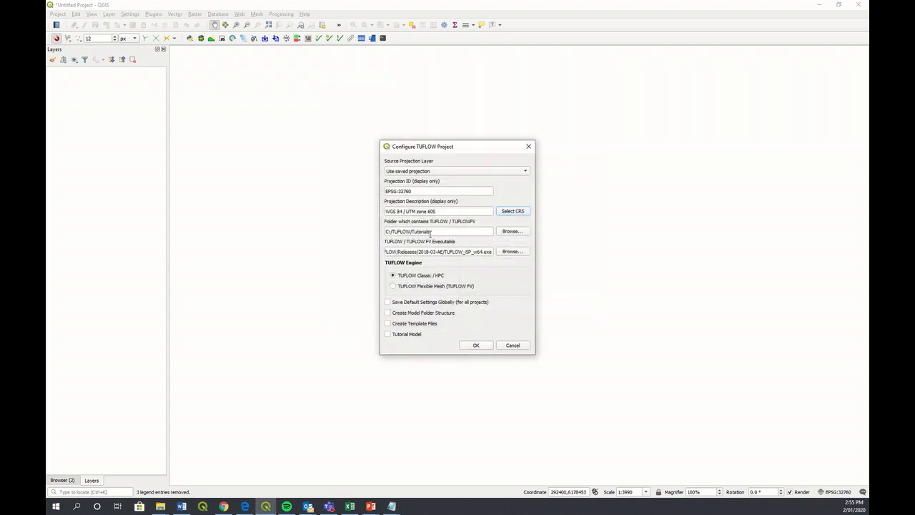
- Set the TUFLOW project folder to C:/TUFLOW/Tutorials
{"action": "left_click", "coordinate": [512, 231]}
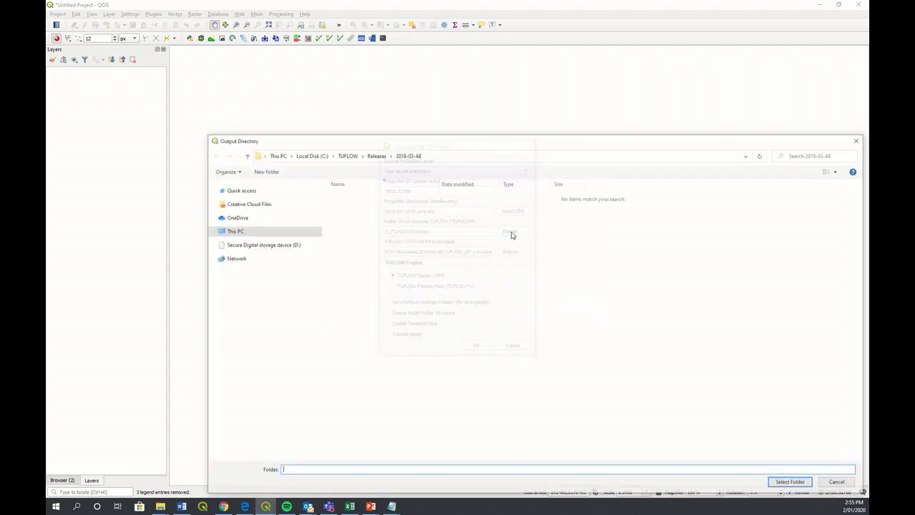
{"action": "left_click", "coordinate": [311, 153]}
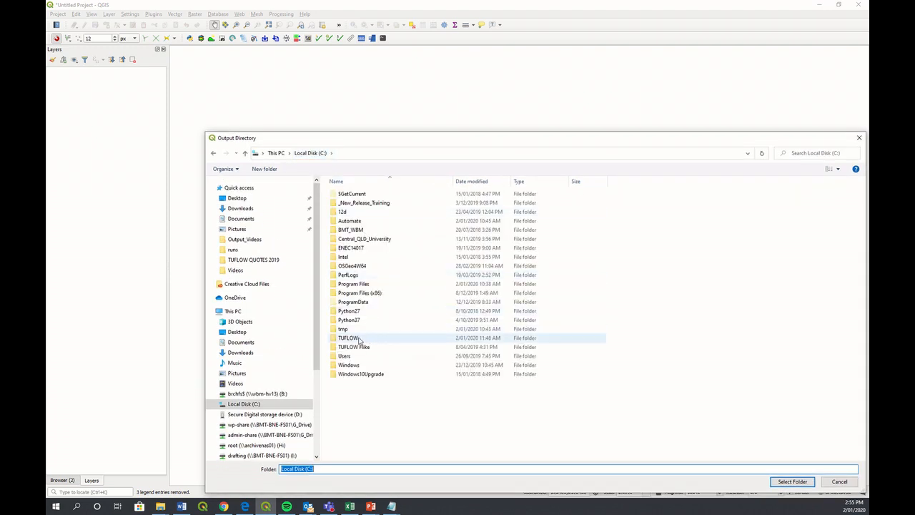
{"action": "double_click", "coordinate": [348, 338]}
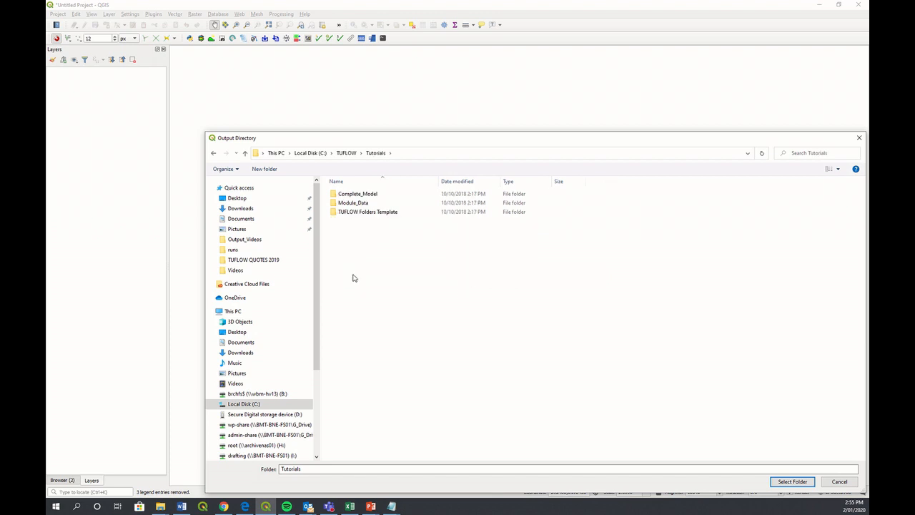
{"action": "left_click", "coordinate": [791, 481]}
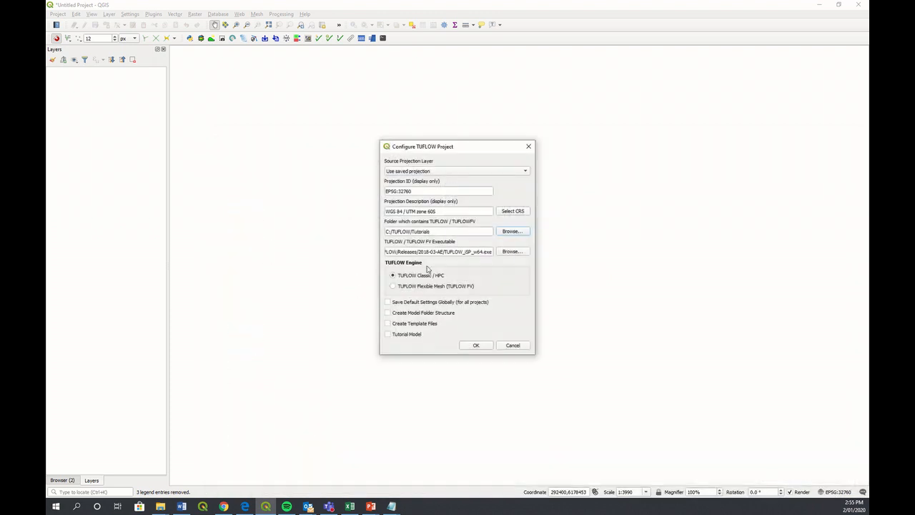
{"action": "mouse_move", "coordinate": [509, 253]}
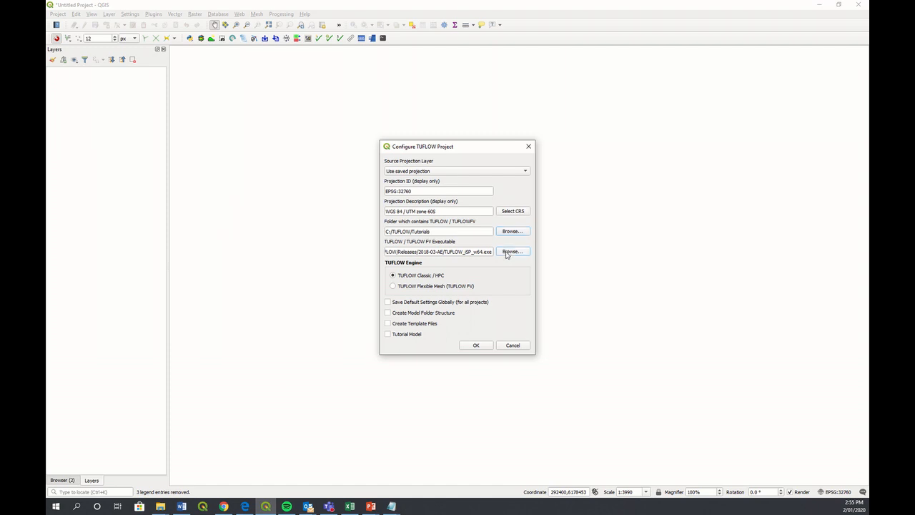
- Set the executable to Releases/2018-03-AE/TUFLOW_iSP_w64.exe
{"action": "left_click", "coordinate": [512, 251]}
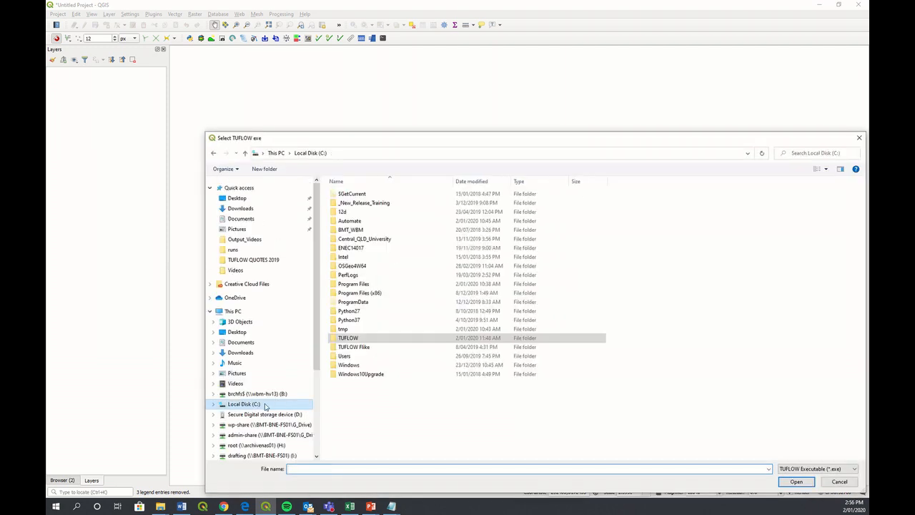
{"action": "double_click", "coordinate": [348, 337]}
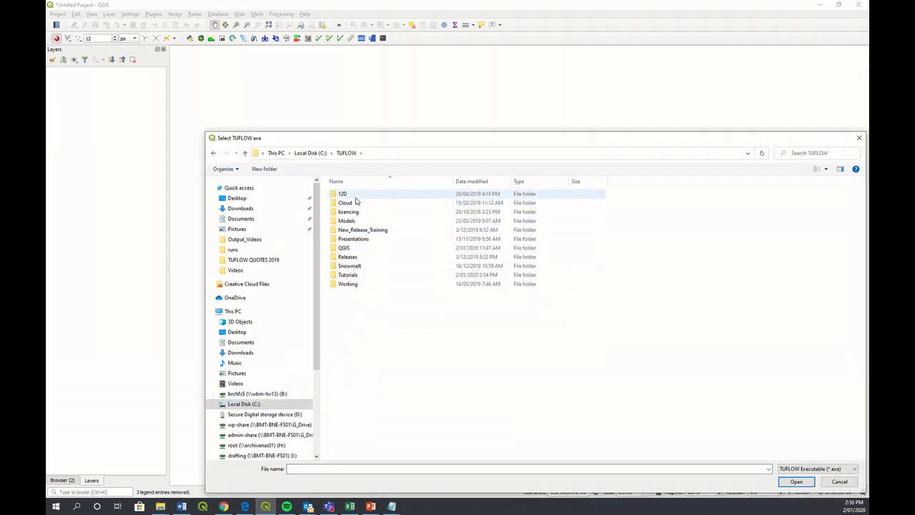
{"action": "double_click", "coordinate": [347, 256]}
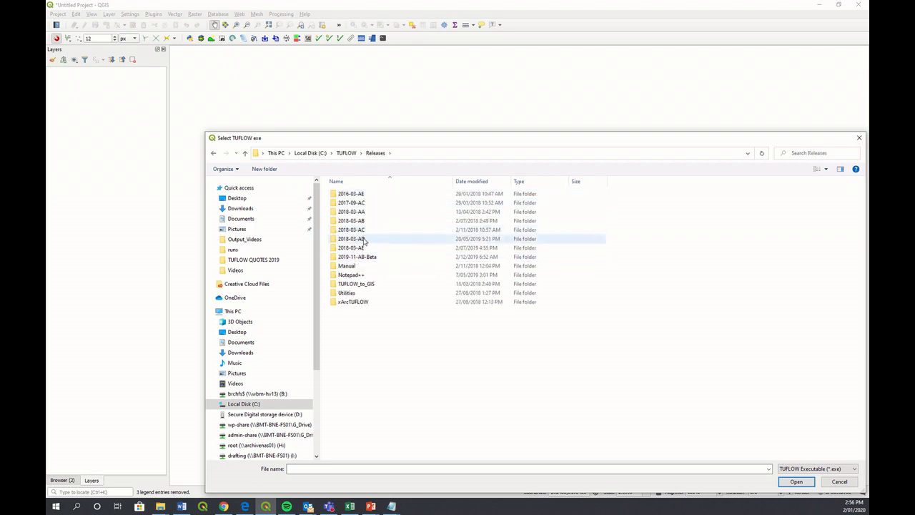
{"action": "mouse_move", "coordinate": [350, 247]}
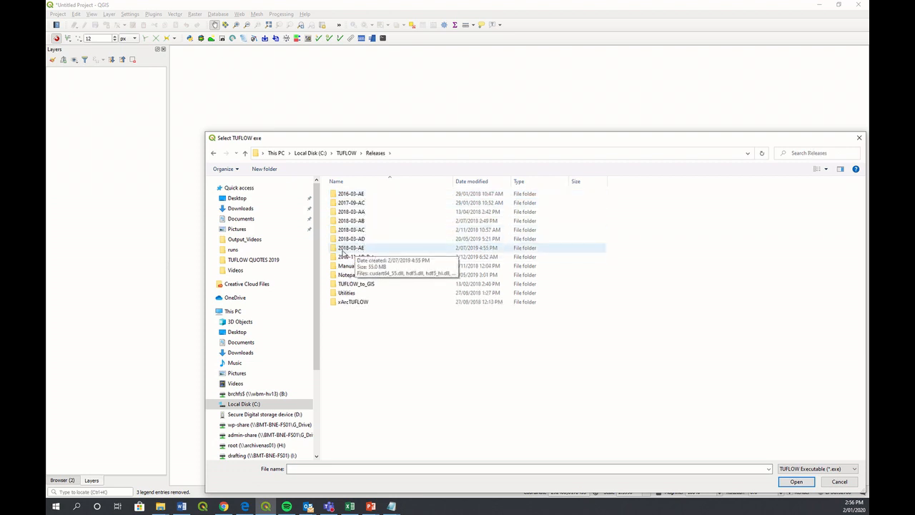
{"action": "double_click", "coordinate": [351, 248]}
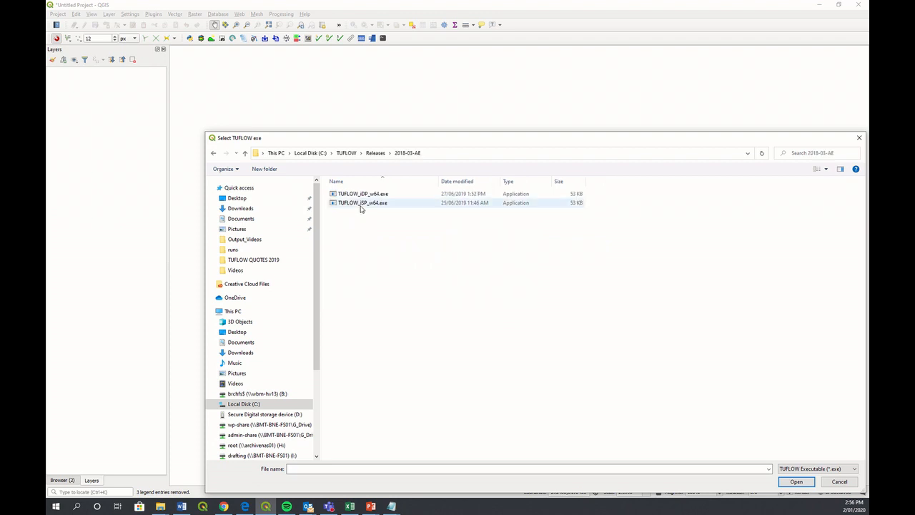
{"action": "left_click", "coordinate": [362, 202]}
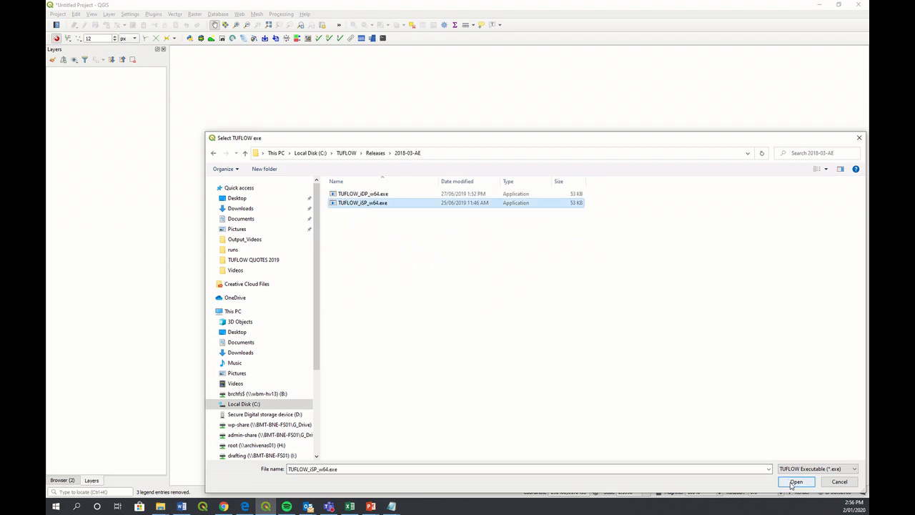
{"action": "left_click", "coordinate": [796, 481]}
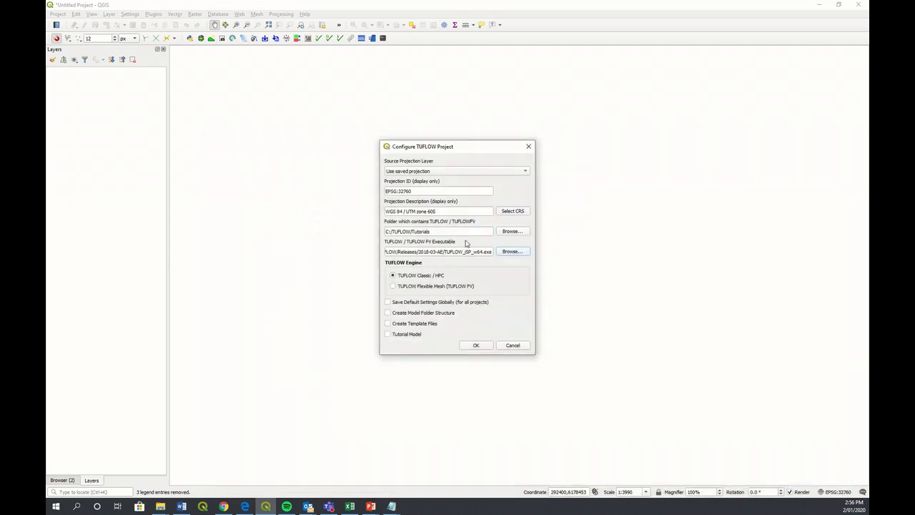
{"action": "mouse_move", "coordinate": [462, 293]}
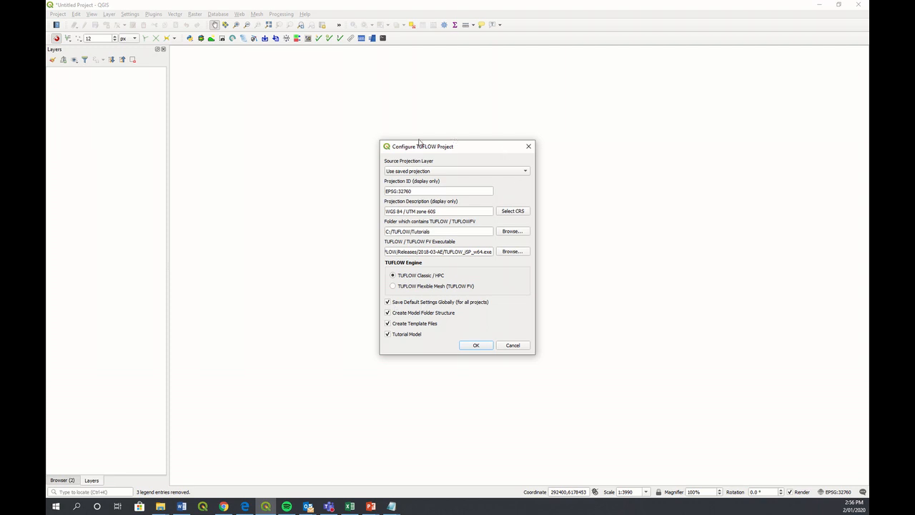
{"action": "mouse_move", "coordinate": [496, 233]}
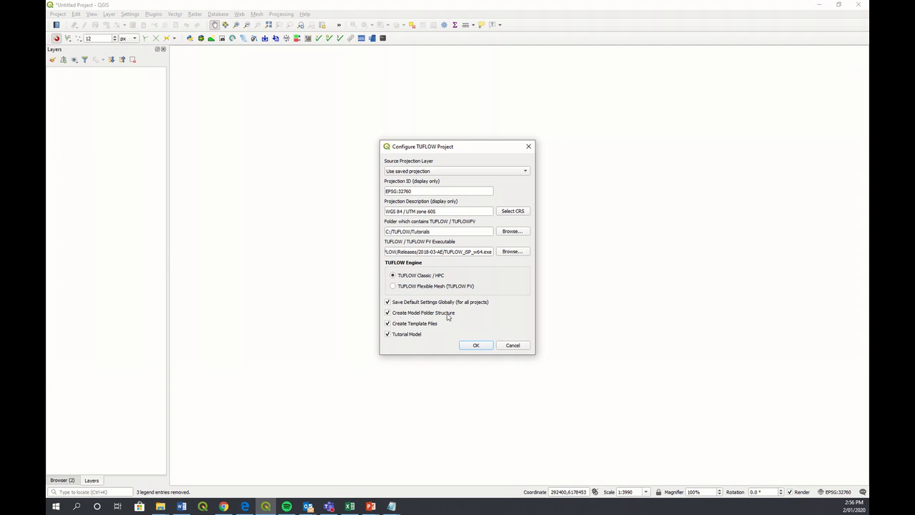
{"action": "mouse_move", "coordinate": [455, 316]}
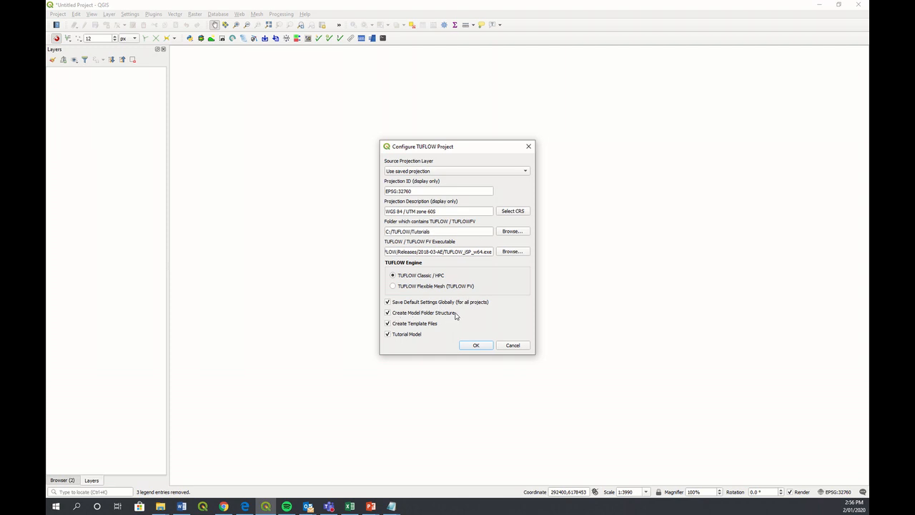
{"action": "mouse_move", "coordinate": [435, 326]}
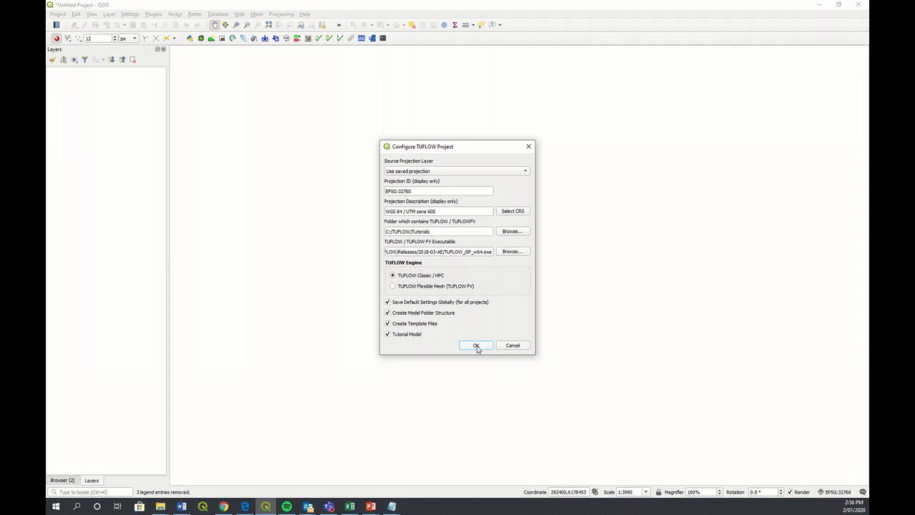
- Apply the configuration, creating folder structure, template files and the tutorial model
{"action": "left_click", "coordinate": [476, 345]}
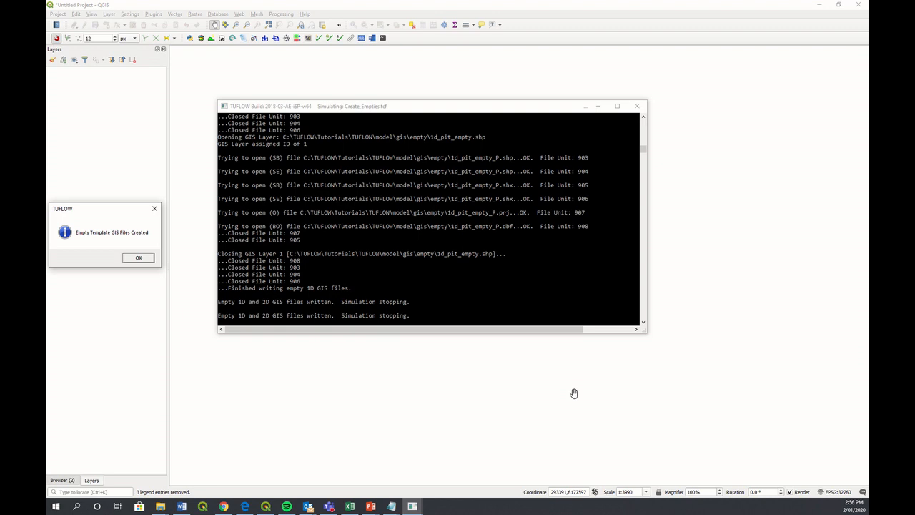
{"action": "mouse_move", "coordinate": [405, 274]}
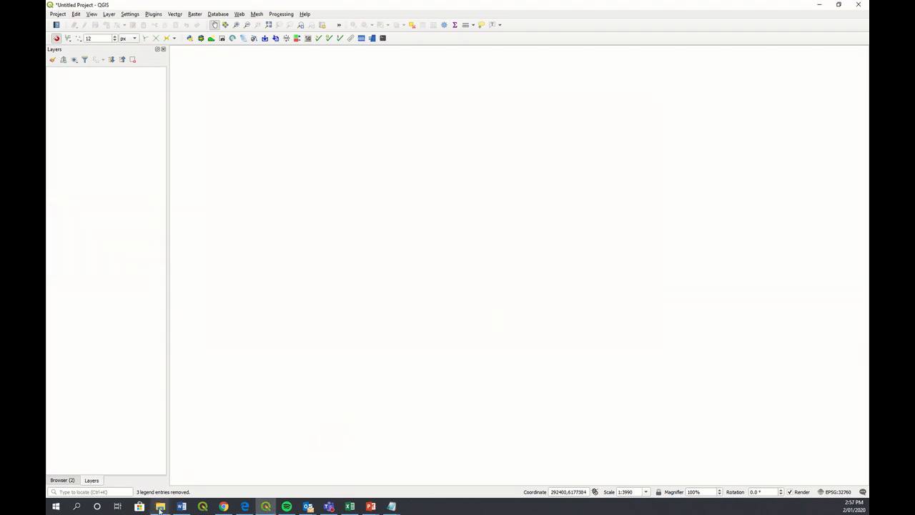
- Browse the new C:/TUFLOW/Tutorials/TUFLOW folder, selecting bc_dbase and model
{"action": "left_click", "coordinate": [160, 506]}
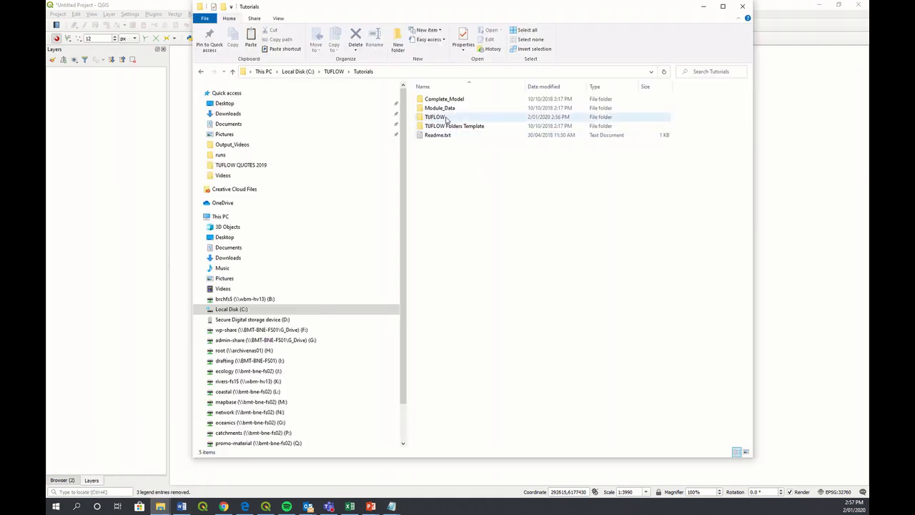
{"action": "left_click", "coordinate": [435, 117]}
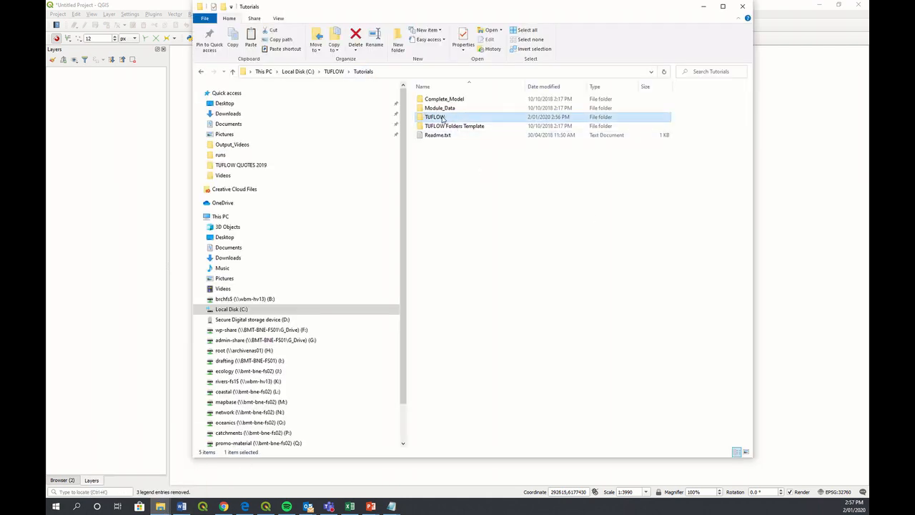
{"action": "double_click", "coordinate": [434, 117]}
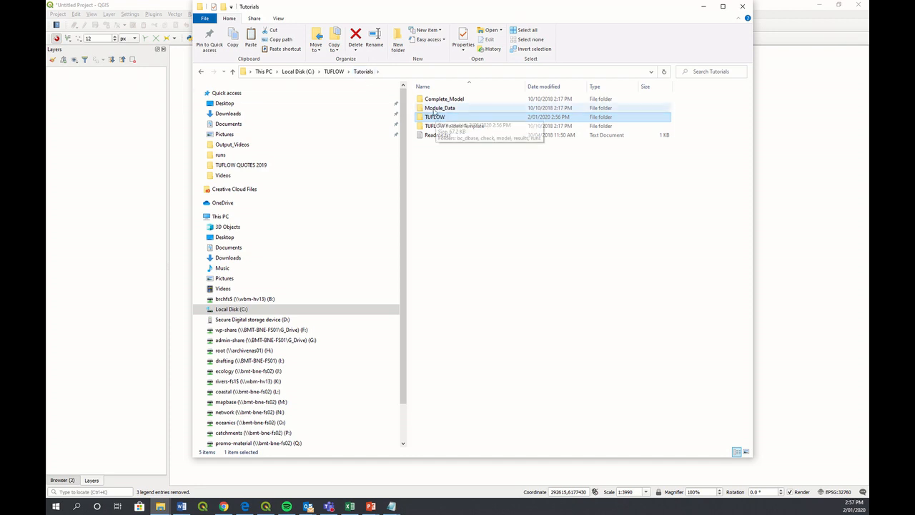
{"action": "left_click", "coordinate": [445, 98]}
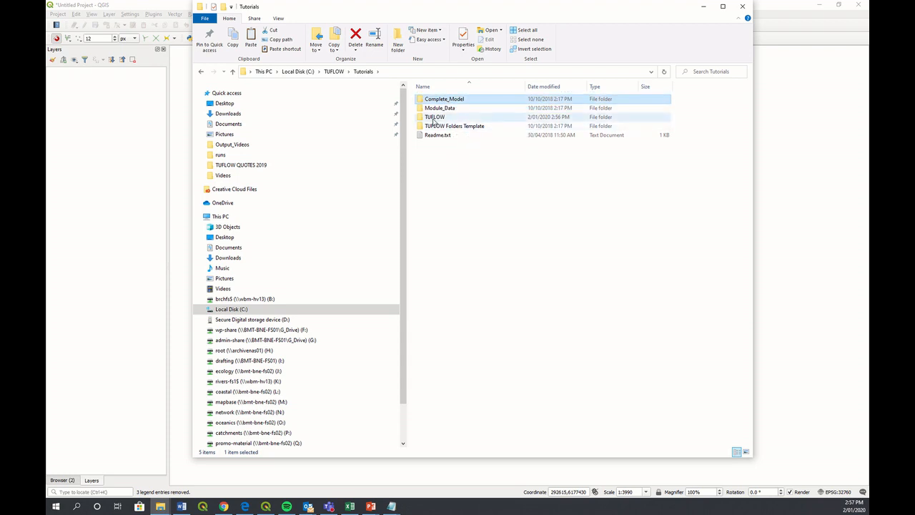
{"action": "mouse_move", "coordinate": [434, 117]}
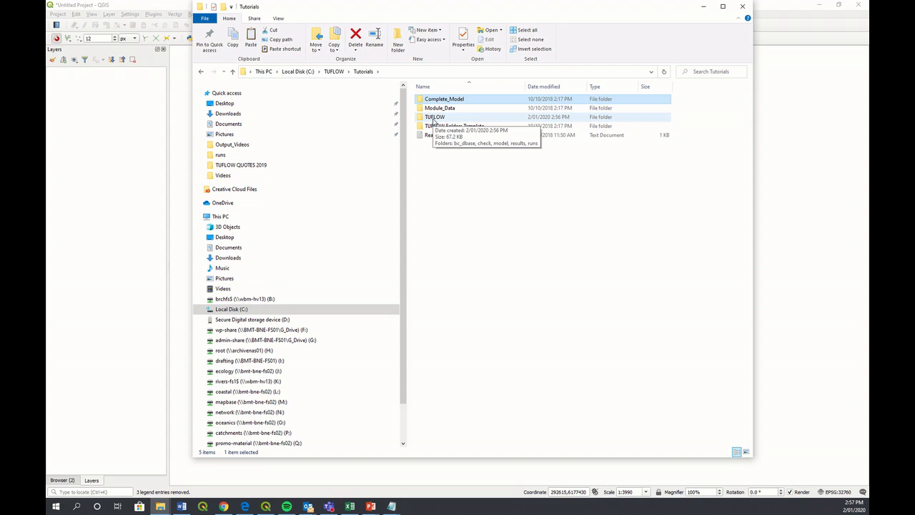
{"action": "double_click", "coordinate": [435, 117]}
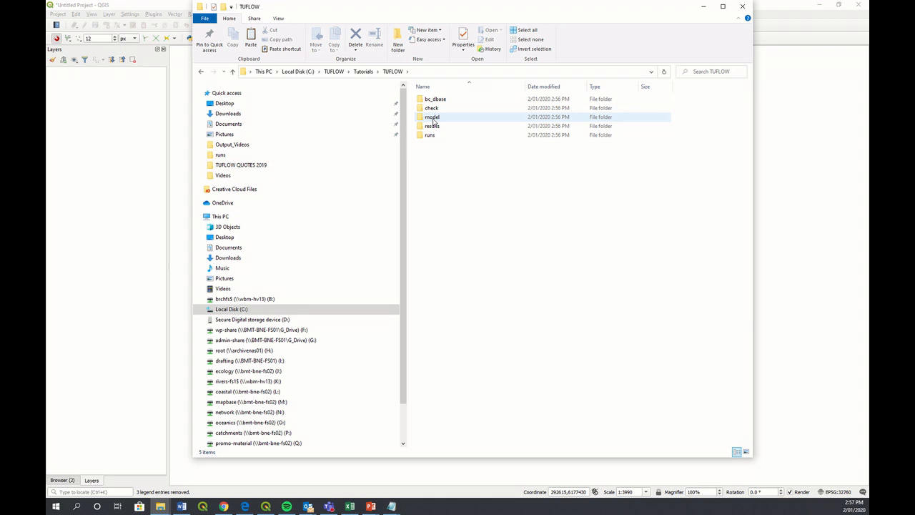
{"action": "left_click", "coordinate": [435, 99]}
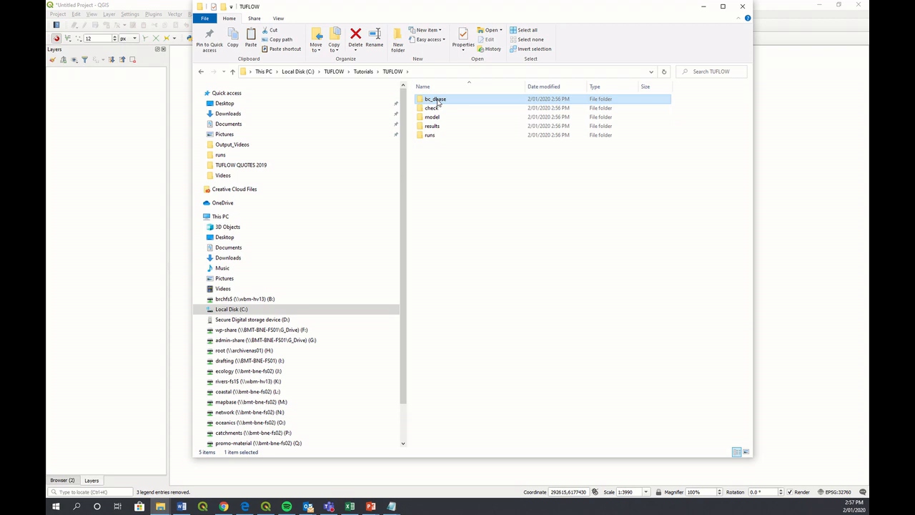
{"action": "left_click", "coordinate": [432, 108]}
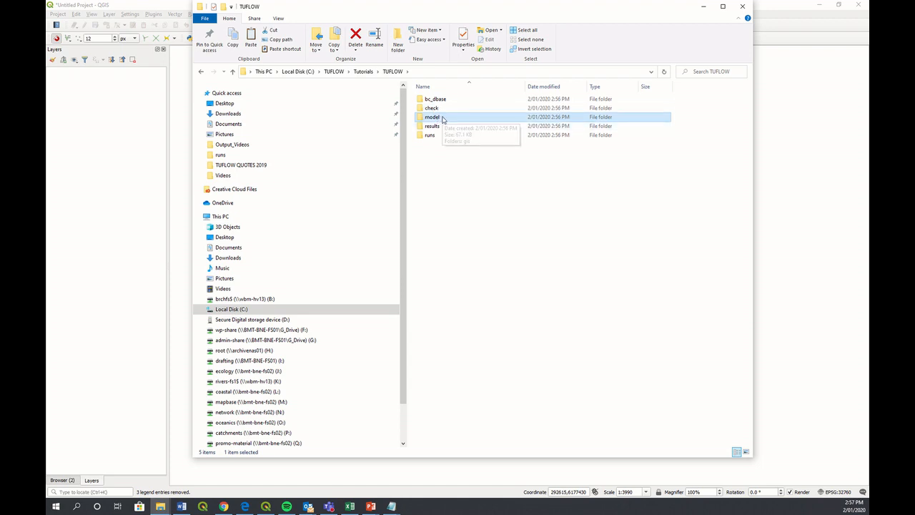
{"action": "mouse_move", "coordinate": [431, 117]}
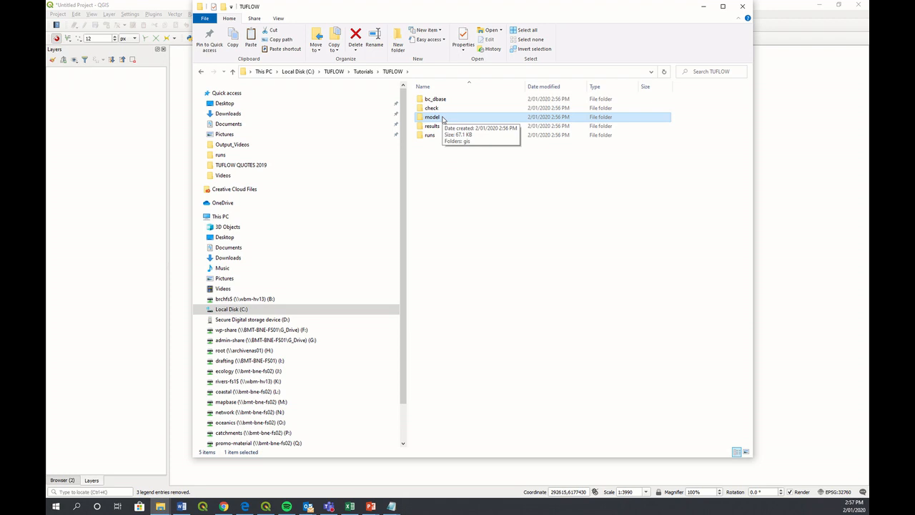
- Browse model/gis/empty to view its 256 empty template files
{"action": "double_click", "coordinate": [432, 116]}
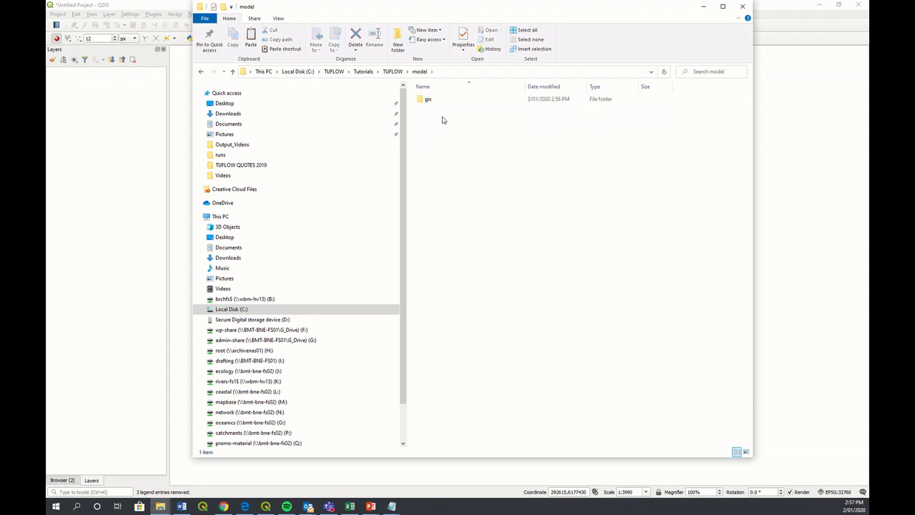
{"action": "double_click", "coordinate": [427, 99]}
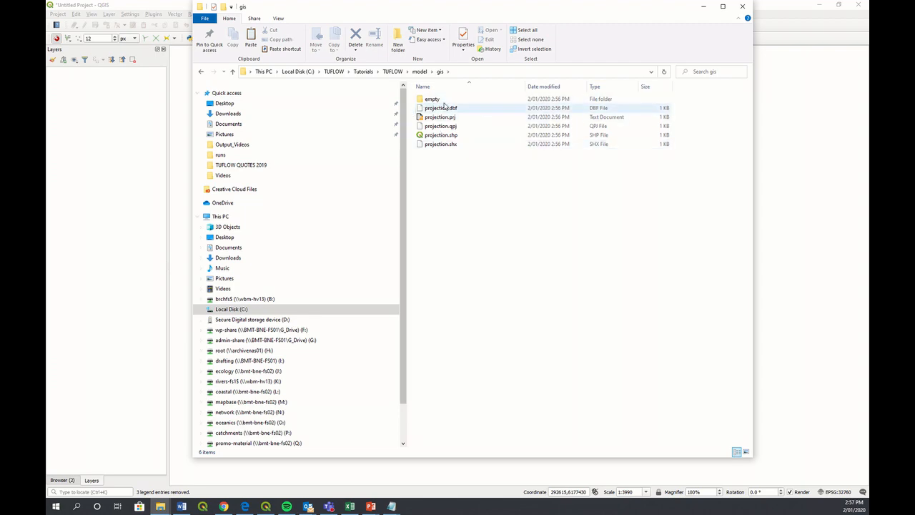
{"action": "double_click", "coordinate": [431, 99]}
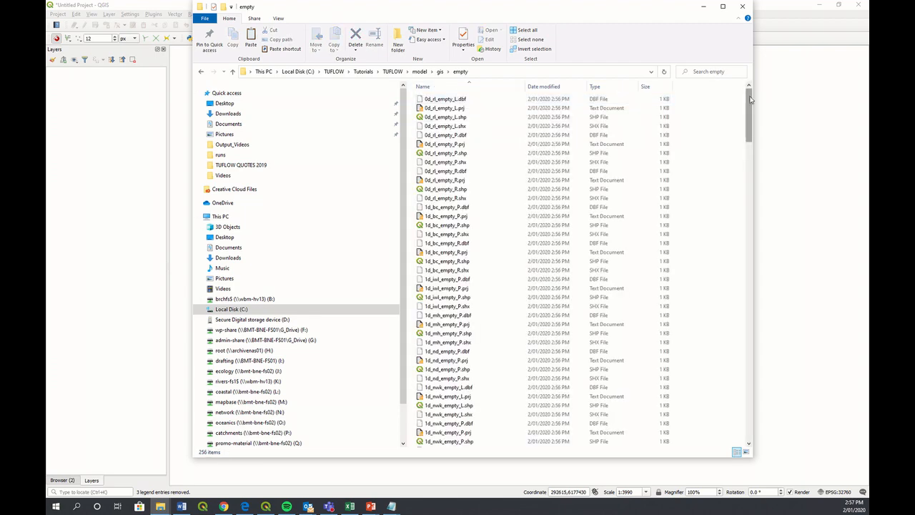
{"action": "scroll", "scroll_direction": "down", "scroll_amount": 3}
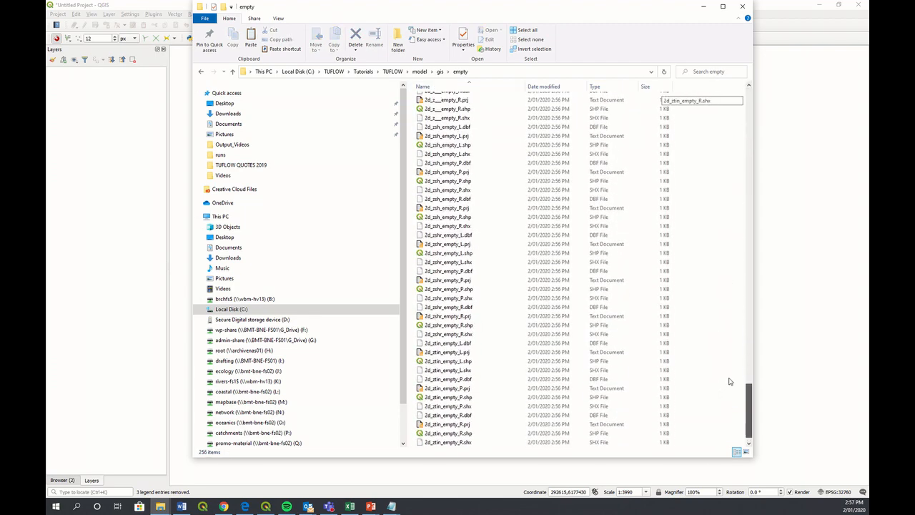
{"action": "scroll", "scroll_direction": "up", "scroll_amount": 3}
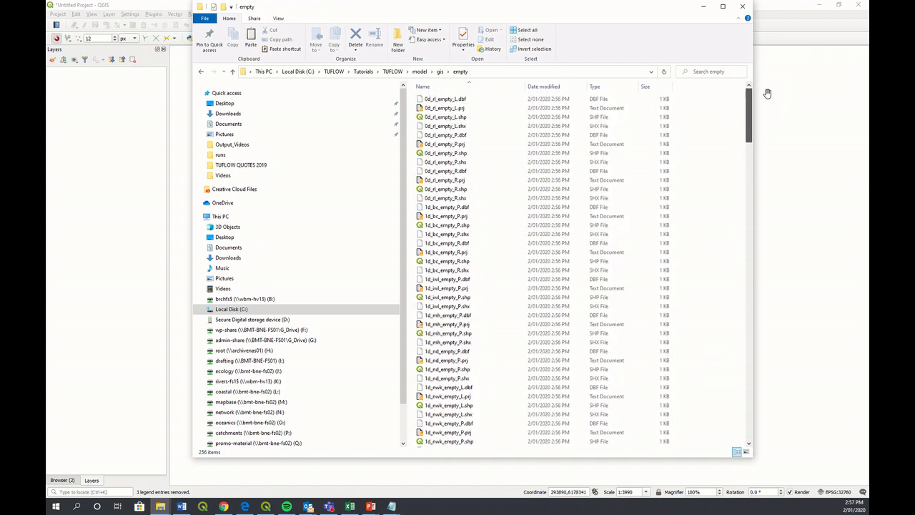
- Return to the TUFLOW folder and inspect the results and runs folders
{"action": "left_click", "coordinate": [392, 71]}
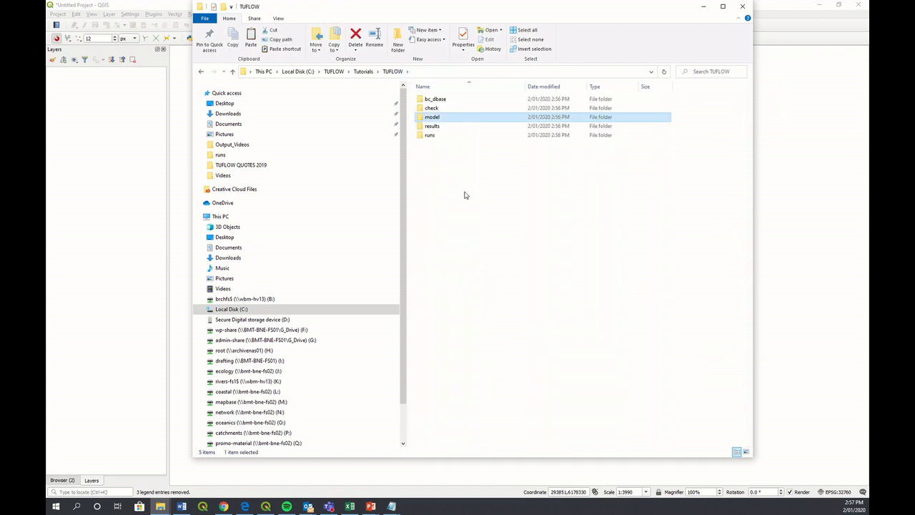
{"action": "left_click", "coordinate": [432, 126]}
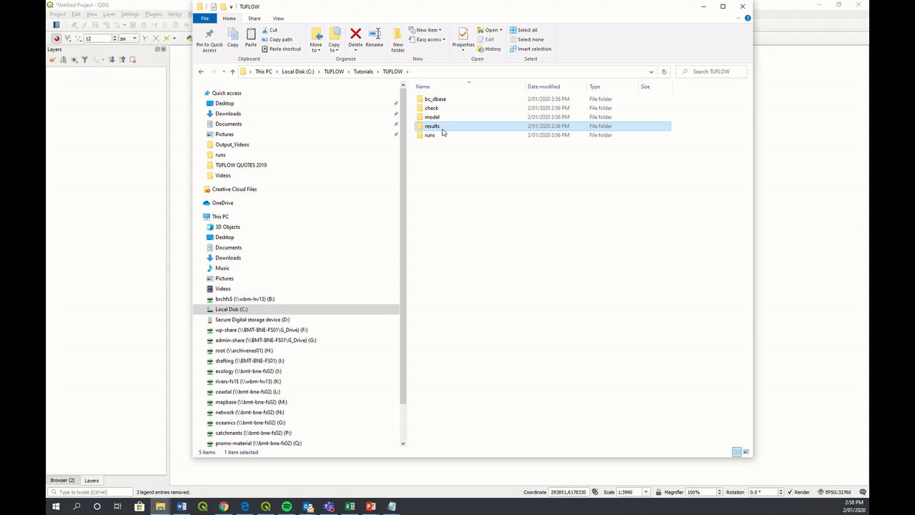
{"action": "mouse_move", "coordinate": [443, 130]}
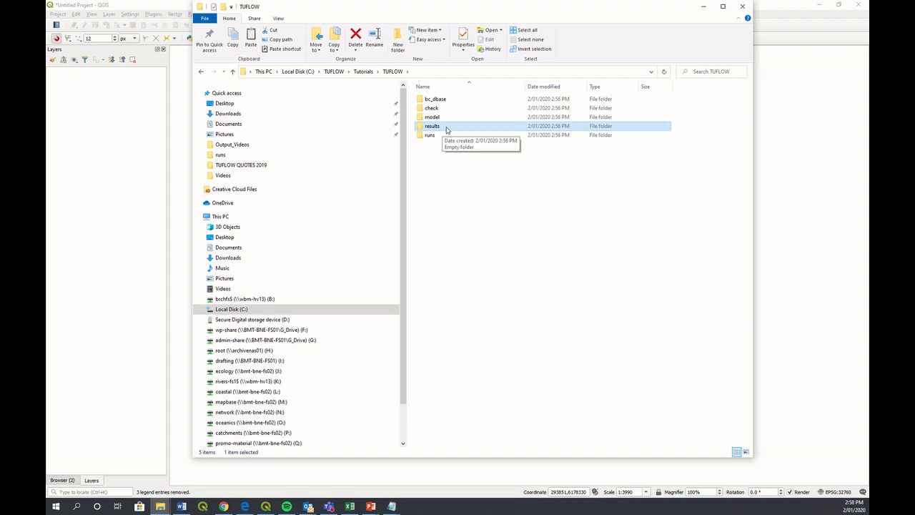
{"action": "left_click", "coordinate": [429, 136]}
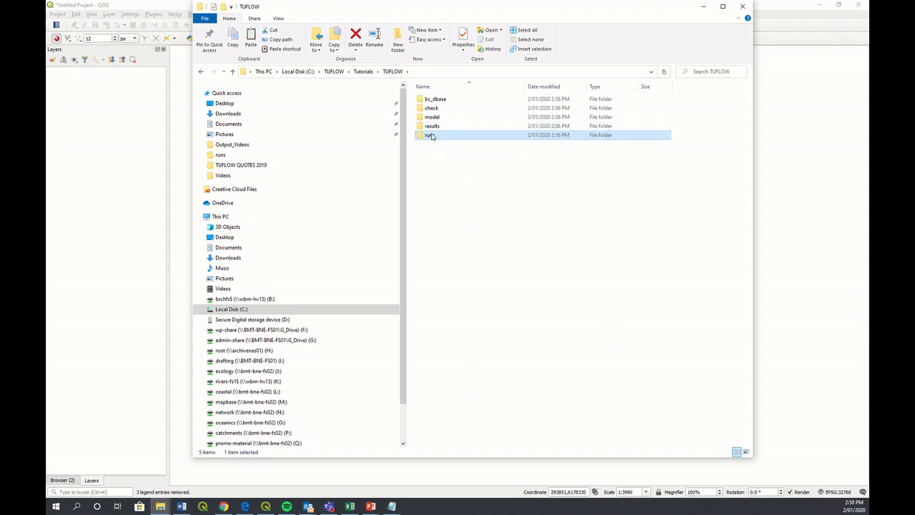
{"action": "mouse_move", "coordinate": [430, 135]}
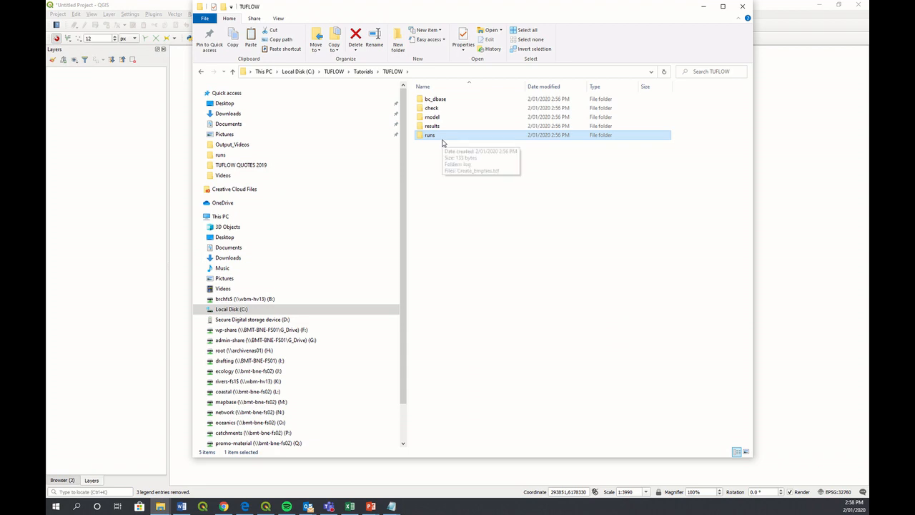
{"action": "mouse_move", "coordinate": [429, 135]}
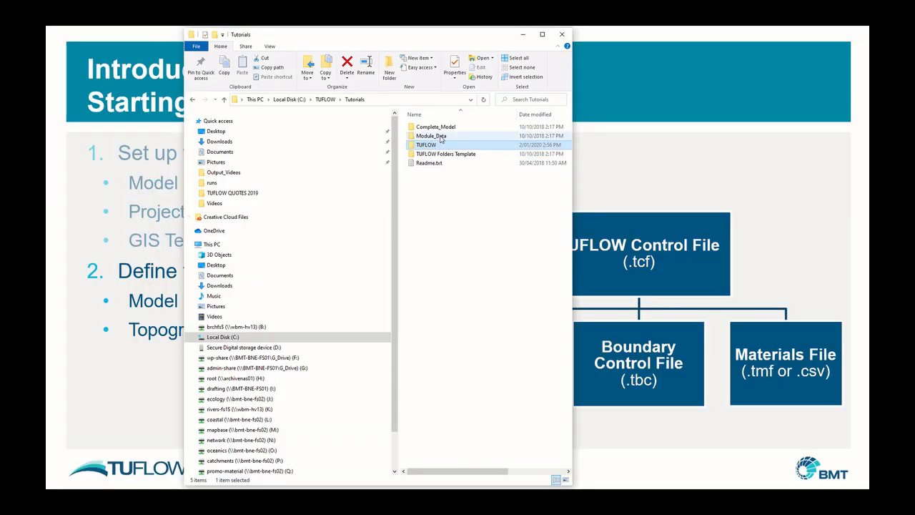
- Look inside Module_Data's DEMs/Text folder, then go back to Module_Data
{"action": "double_click", "coordinate": [431, 136]}
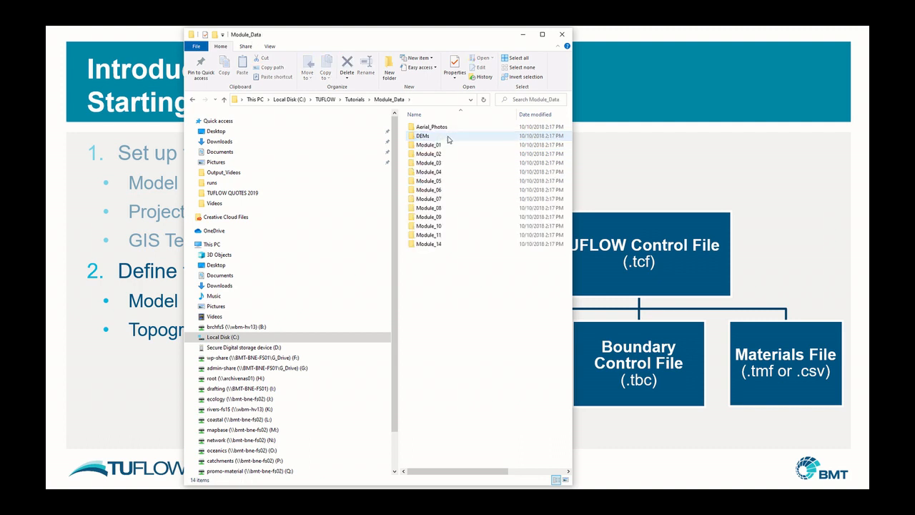
{"action": "mouse_move", "coordinate": [447, 139]}
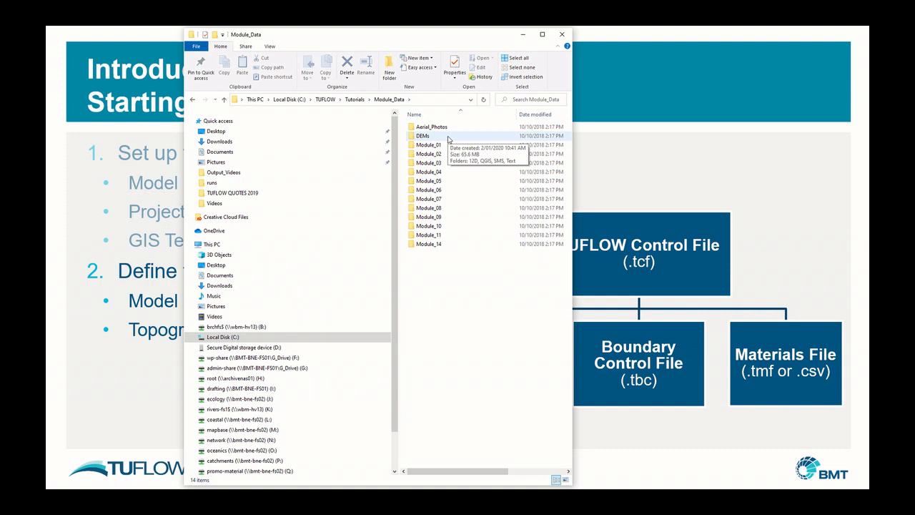
{"action": "double_click", "coordinate": [423, 136]}
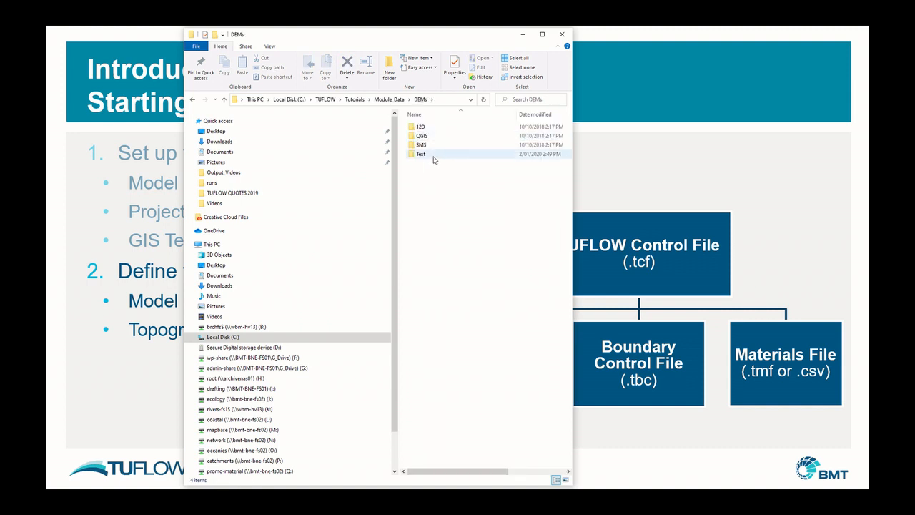
{"action": "double_click", "coordinate": [420, 153]}
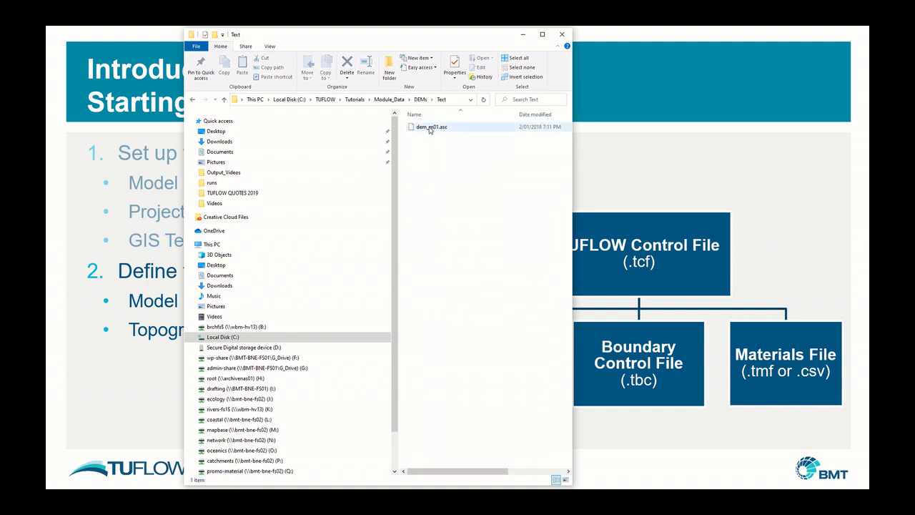
{"action": "left_click", "coordinate": [389, 98]}
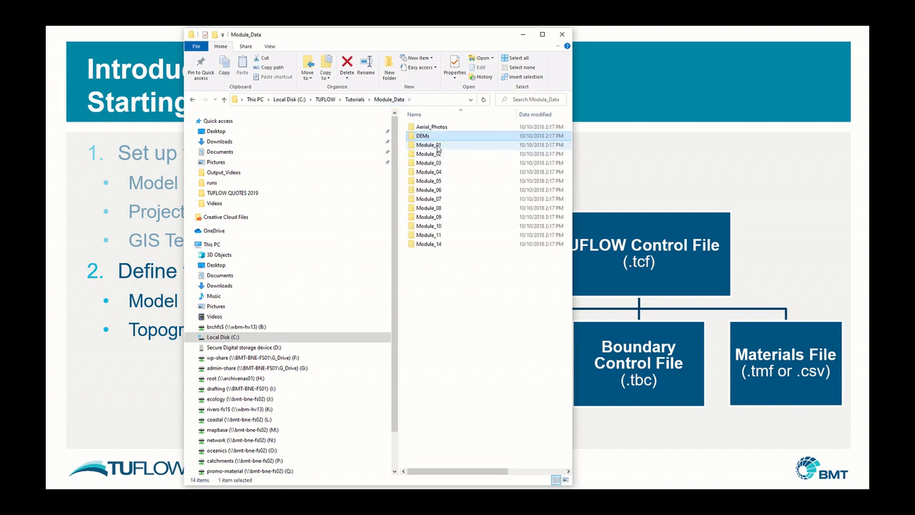
- In Module_01/GIS, select the Boundary_region and 2d_mat_M01_002_R shapefiles
{"action": "double_click", "coordinate": [430, 145]}
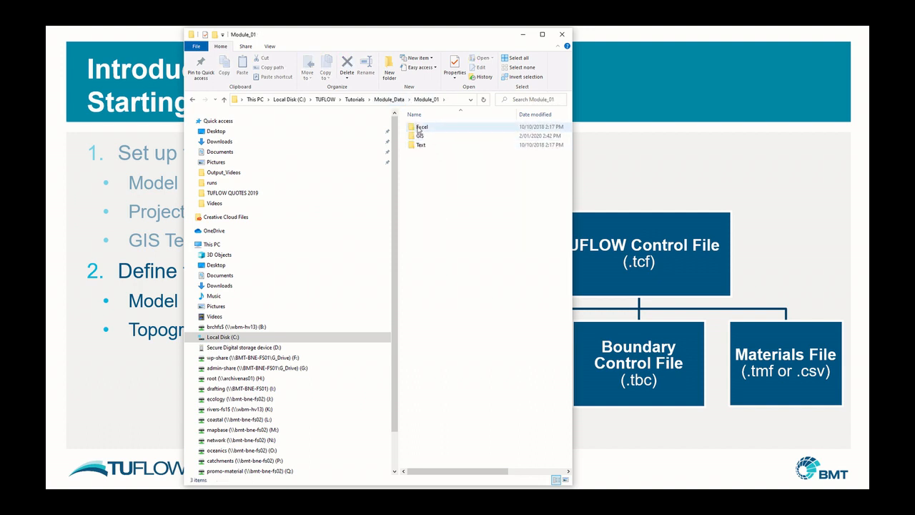
{"action": "double_click", "coordinate": [421, 135]}
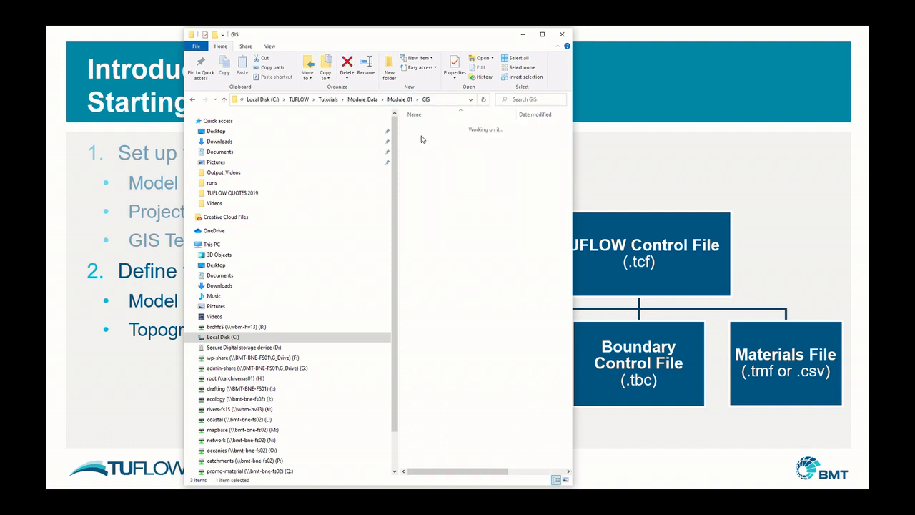
{"action": "left_click", "coordinate": [440, 189]}
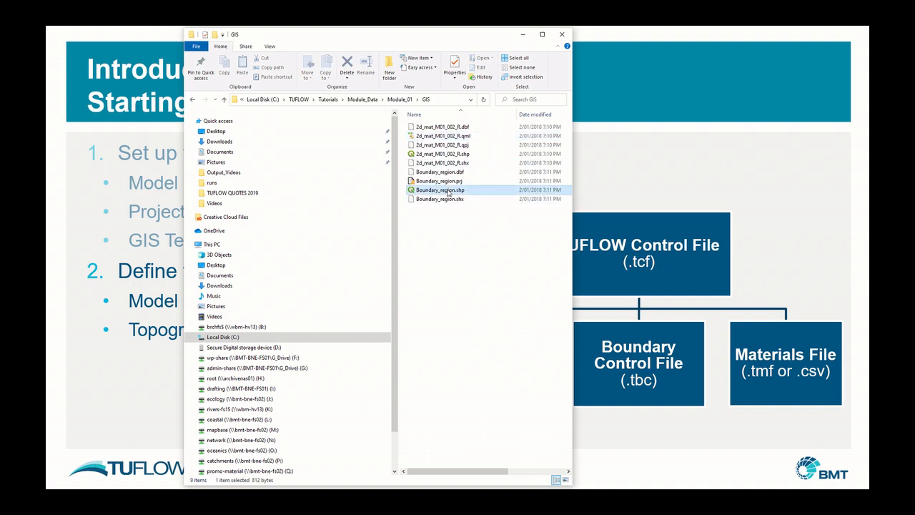
{"action": "left_click", "coordinate": [443, 153]}
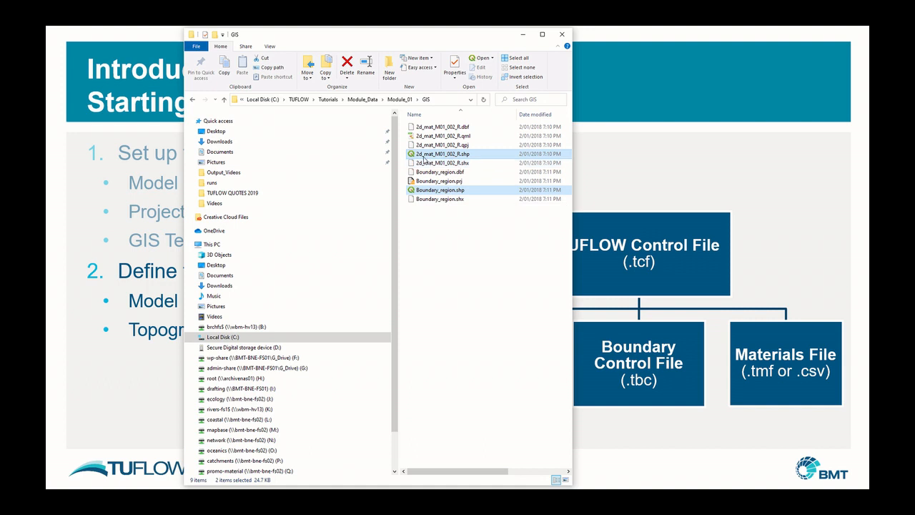
{"action": "mouse_move", "coordinate": [460, 193]}
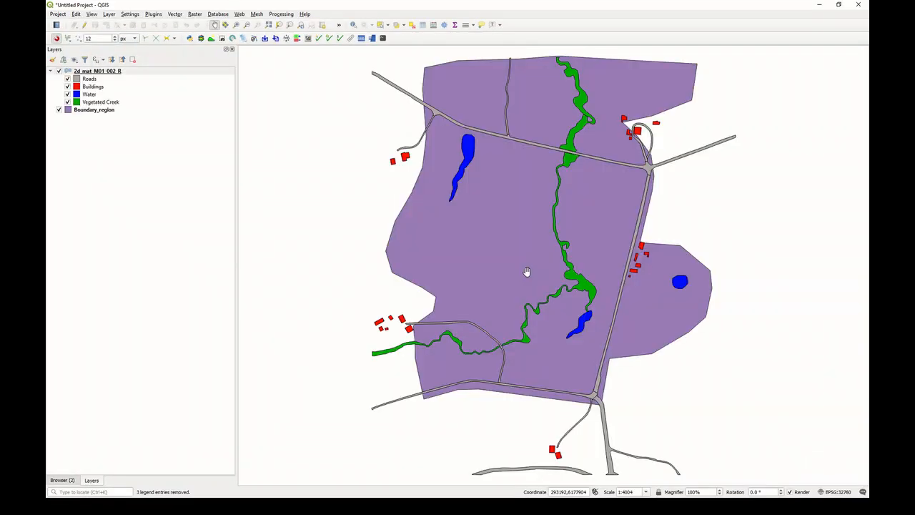
{"action": "mouse_move", "coordinate": [508, 245]}
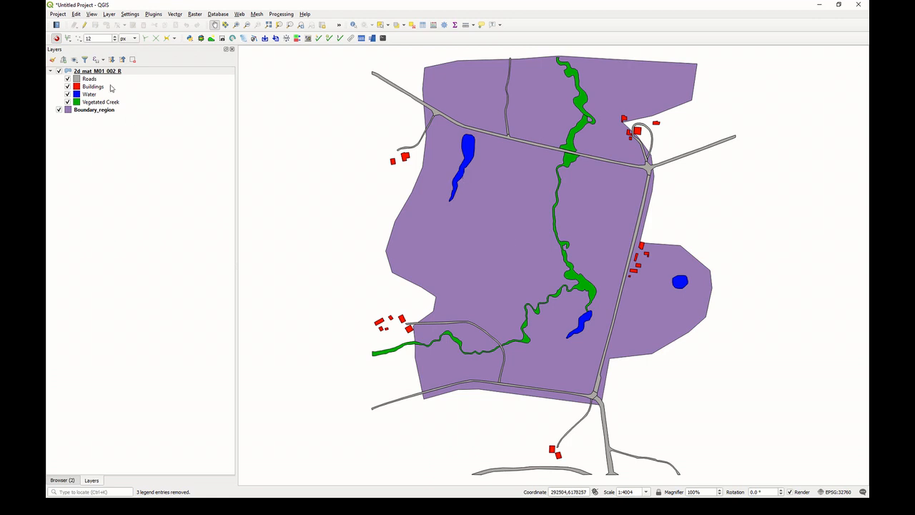
- Set the project CRS from the 2d_mat_M01_002_R layer via Set CRS
{"action": "right_click", "coordinate": [96, 71]}
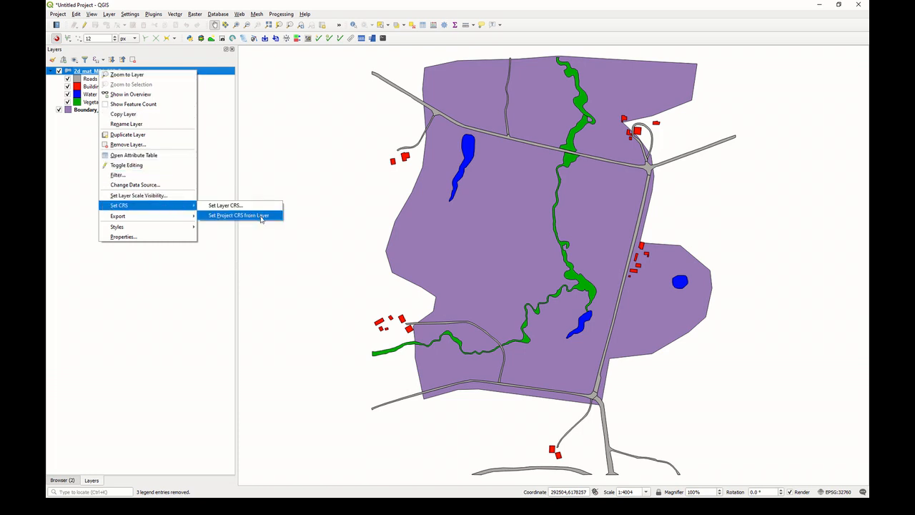
{"action": "mouse_move", "coordinate": [117, 95]}
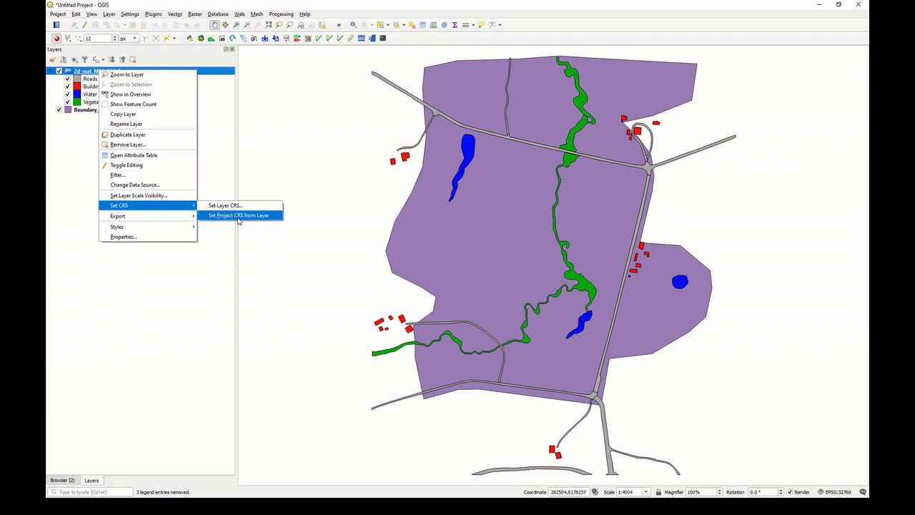
{"action": "left_click", "coordinate": [238, 215]}
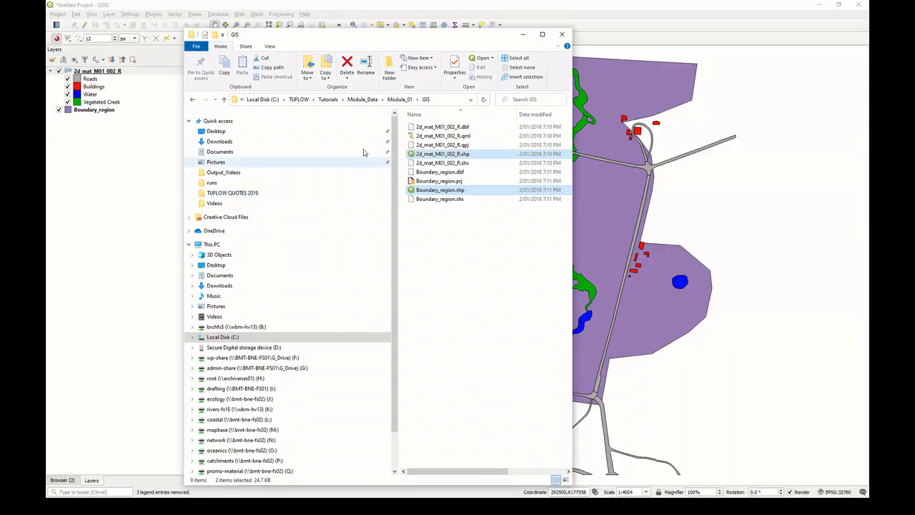
- Browse up from Module_01 to Module_Data, then into the DEMs\Text folder
{"action": "left_click", "coordinate": [400, 99]}
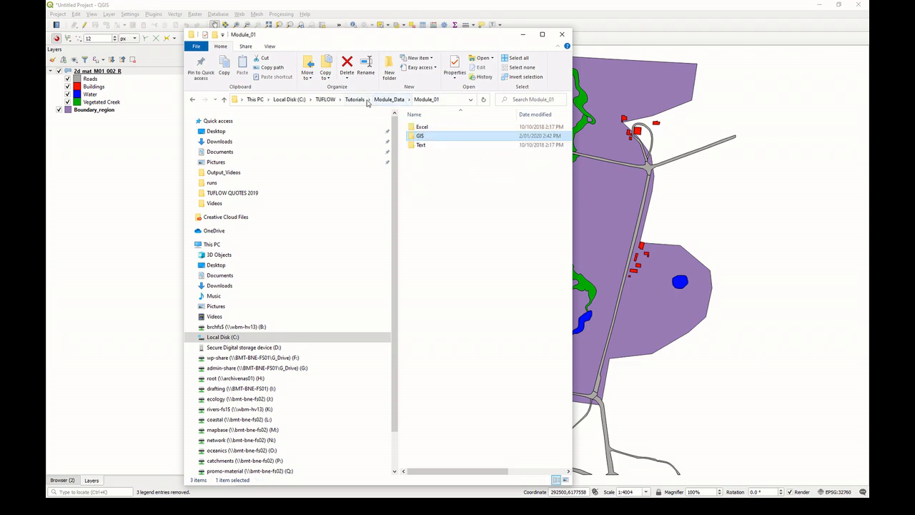
{"action": "left_click", "coordinate": [389, 99]}
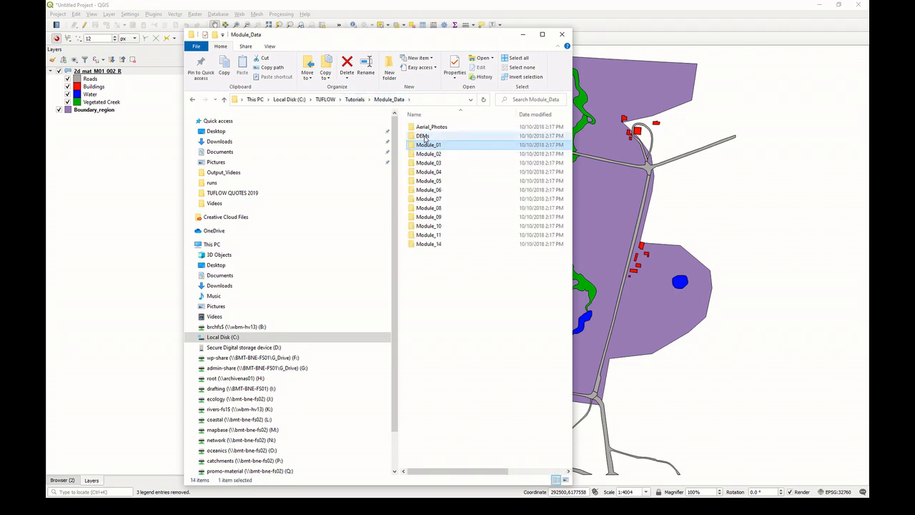
{"action": "double_click", "coordinate": [422, 136]}
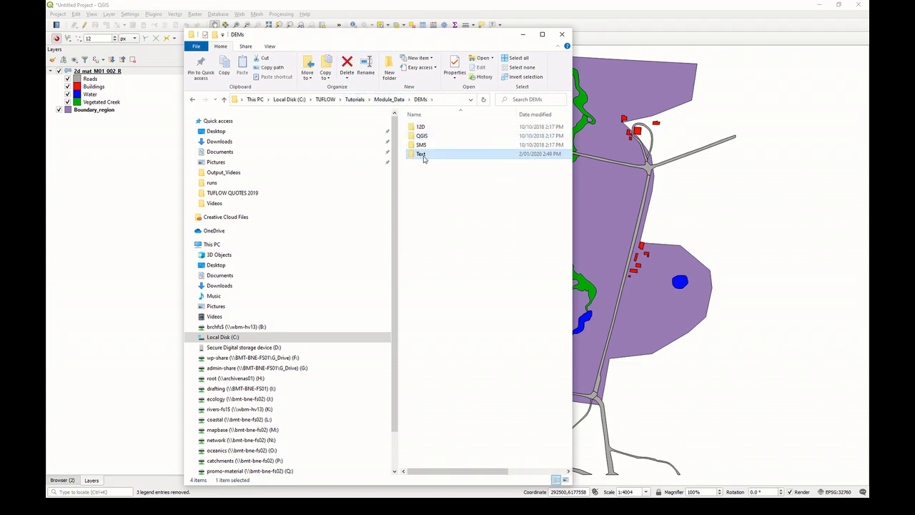
{"action": "double_click", "coordinate": [421, 153]}
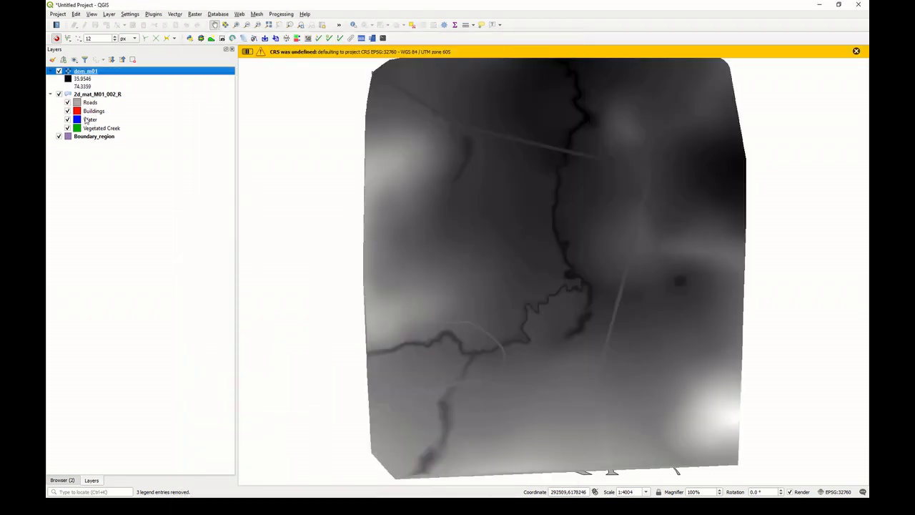
- Style dem_m01 as a hillshade, then show Boundary_region and the 2d_mat_M01_002_R material layers again
{"action": "right_click", "coordinate": [84, 71]}
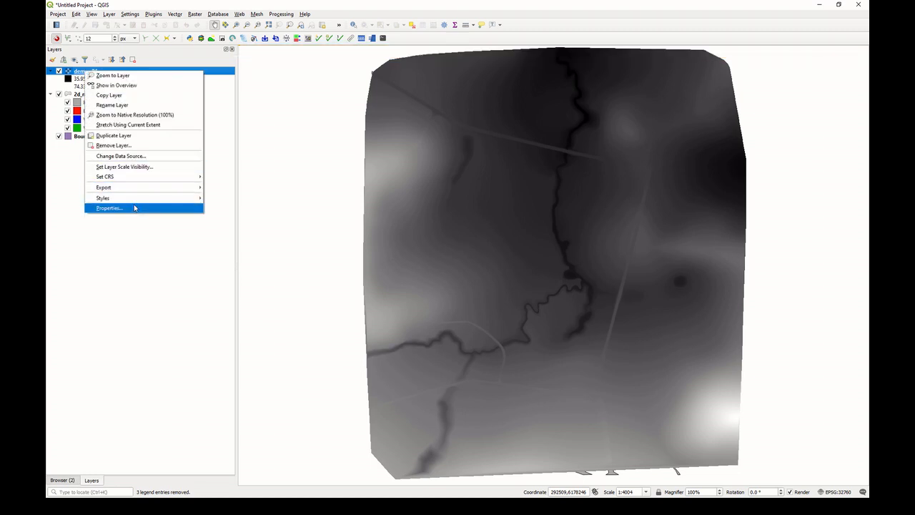
{"action": "left_click", "coordinate": [109, 207]}
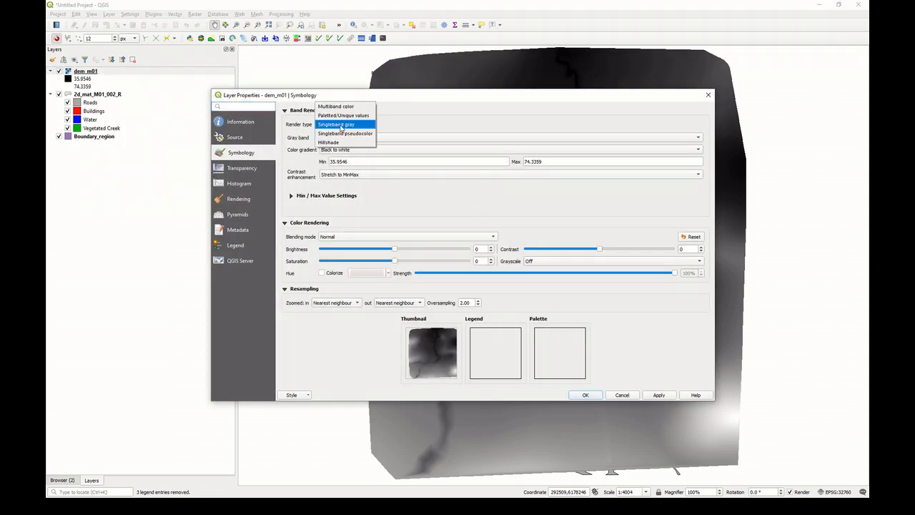
{"action": "left_click", "coordinate": [328, 142]}
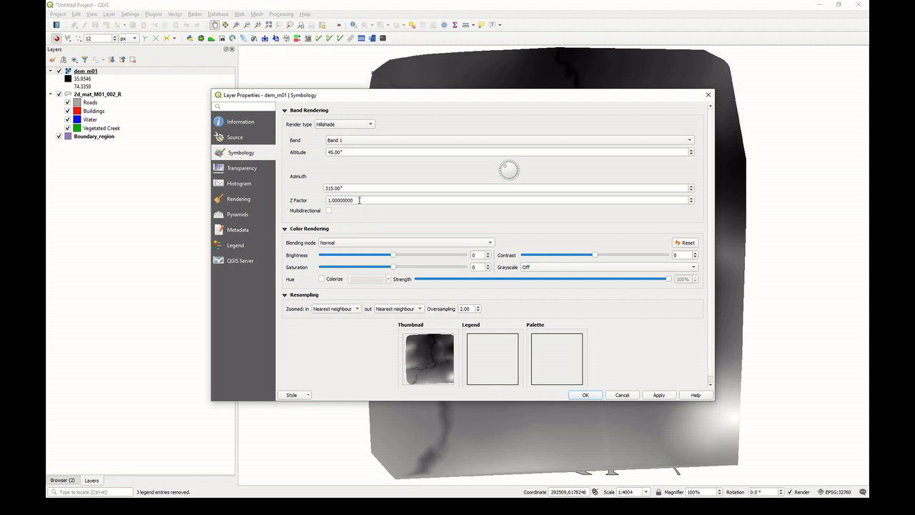
{"action": "left_click", "coordinate": [585, 394]}
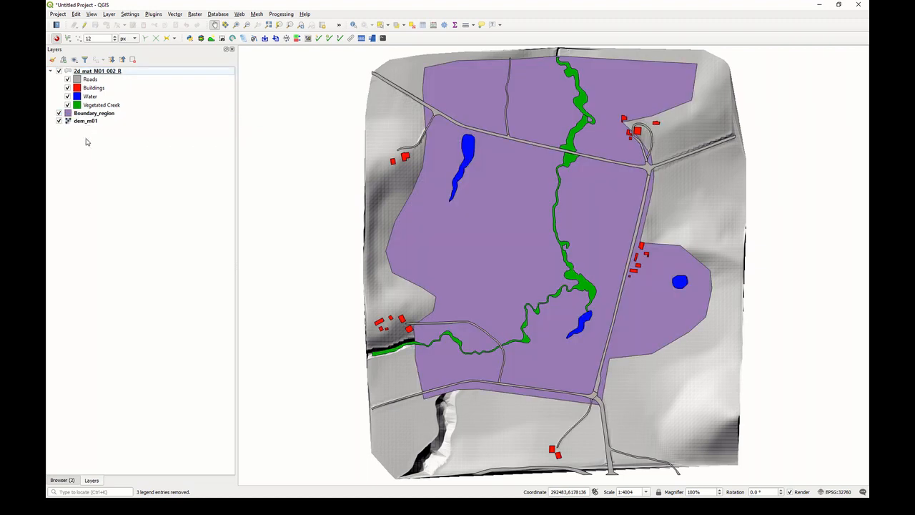
{"action": "mouse_move", "coordinate": [94, 264]}
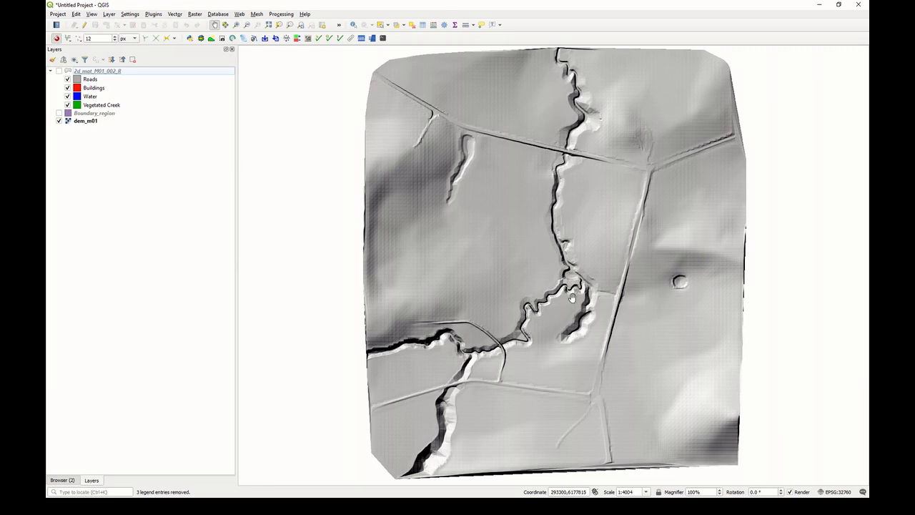
{"action": "mouse_move", "coordinate": [564, 56]}
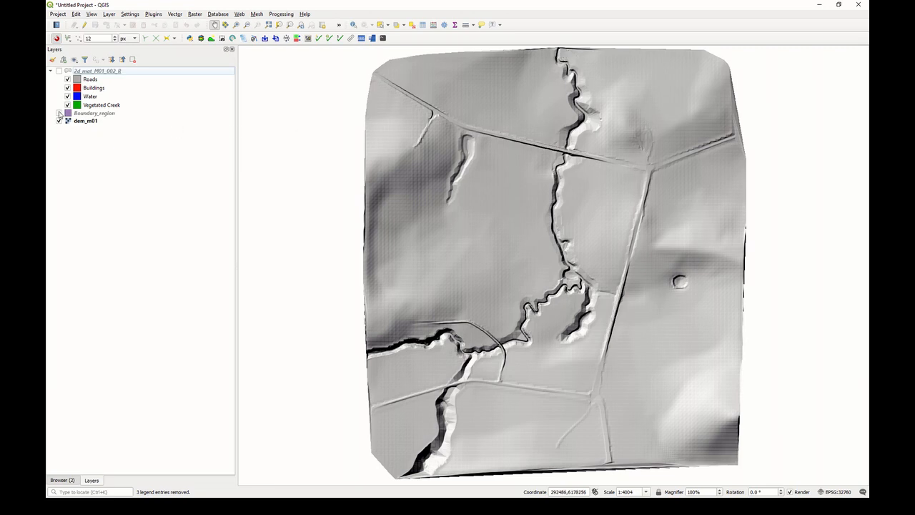
{"action": "left_click", "coordinate": [68, 113]}
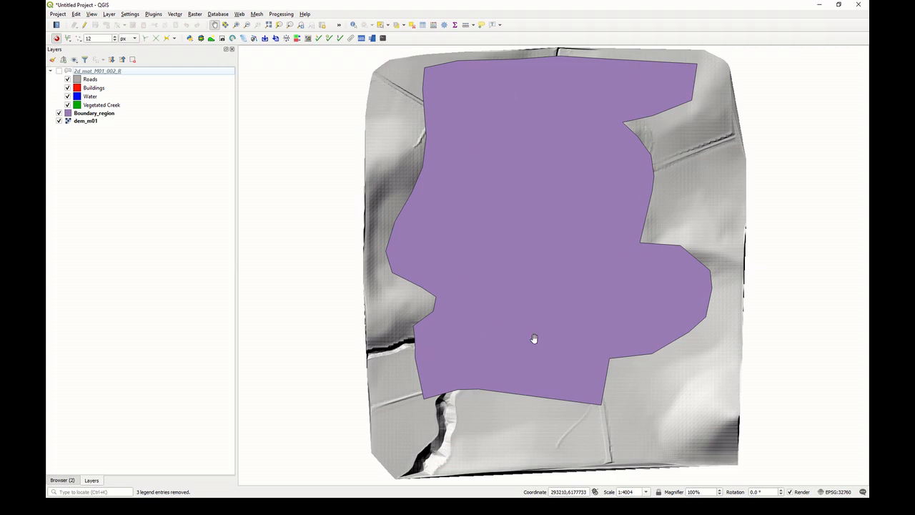
{"action": "left_click", "coordinate": [59, 71]}
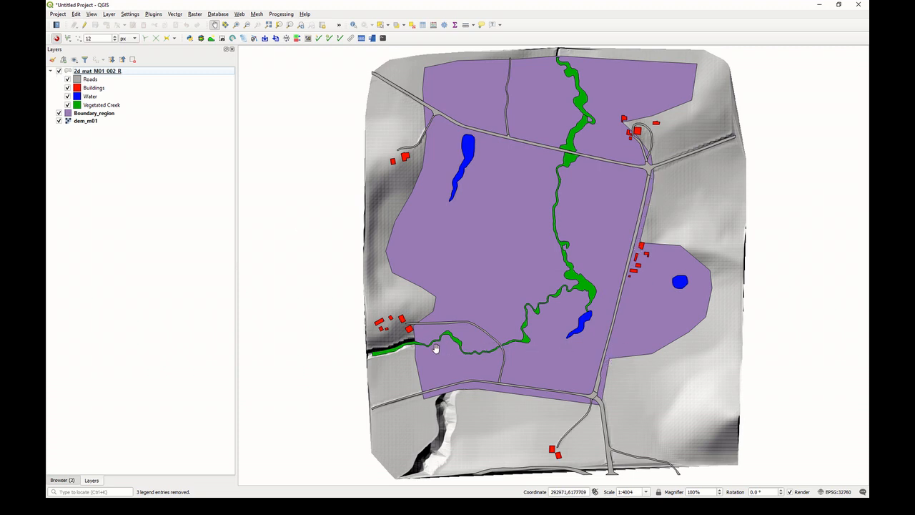
{"action": "mouse_move", "coordinate": [623, 372]}
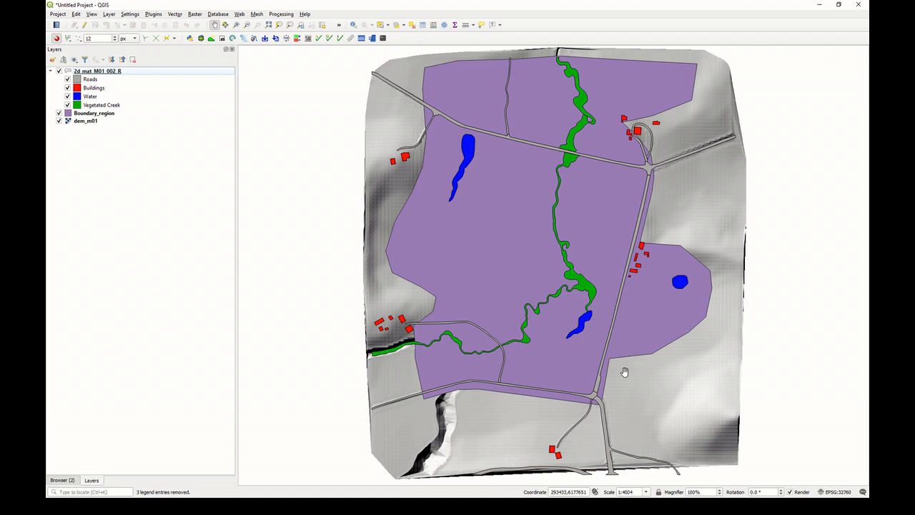
{"action": "mouse_move", "coordinate": [421, 247]}
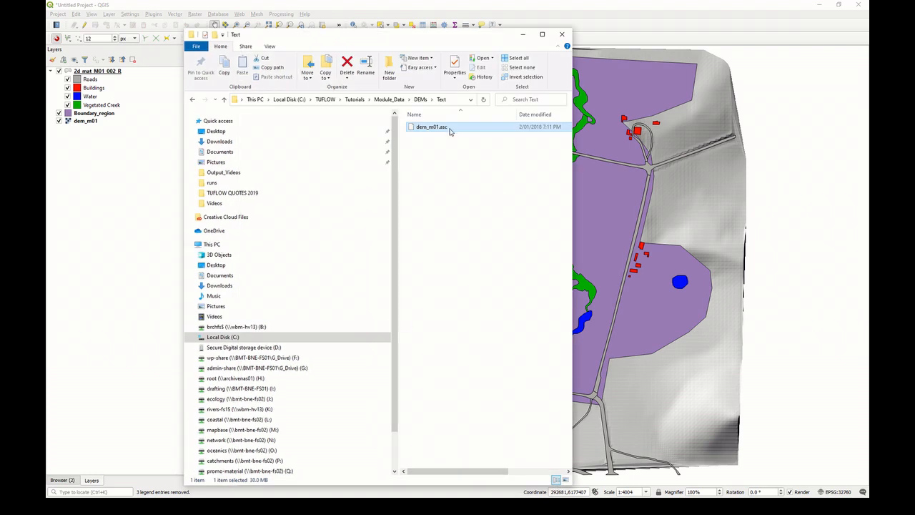
{"action": "mouse_move", "coordinate": [475, 138]}
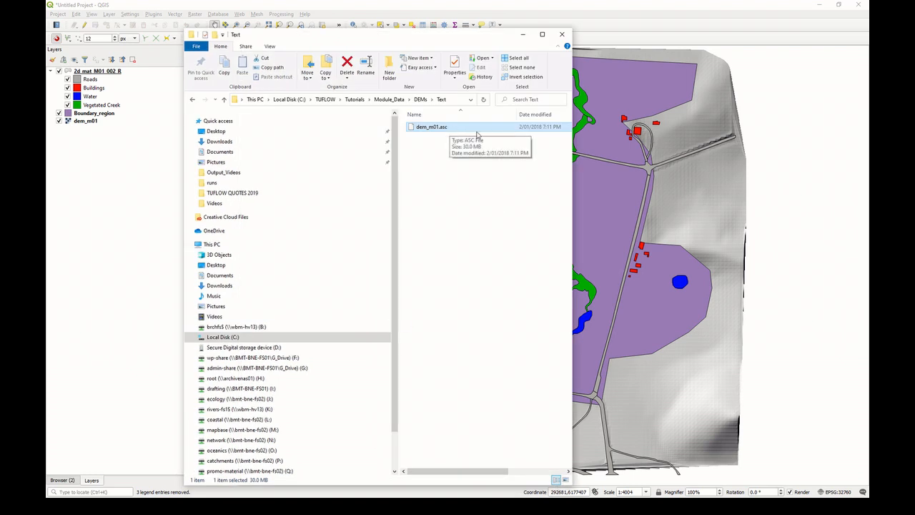
- Go from the DEM file's folder up to Tutorials and into the TUFLOW folder
{"action": "right_click", "coordinate": [431, 126]}
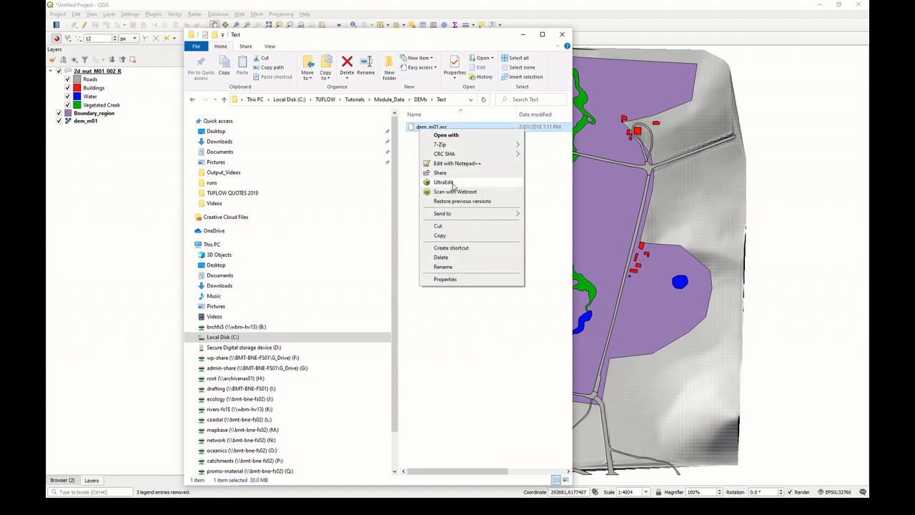
{"action": "left_click", "coordinate": [364, 127]}
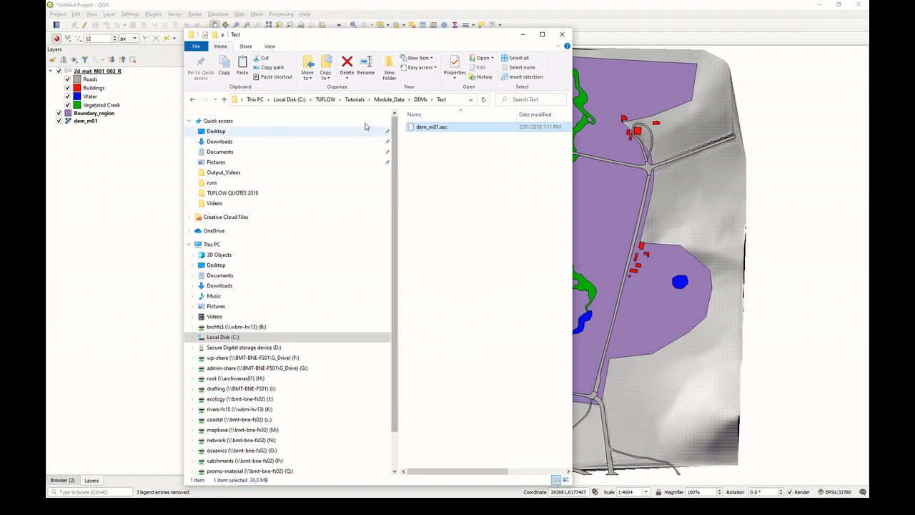
{"action": "left_click", "coordinate": [355, 99]}
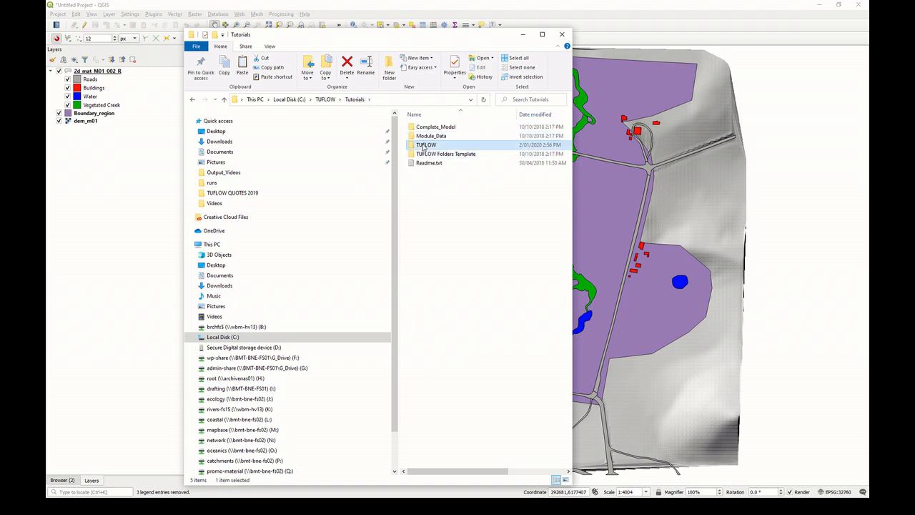
{"action": "double_click", "coordinate": [426, 144]}
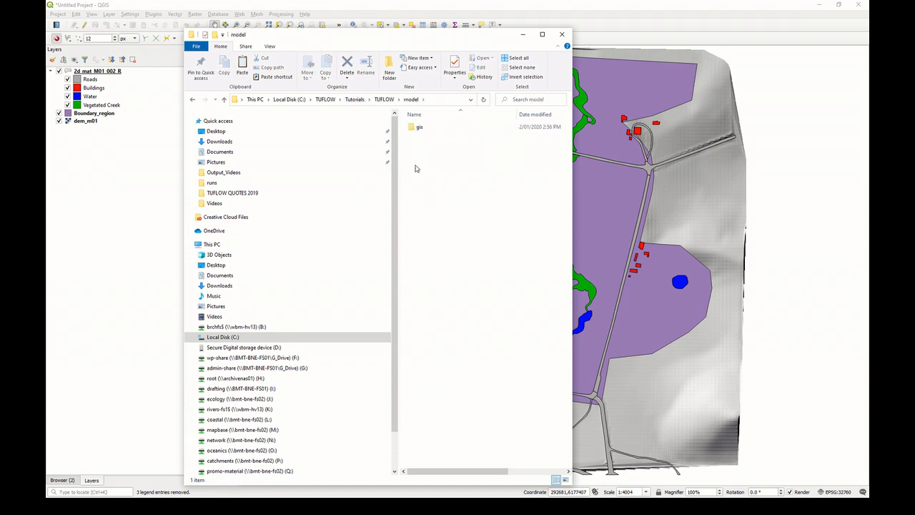
- Create a new folder named 'grid' inside model and open it
{"action": "right_click", "coordinate": [416, 168]}
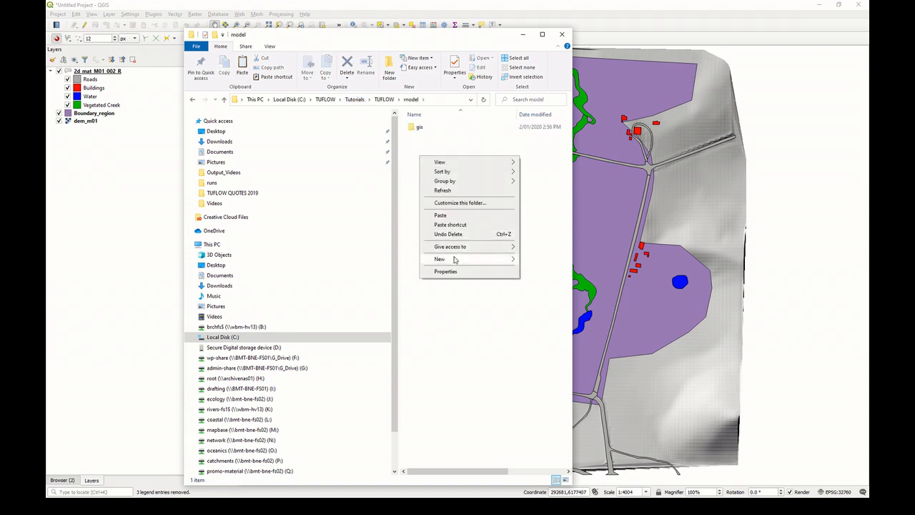
{"action": "left_click", "coordinate": [439, 259]}
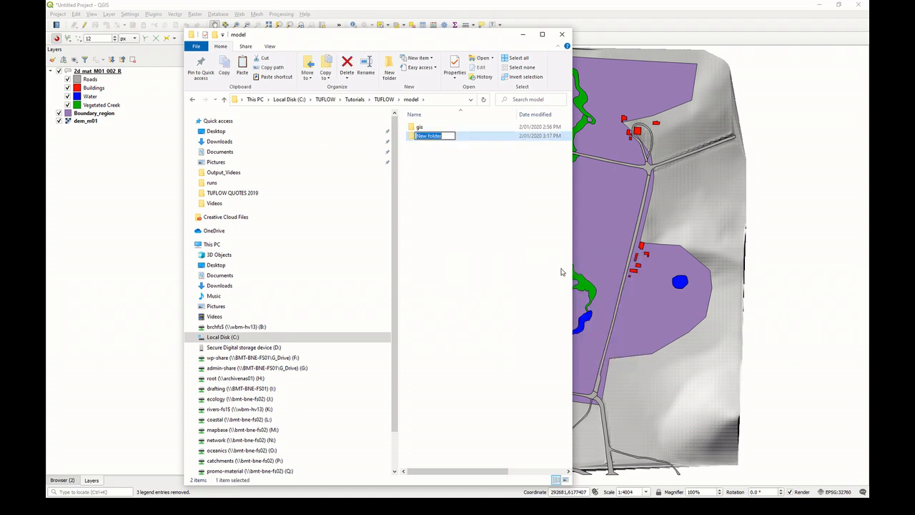
{"action": "type", "text": "GRID"}
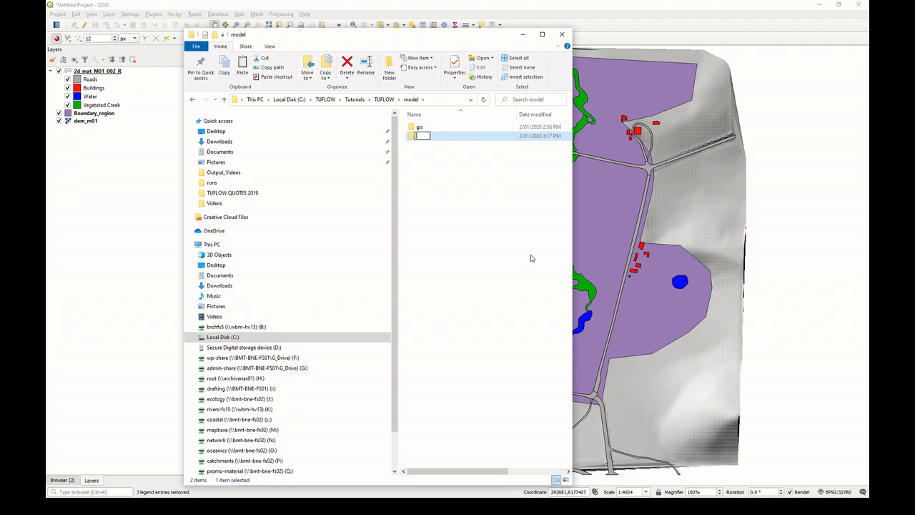
{"action": "type", "text": "grid"}
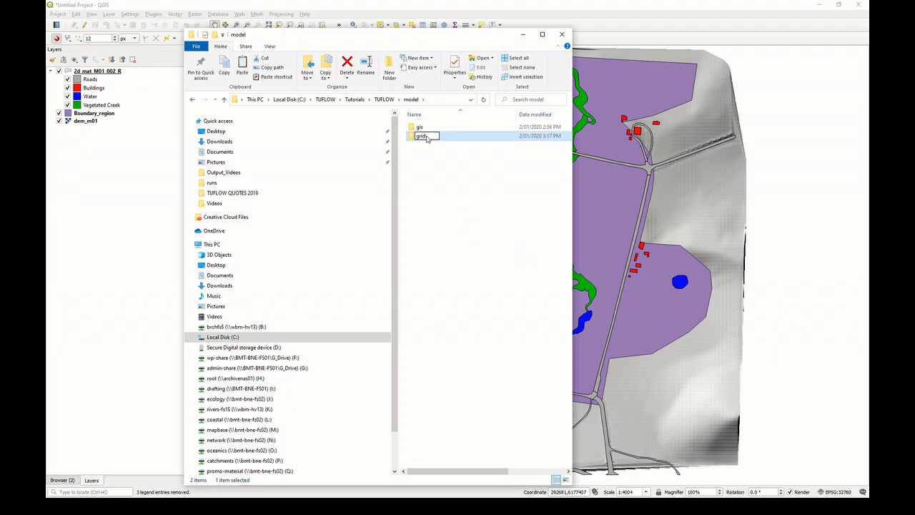
{"action": "double_click", "coordinate": [422, 135]}
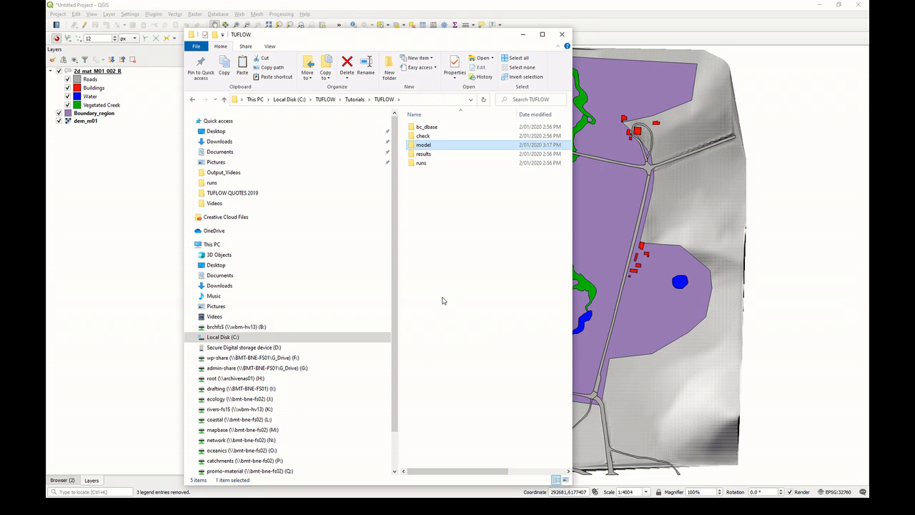
- Create M01_5m_002.tgc as a new text document in model and open it in Notepad++
{"action": "double_click", "coordinate": [423, 145]}
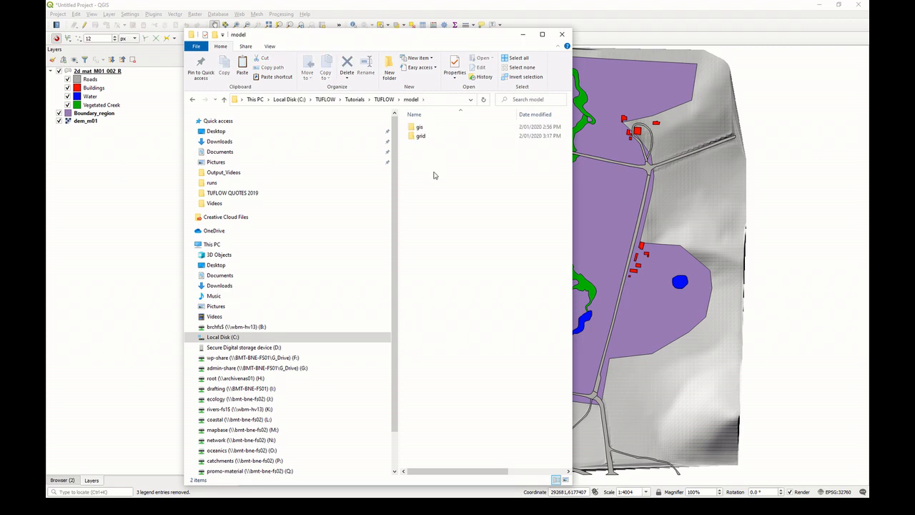
{"action": "right_click", "coordinate": [434, 176]}
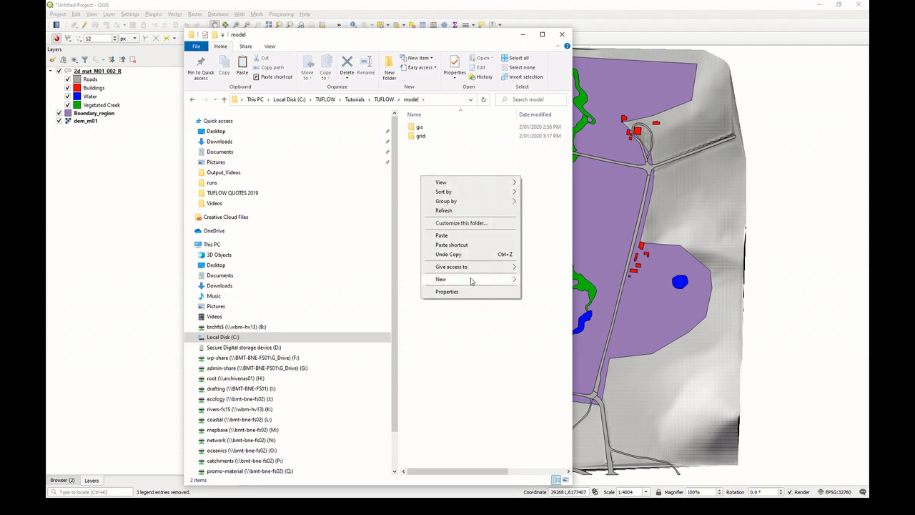
{"action": "left_click", "coordinate": [440, 279]}
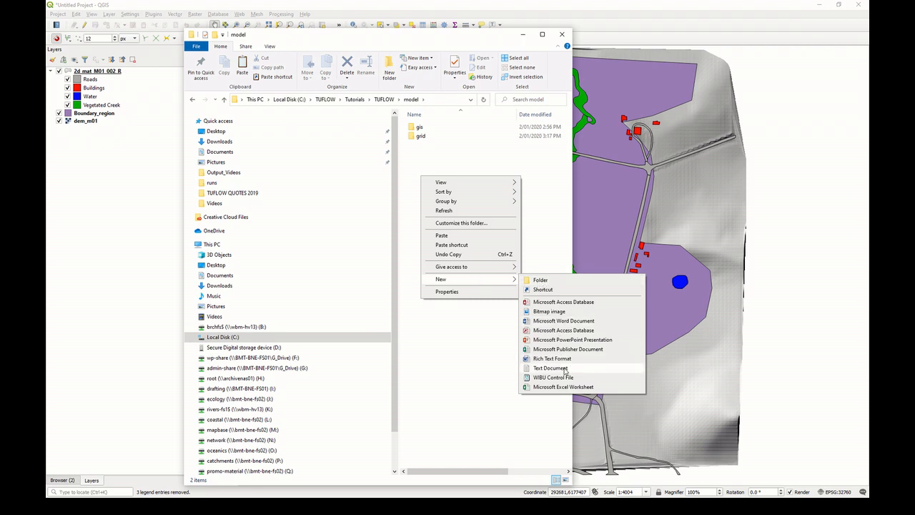
{"action": "left_click", "coordinate": [551, 367]}
{"action": "type", "text": "M01_5m_002.tgc"}
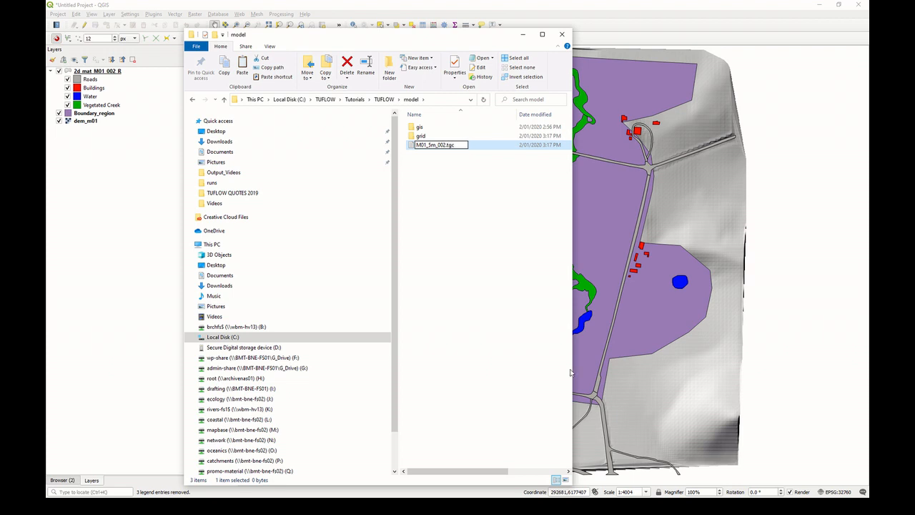
{"action": "key", "text": "Return"}
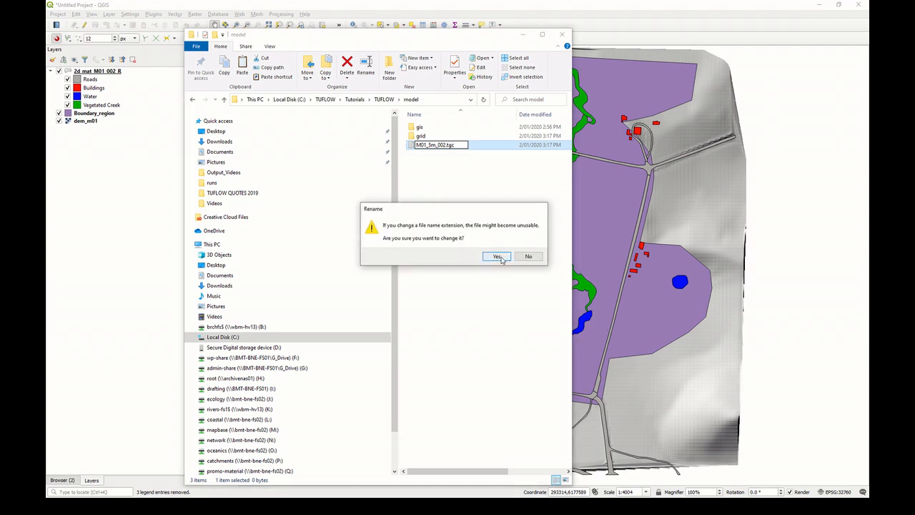
{"action": "left_click", "coordinate": [497, 256]}
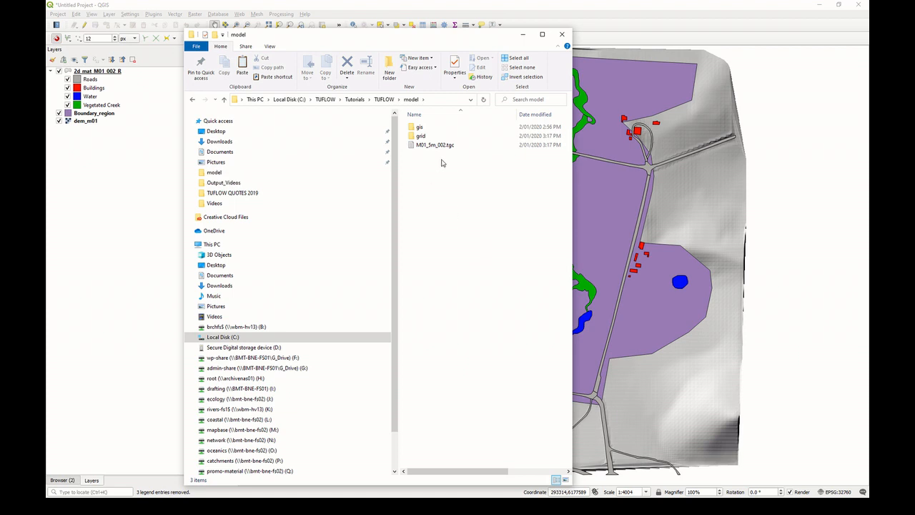
{"action": "left_click", "coordinate": [433, 145]}
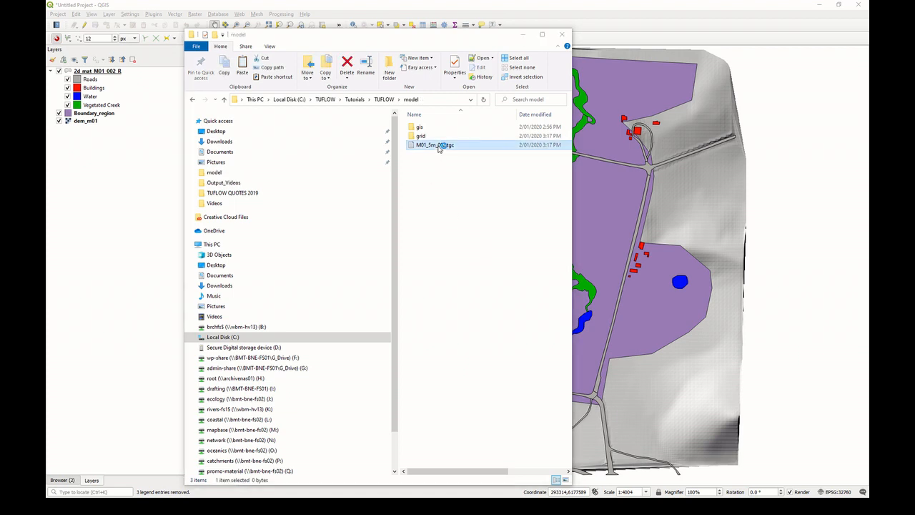
{"action": "double_click", "coordinate": [434, 145]}
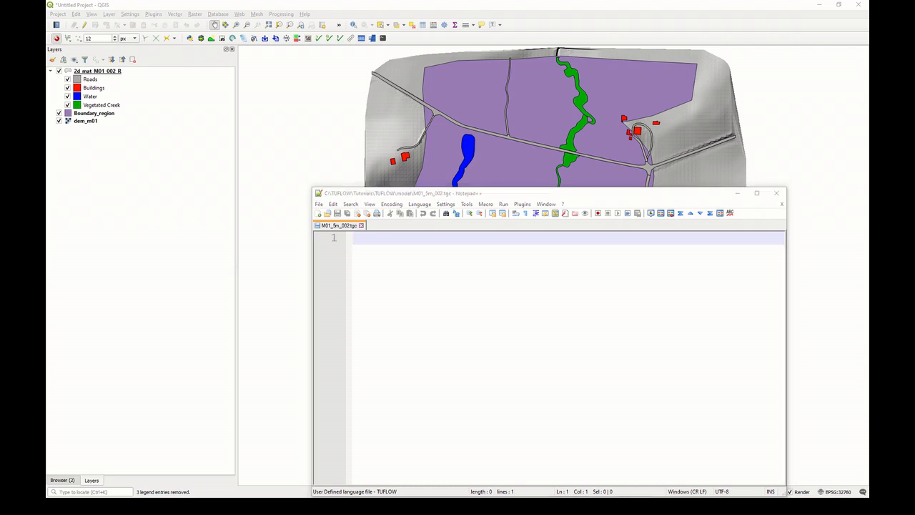
- Write 'Origin == 292725, 6177615' and 'Orientation == 293580, 6177415' as the first two tgc lines
{"action": "type", "text": "Origin == 292725, 6177615"}
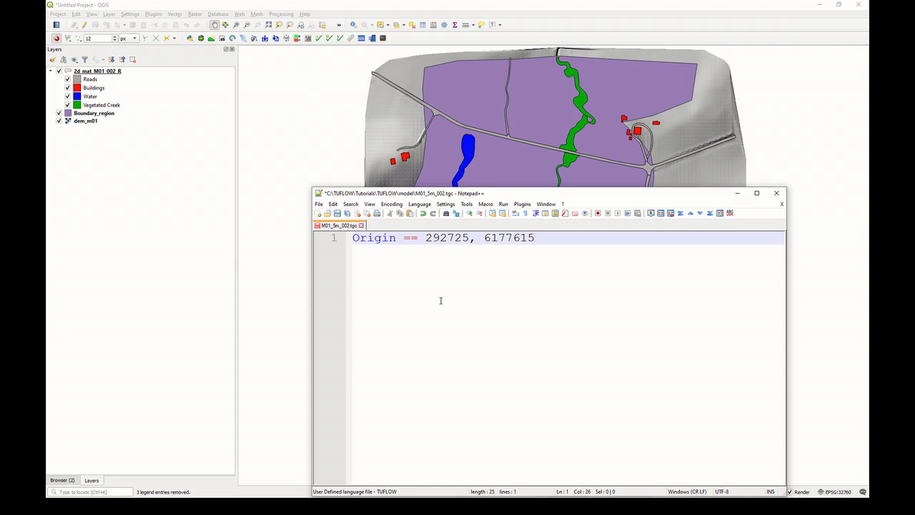
{"action": "mouse_move", "coordinate": [440, 300]}
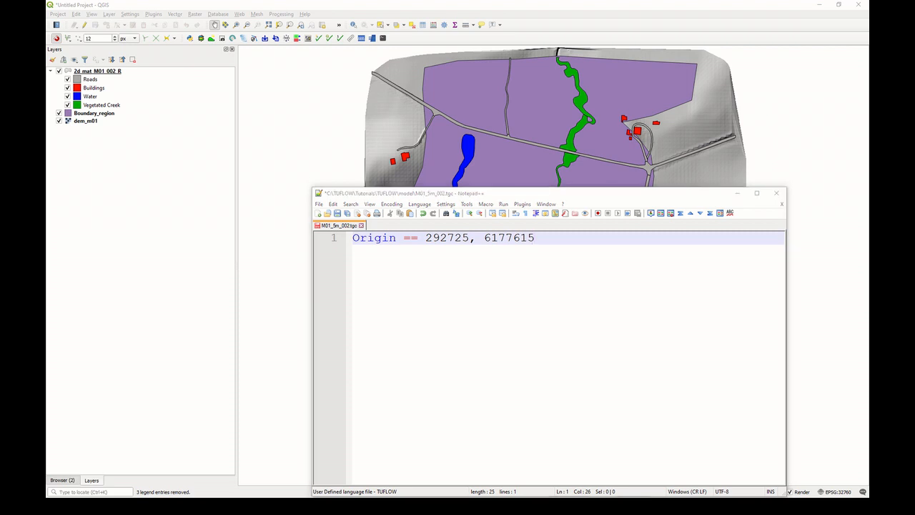
{"action": "left_click", "coordinate": [532, 238]}
{"action": "type", "text": "Orientation == 293580, 6177415"}
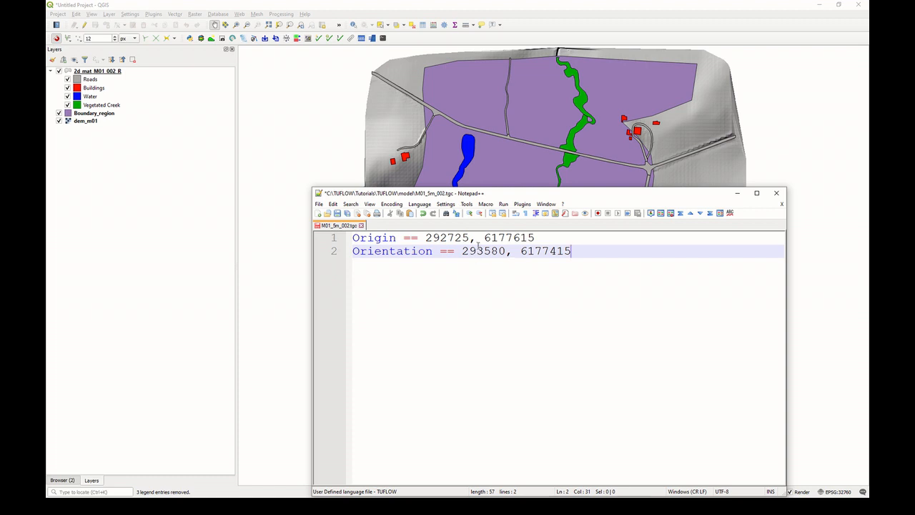
{"action": "double_click", "coordinate": [446, 237]}
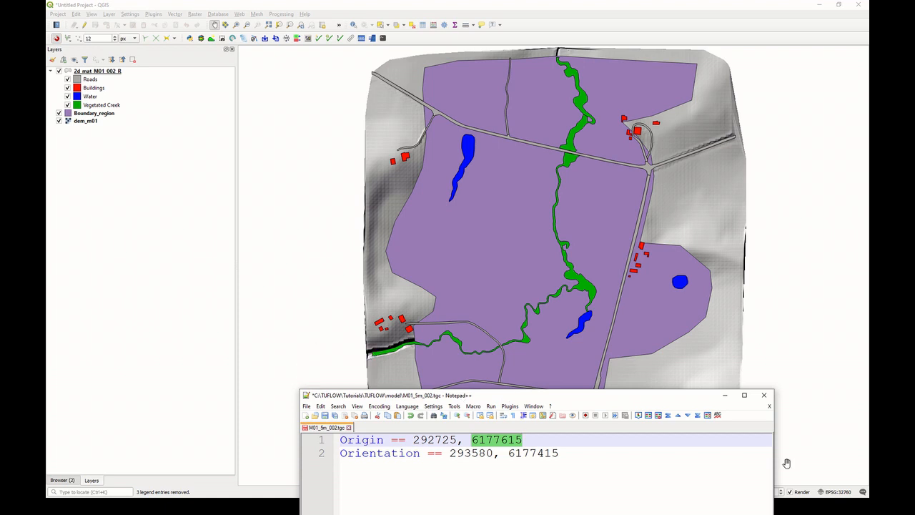
{"action": "mouse_move", "coordinate": [331, 378]}
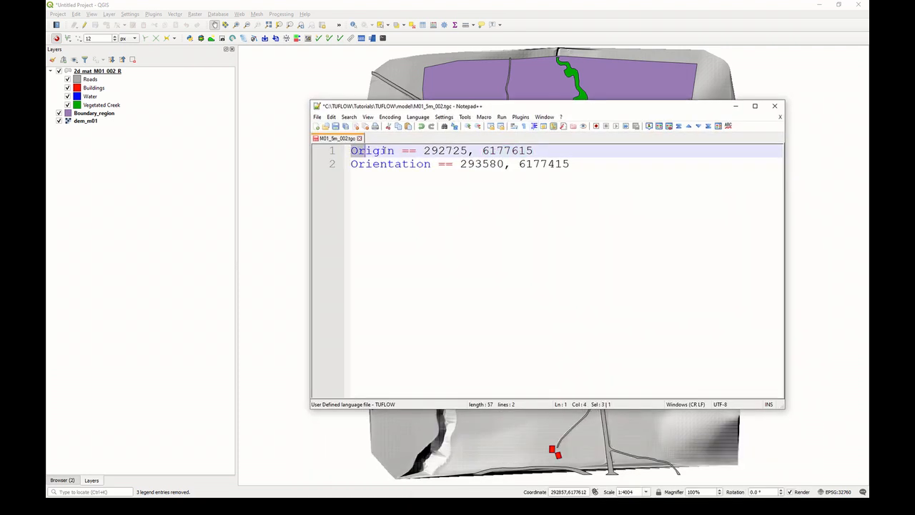
{"action": "left_click", "coordinate": [447, 150]}
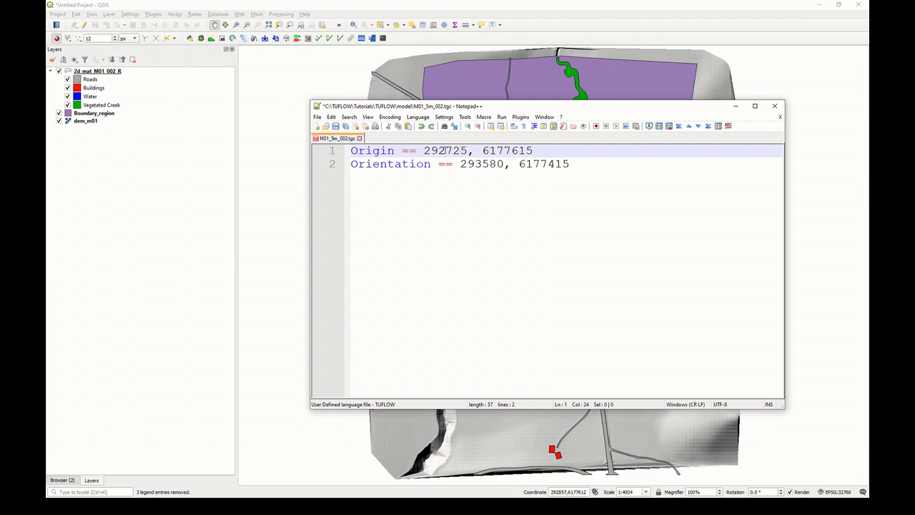
{"action": "left_click", "coordinate": [475, 163]}
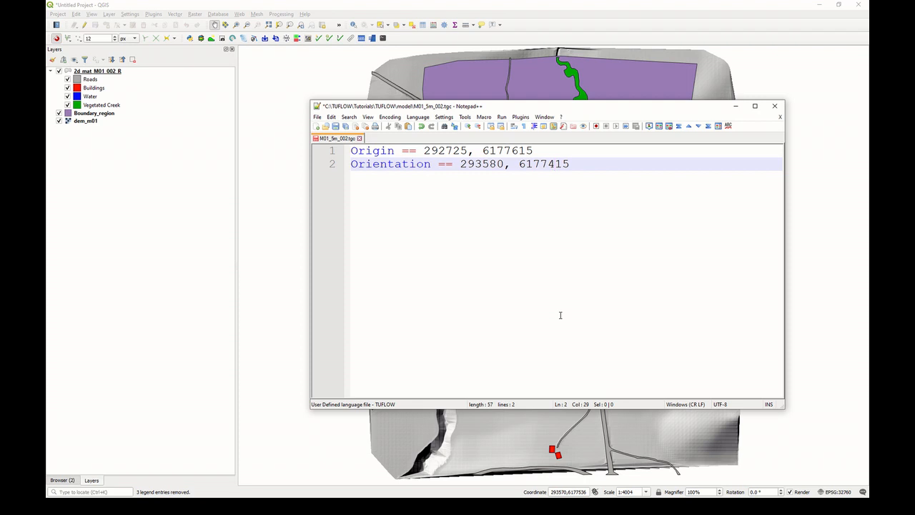
{"action": "mouse_move", "coordinate": [566, 115]}
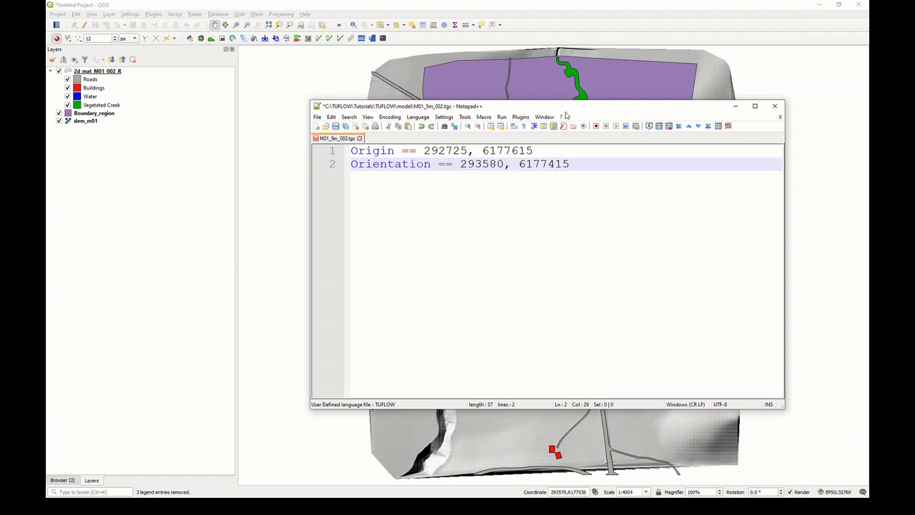
{"action": "left_click_drag", "start_coordinate": [564, 106], "coordinate": [565, 227]}
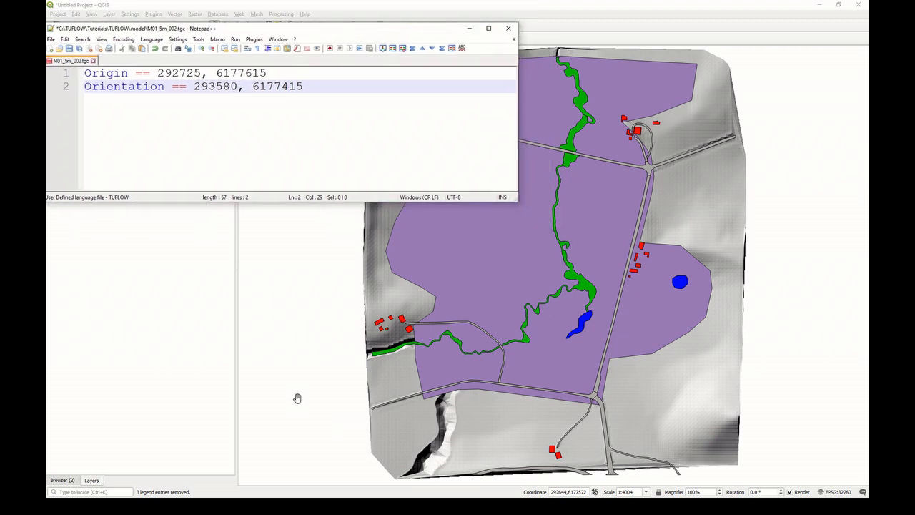
{"action": "mouse_move", "coordinate": [341, 368]}
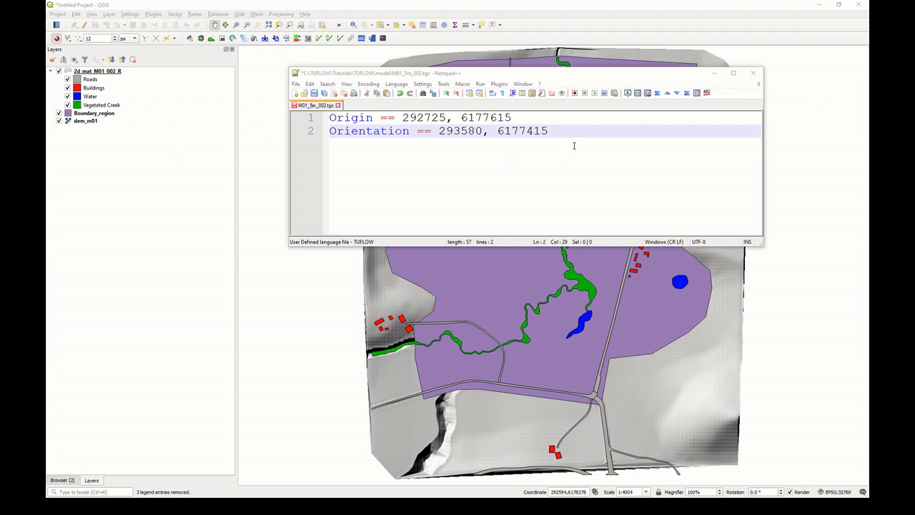
- Add the lines 'Cell Size == 5' and 'Grid Size (X,Y) == 850, 1000'
{"action": "key", "text": "Return"}
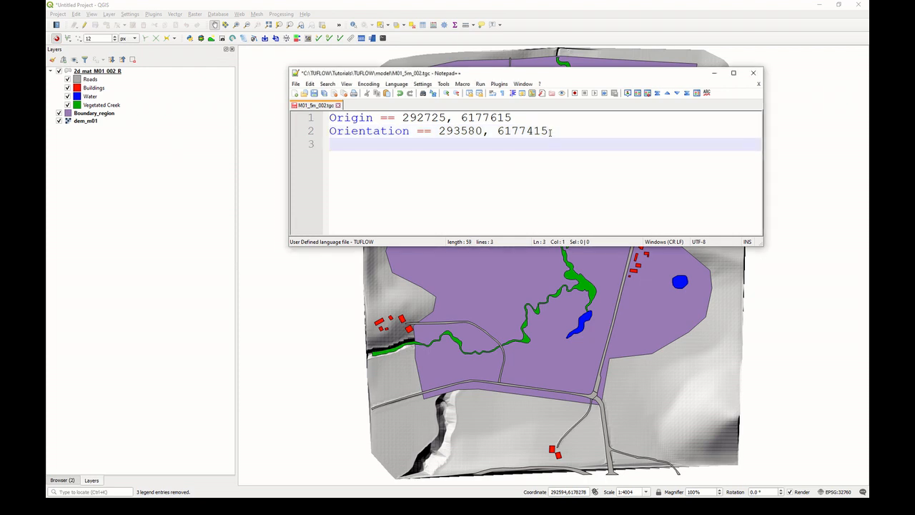
{"action": "type", "text": "Cell Size == 5"}
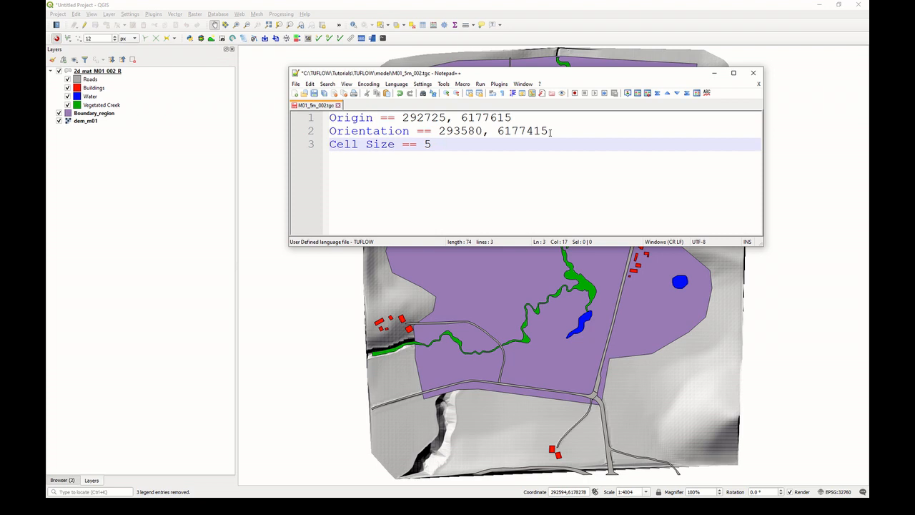
{"action": "left_click", "coordinate": [443, 144]}
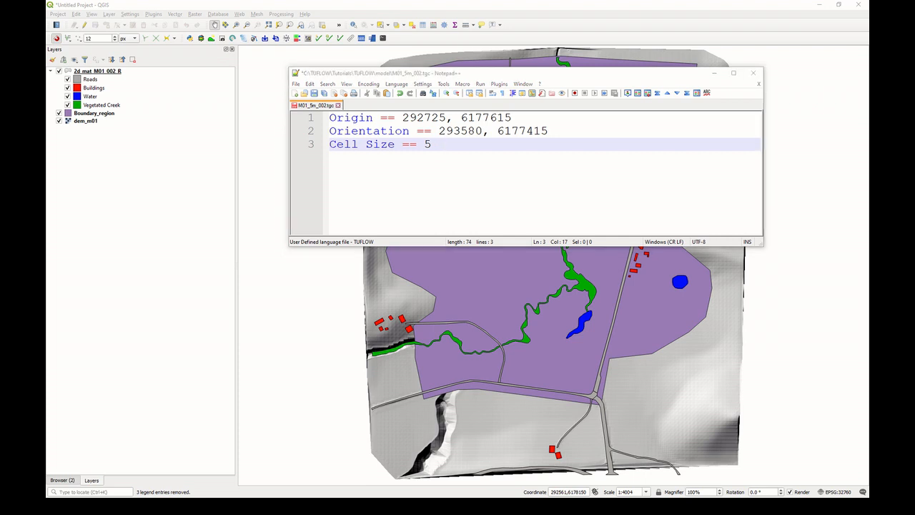
{"action": "left_click", "coordinate": [437, 144]}
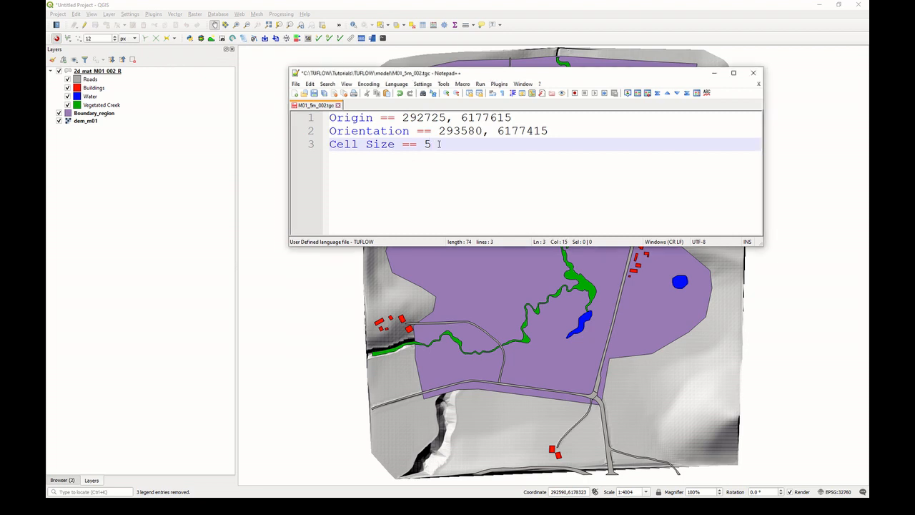
{"action": "type", "text": "Grid Size (X,Y) == 850, 1000"}
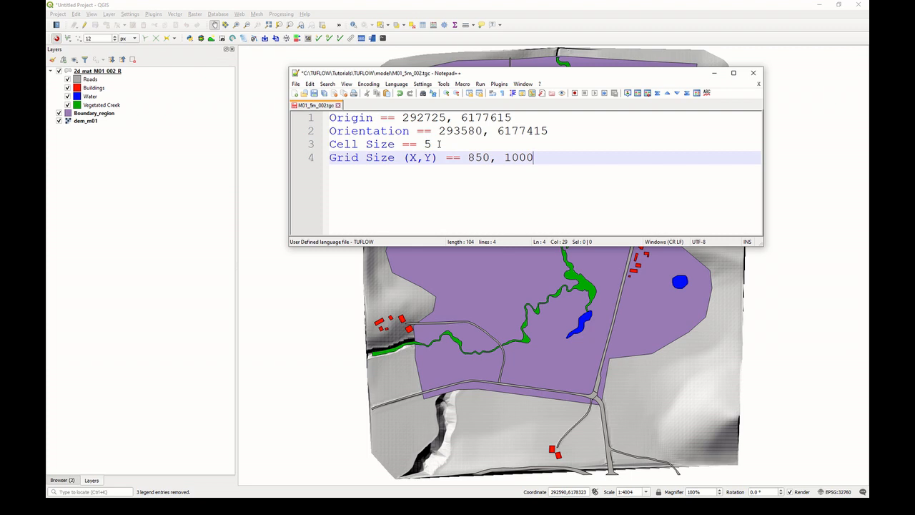
{"action": "double_click", "coordinate": [477, 157]}
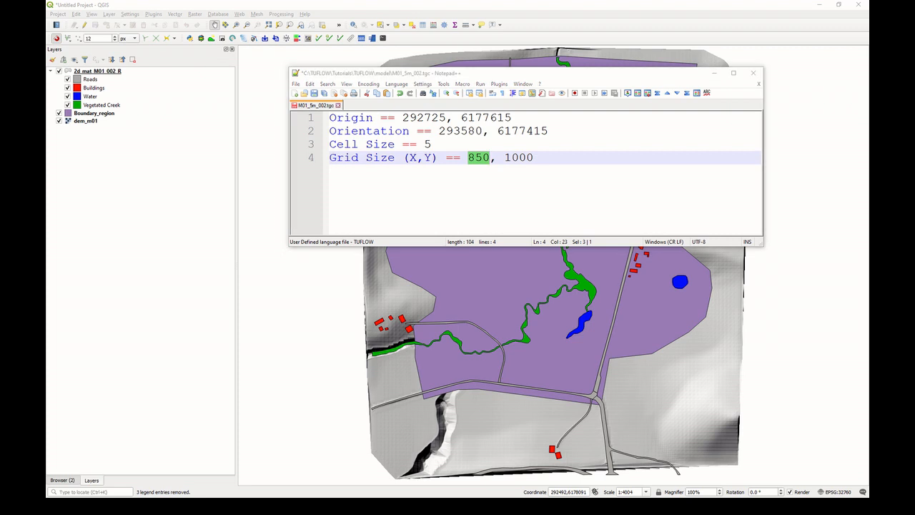
{"action": "left_click", "coordinate": [336, 183]}
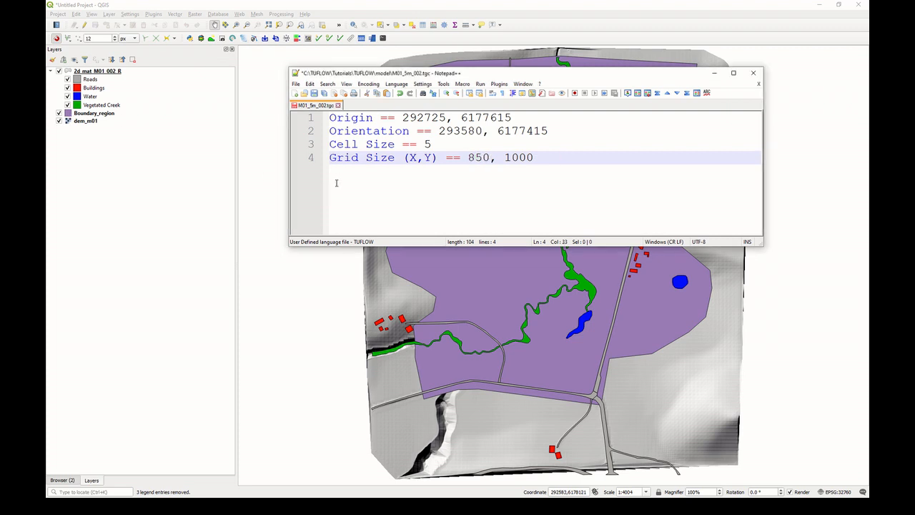
- Add 'Set Code == 0', then begin a 'Read GIS Code ==' line below it
{"action": "key", "text": "Enter"}
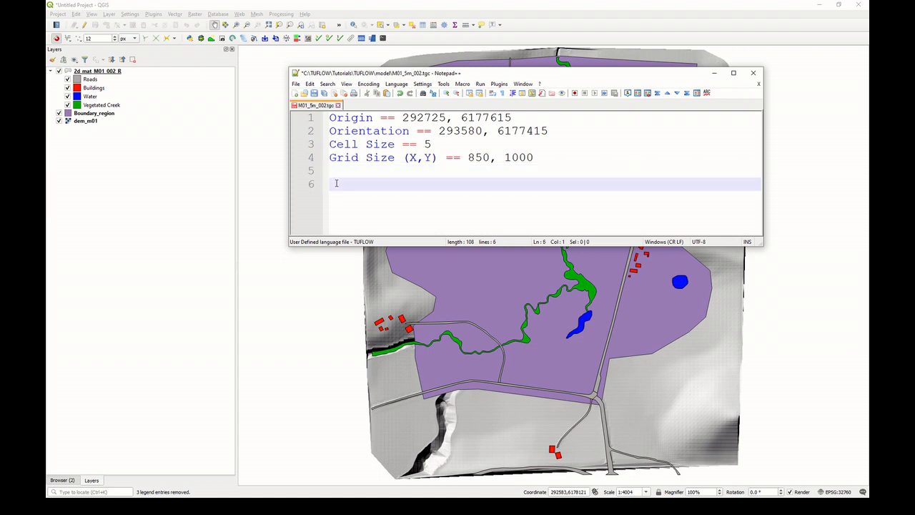
{"action": "type", "text": "Set Code == 0"}
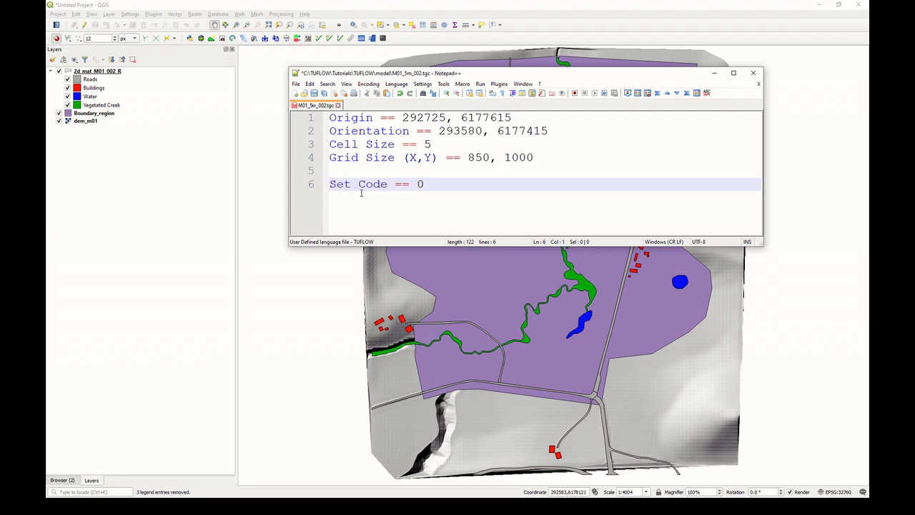
{"action": "left_click", "coordinate": [422, 184]}
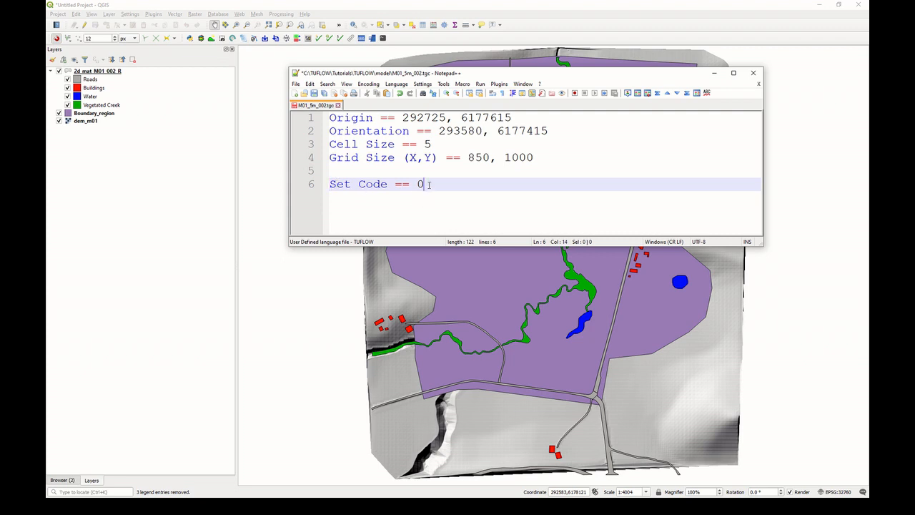
{"action": "type", "text": "Read G"}
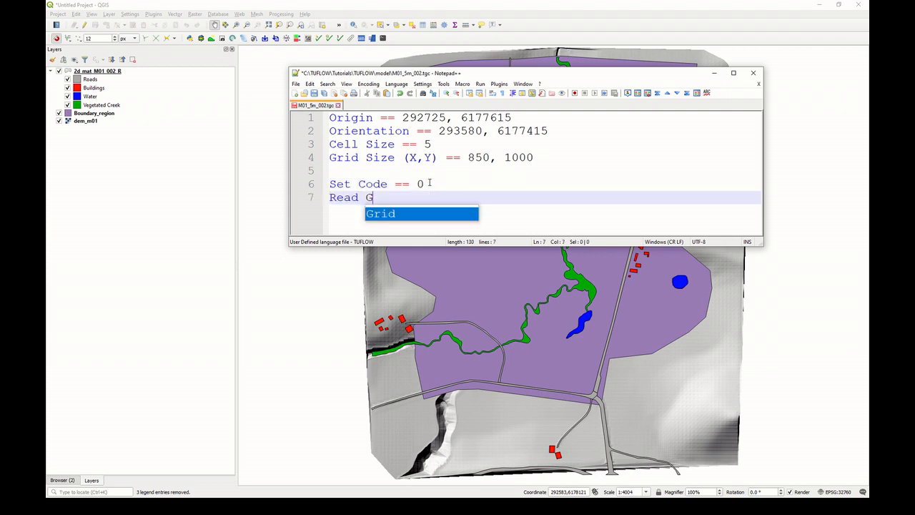
{"action": "type", "text": "IS code"}
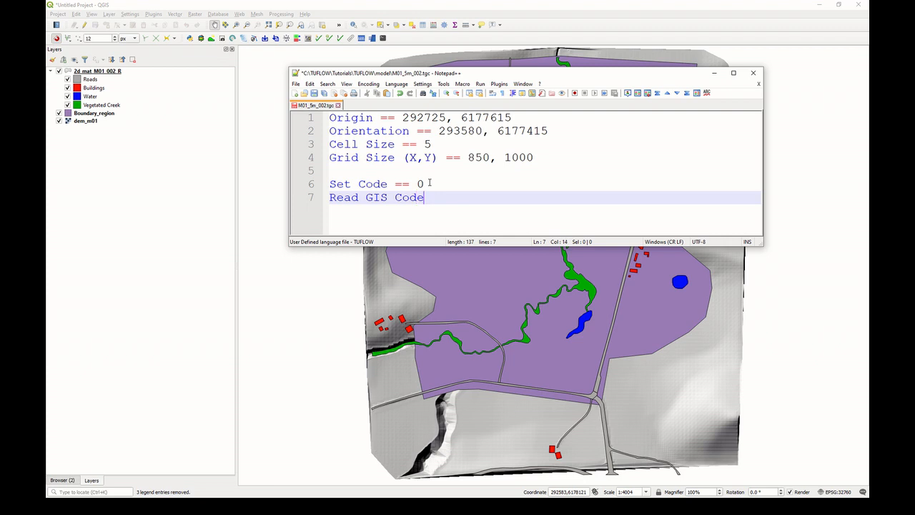
{"action": "type", "text": "=="}
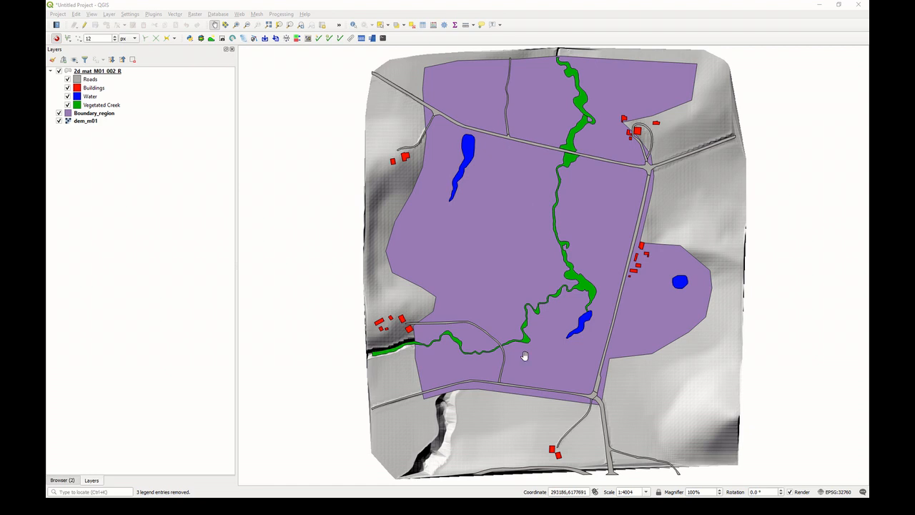
{"action": "mouse_move", "coordinate": [262, 44]}
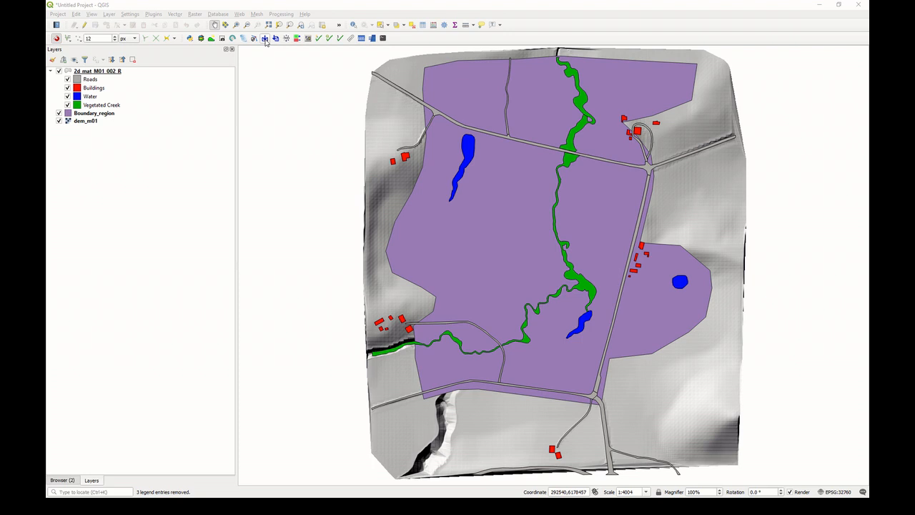
- Import an empty 2d_code file with Run ID M01_002 and Regions geometry
{"action": "left_click", "coordinate": [265, 38]}
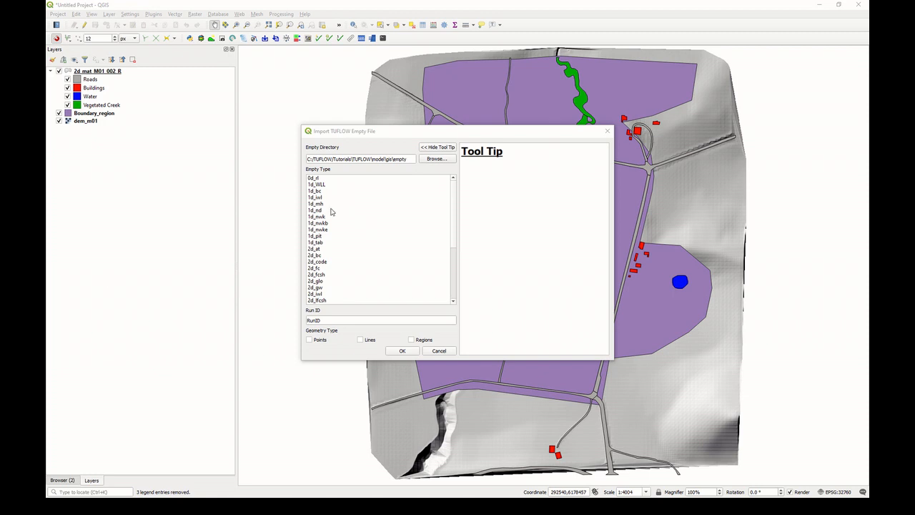
{"action": "left_click", "coordinate": [317, 262]}
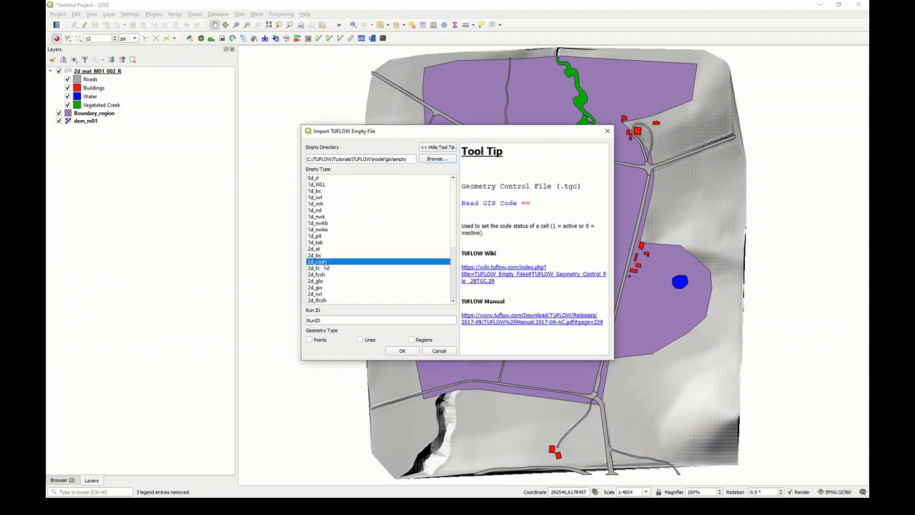
{"action": "mouse_move", "coordinate": [330, 312]}
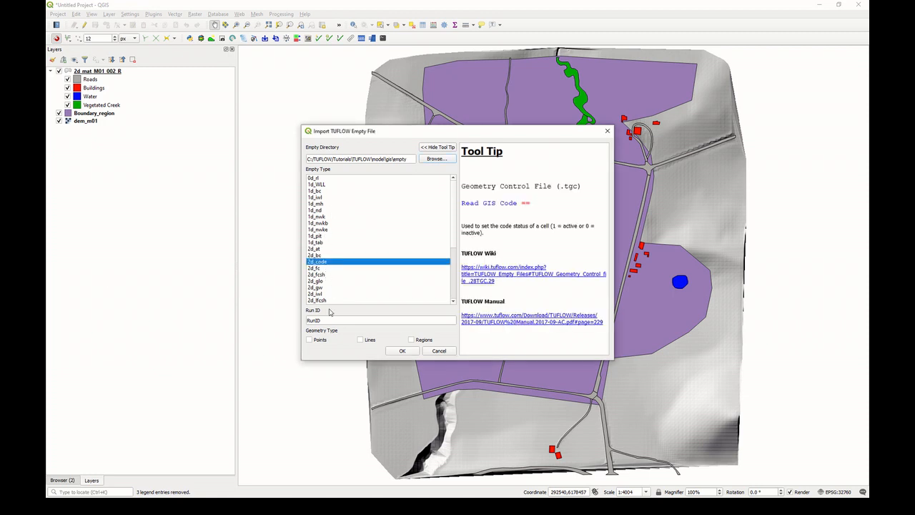
{"action": "left_click", "coordinate": [381, 319]}
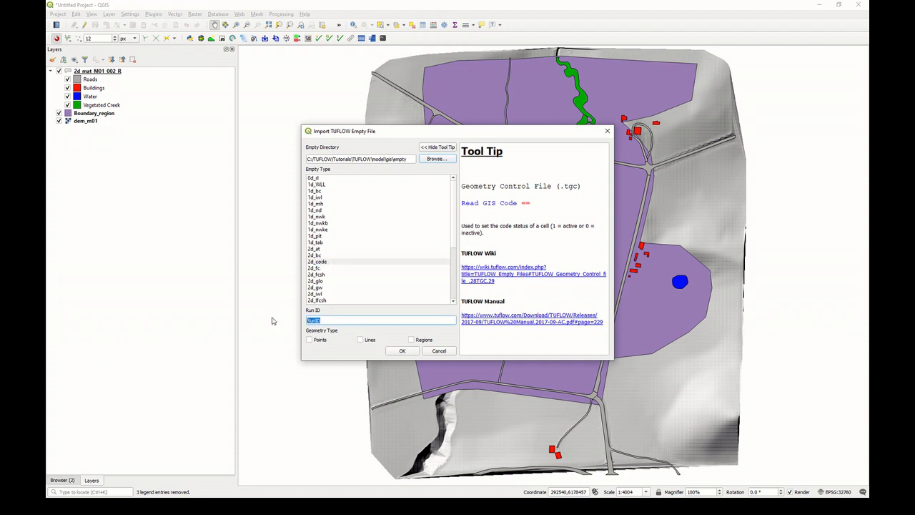
{"action": "type", "text": "M01_002"}
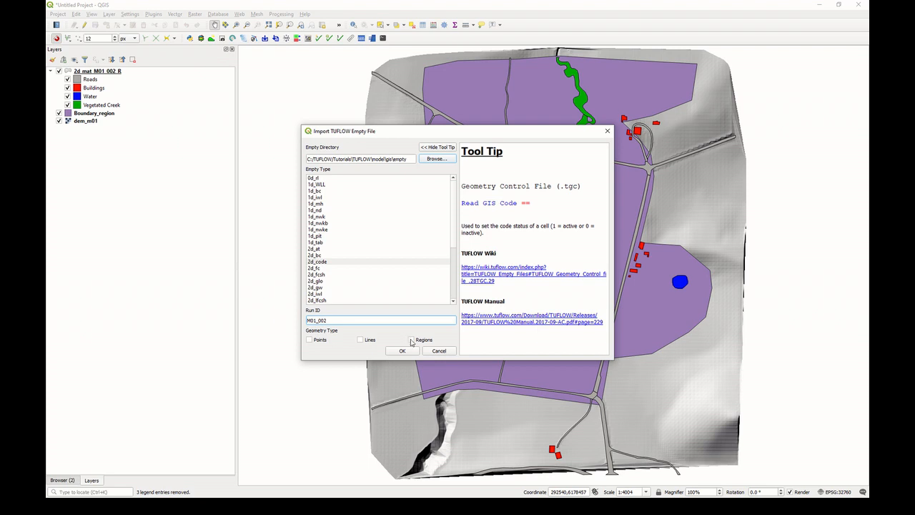
{"action": "left_click", "coordinate": [411, 339]}
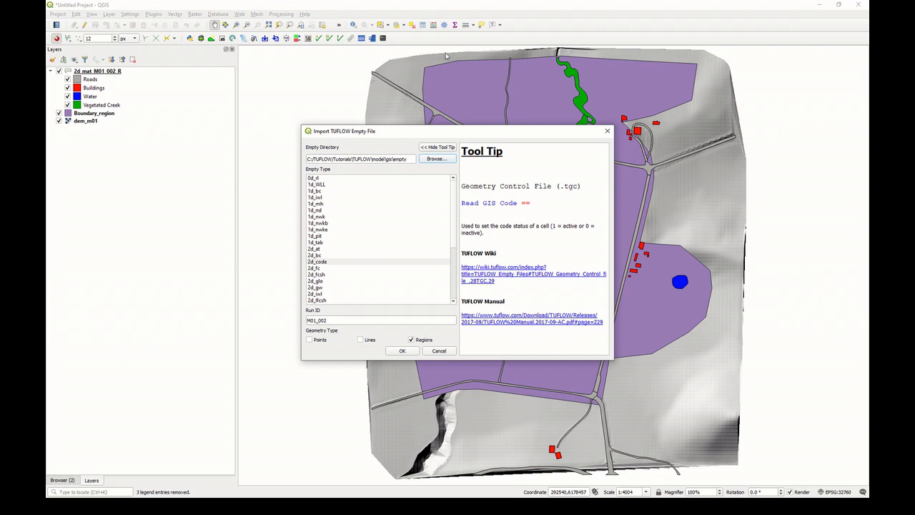
{"action": "mouse_move", "coordinate": [397, 316]}
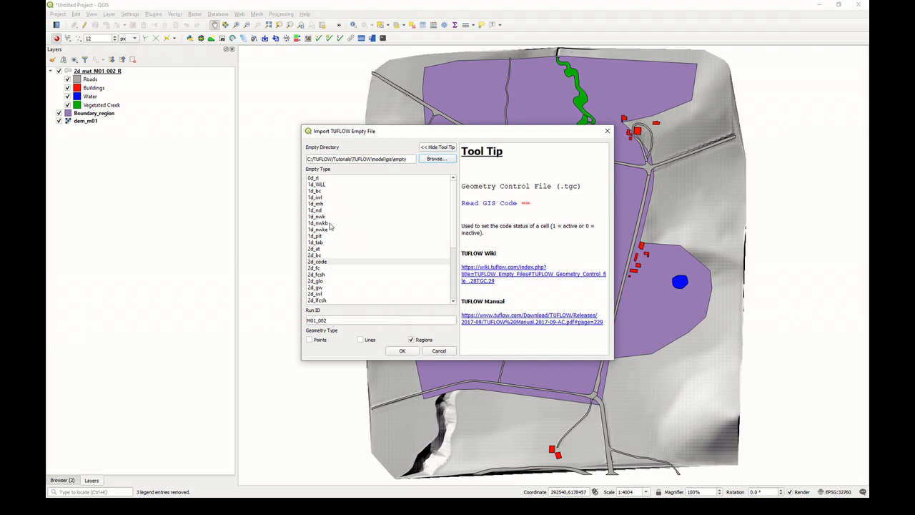
{"action": "mouse_move", "coordinate": [322, 177]}
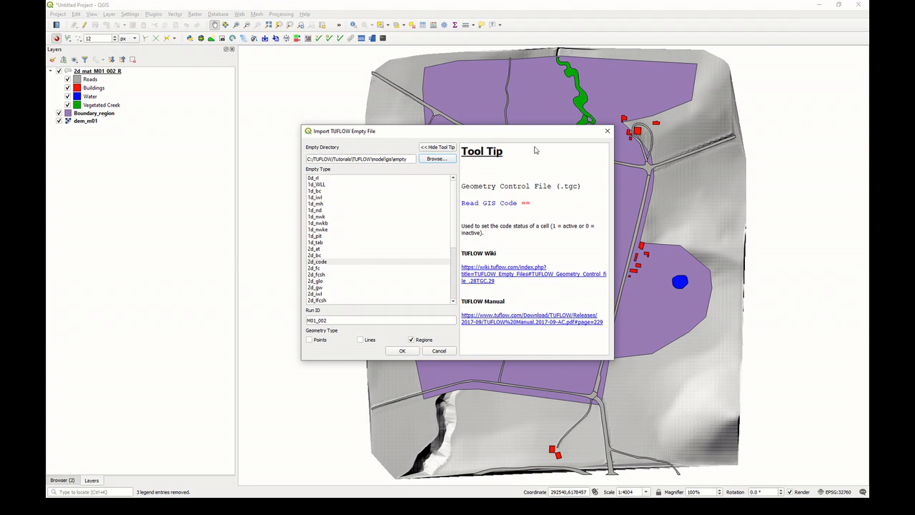
{"action": "mouse_move", "coordinate": [511, 191]}
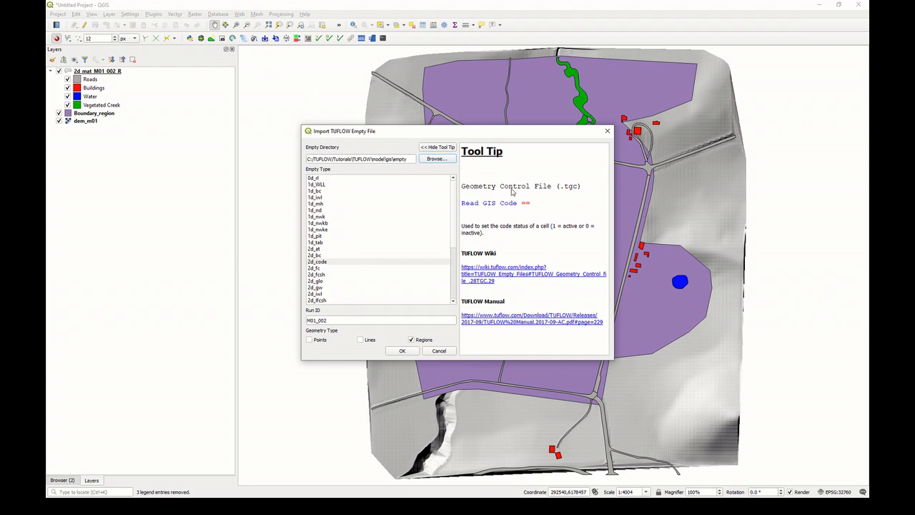
{"action": "mouse_move", "coordinate": [490, 184]}
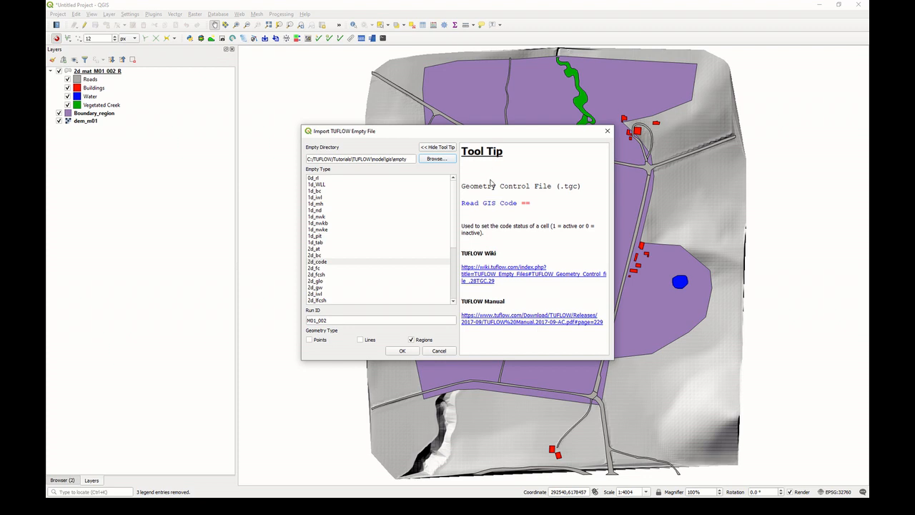
{"action": "mouse_move", "coordinate": [502, 278]}
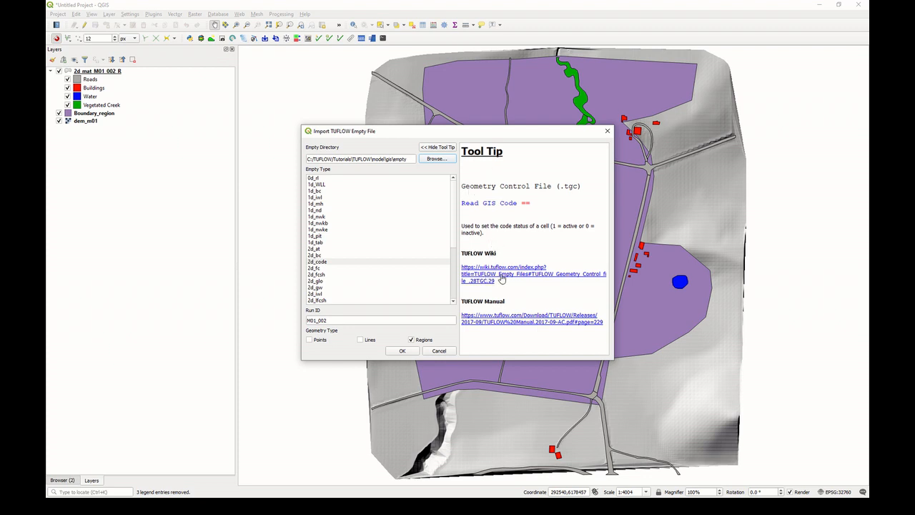
{"action": "mouse_move", "coordinate": [445, 219]}
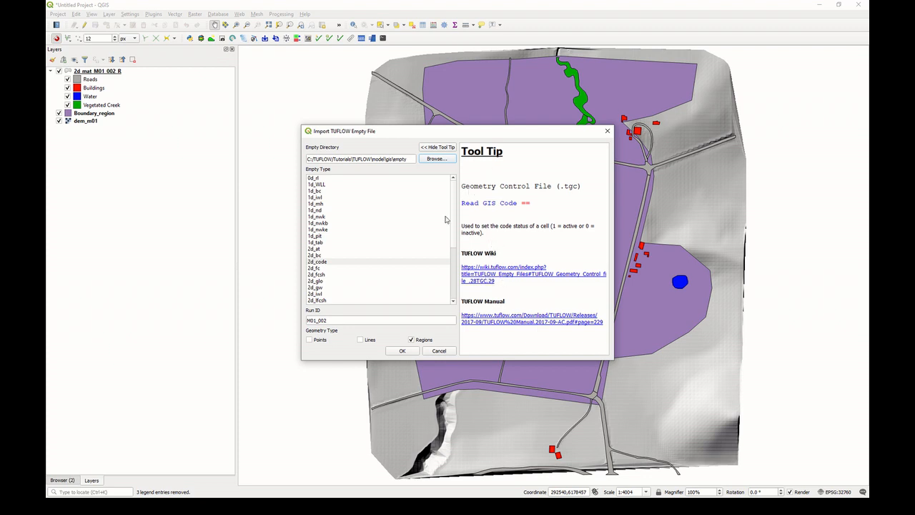
{"action": "mouse_move", "coordinate": [331, 275]}
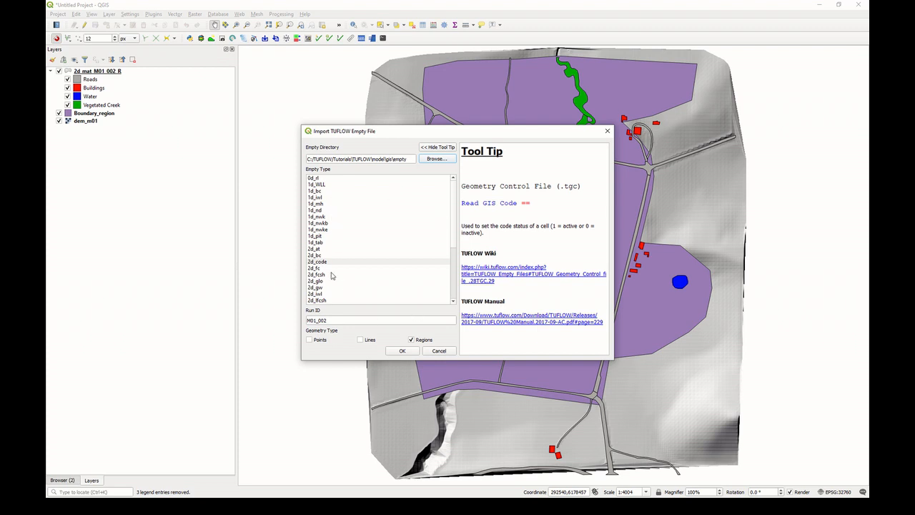
{"action": "left_click", "coordinate": [402, 350]}
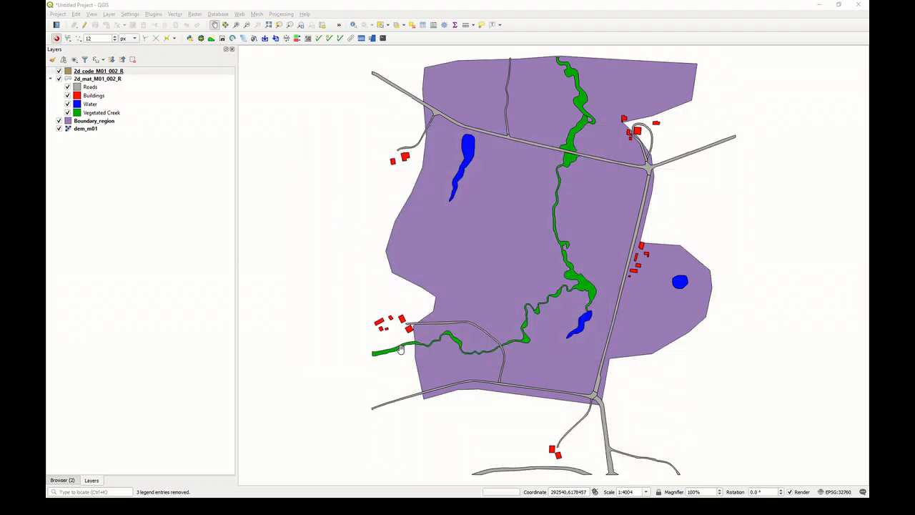
- Select the boundary polygon, put 2d_code_M01_002_R into edit mode, and paste the polygon into it
{"action": "left_click", "coordinate": [59, 128]}
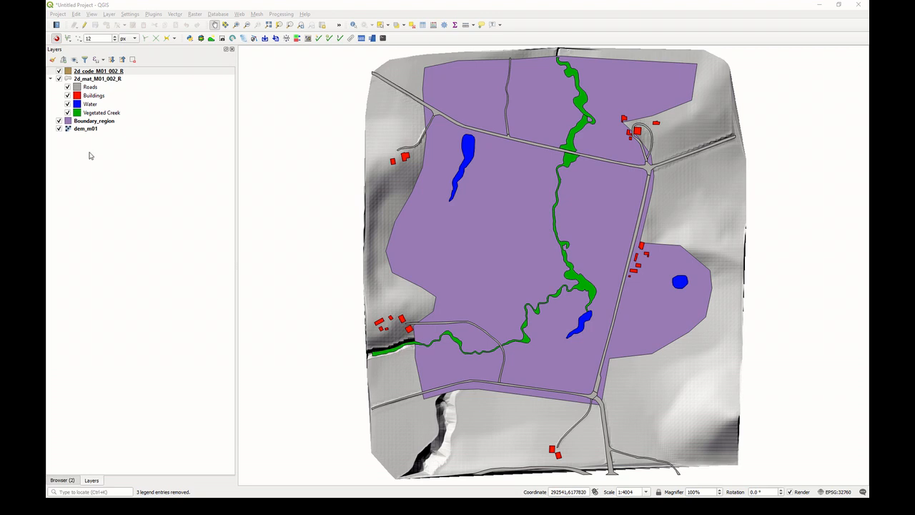
{"action": "left_click", "coordinate": [98, 71]}
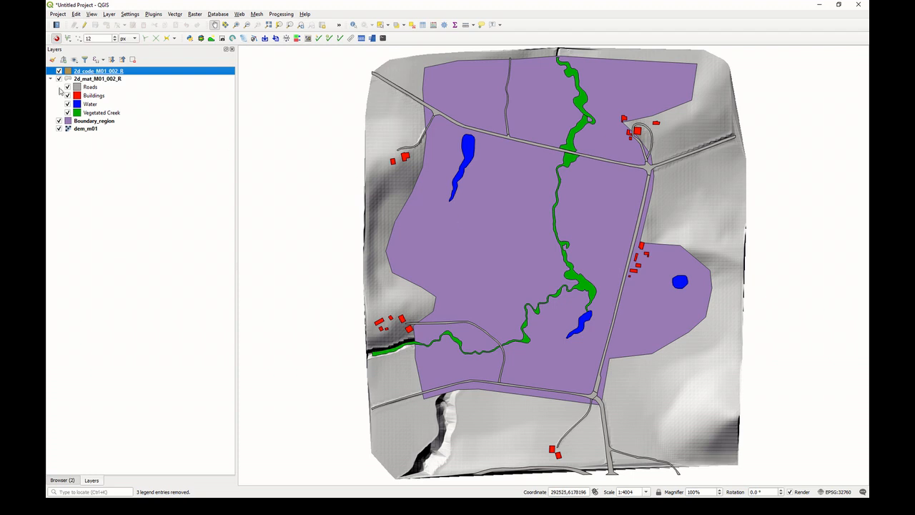
{"action": "left_click", "coordinate": [54, 78]}
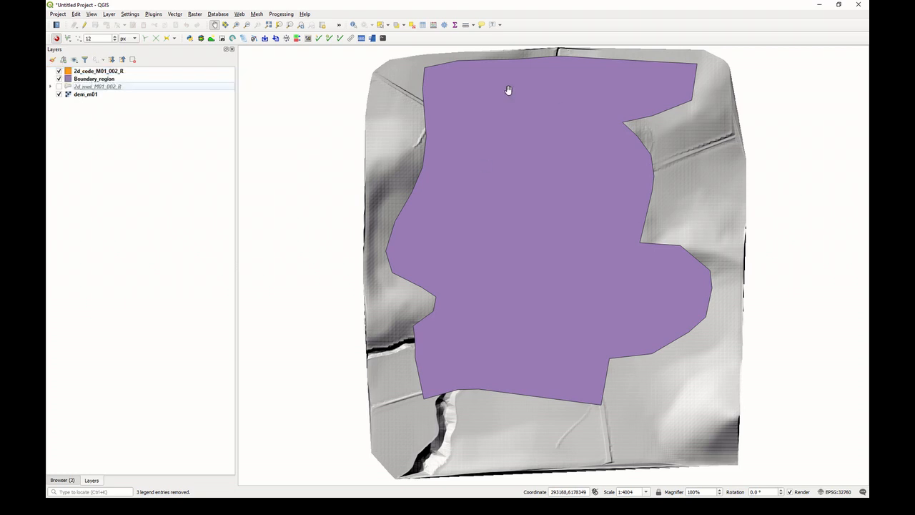
{"action": "left_click", "coordinate": [94, 79]}
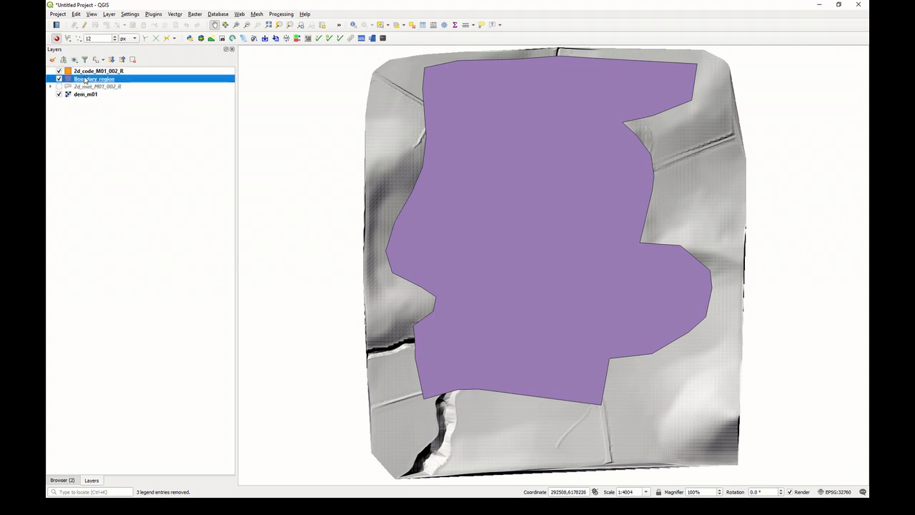
{"action": "mouse_move", "coordinate": [131, 83]}
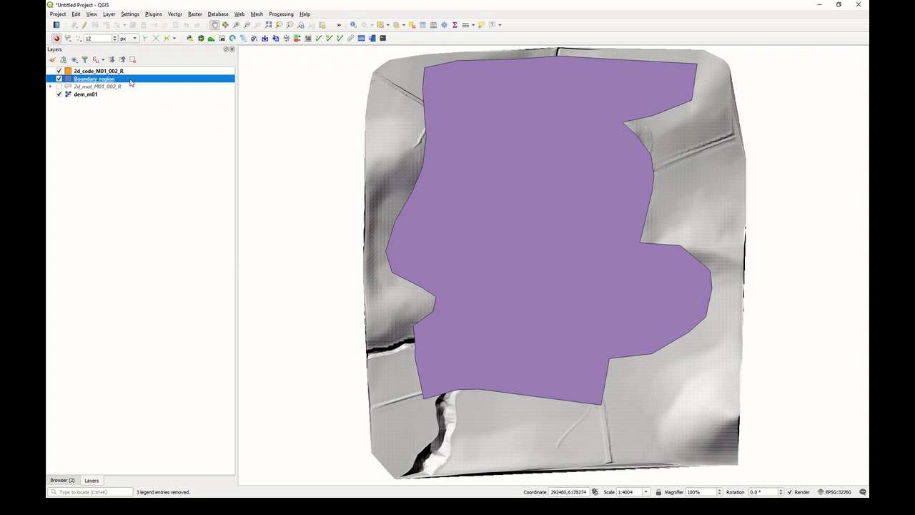
{"action": "left_click", "coordinate": [98, 70]}
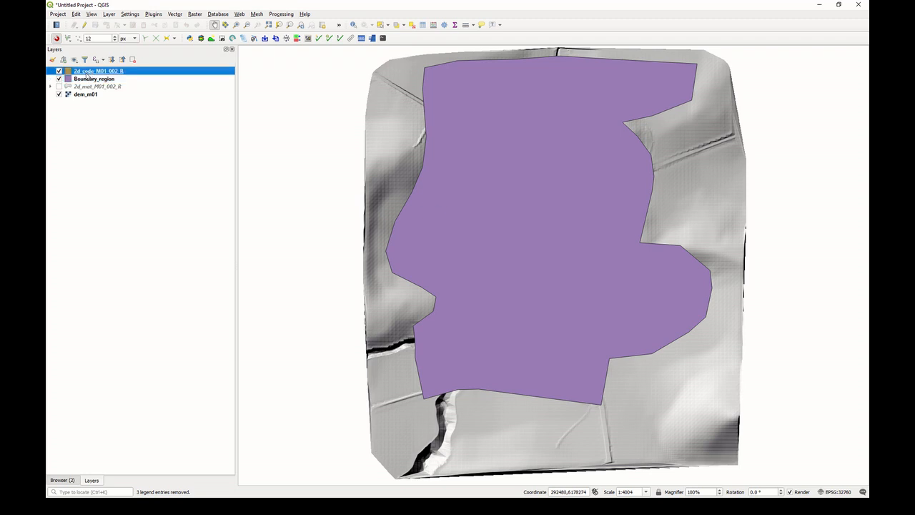
{"action": "mouse_move", "coordinate": [98, 71]}
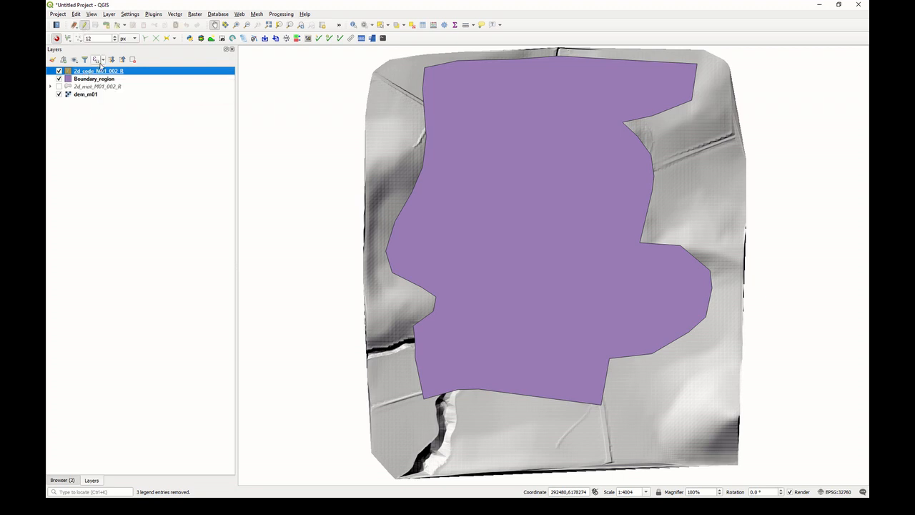
{"action": "left_click", "coordinate": [93, 78]}
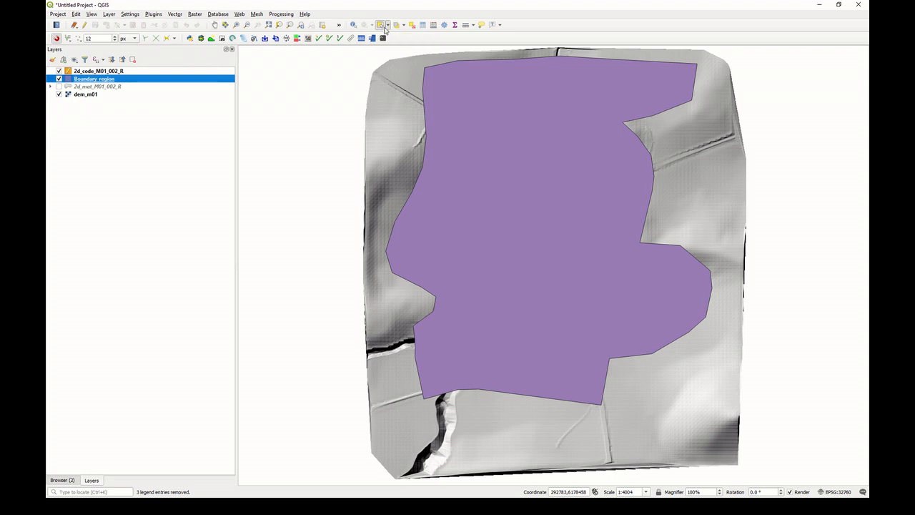
{"action": "left_click", "coordinate": [537, 177]}
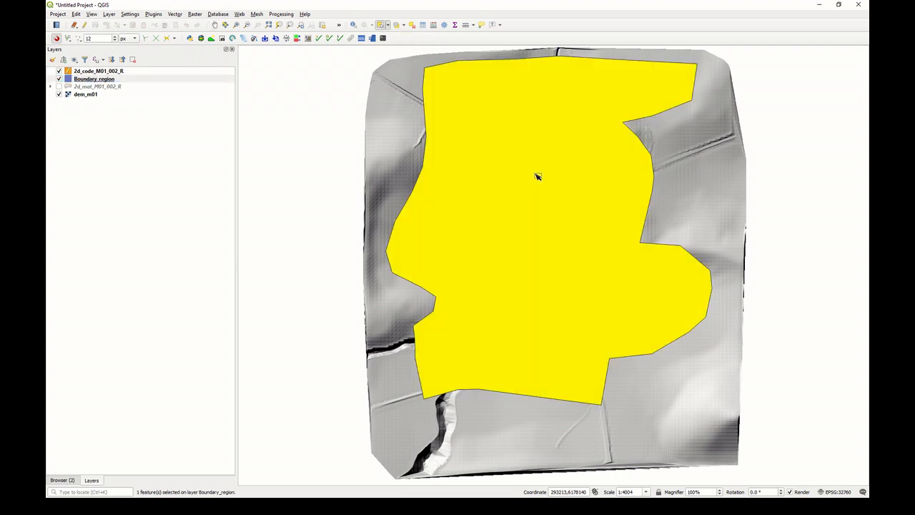
{"action": "left_click", "coordinate": [75, 14]}
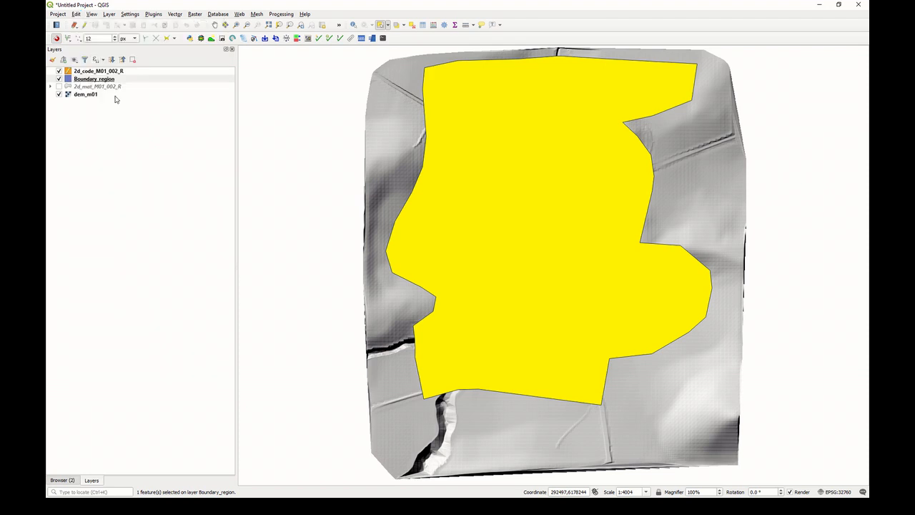
{"action": "left_click", "coordinate": [99, 71]}
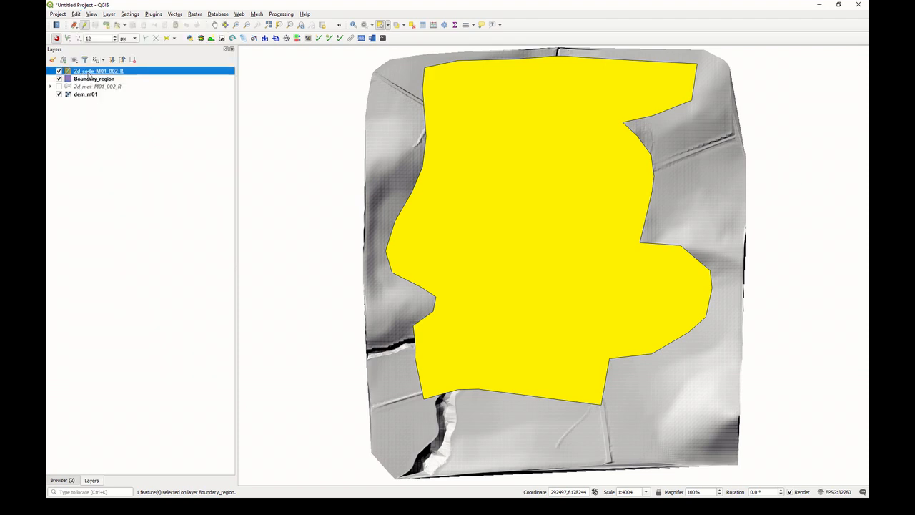
{"action": "mouse_move", "coordinate": [98, 71]}
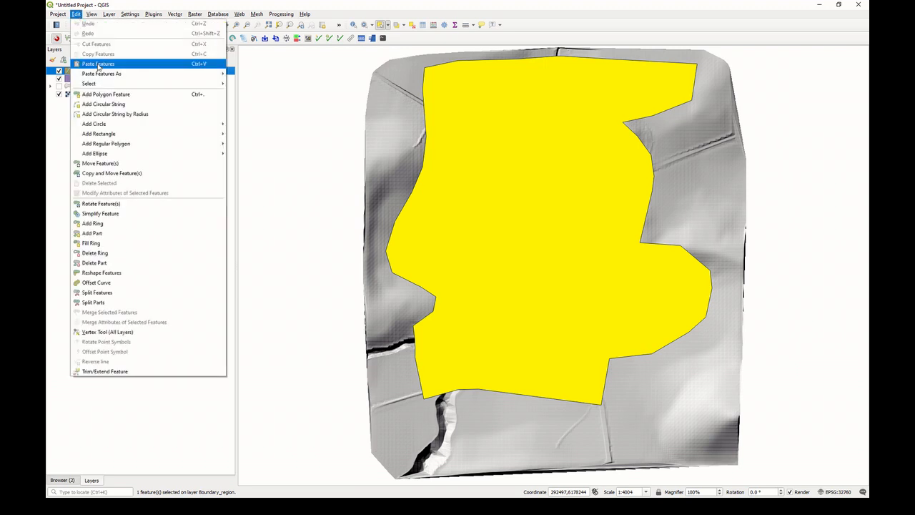
{"action": "left_click", "coordinate": [98, 63]}
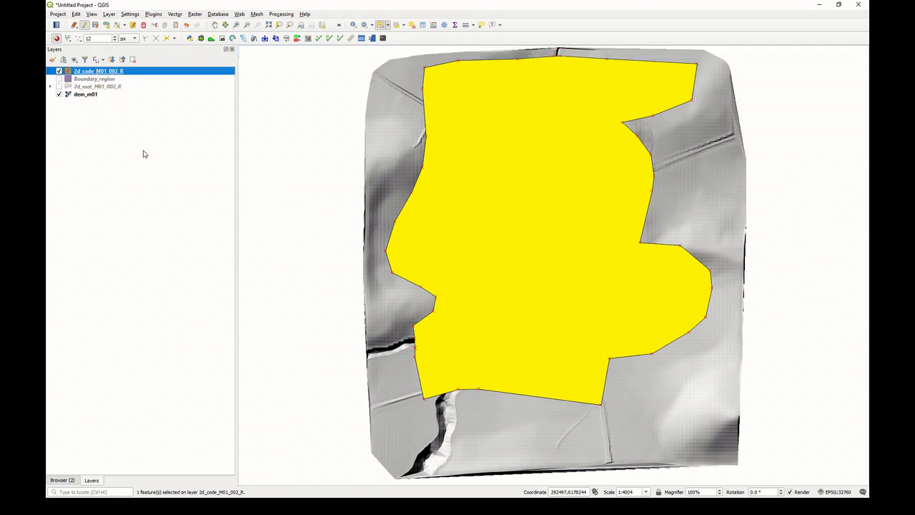
- Delete the Boundary_region layer from the Layers panel and confirm the removal
{"action": "left_click", "coordinate": [94, 79]}
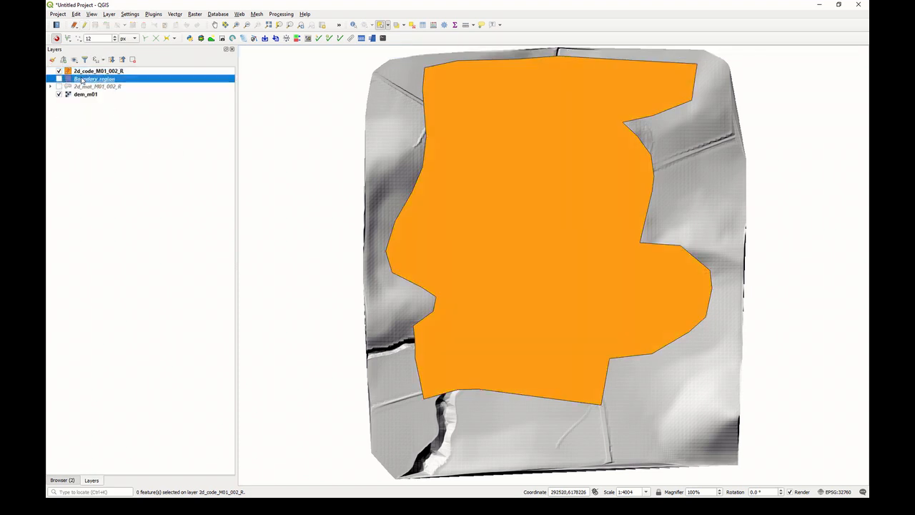
{"action": "right_click", "coordinate": [93, 79]}
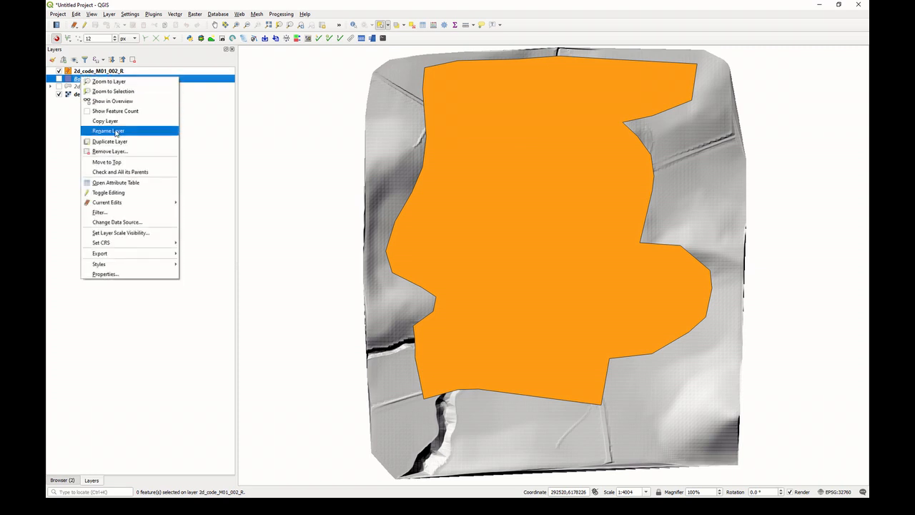
{"action": "mouse_move", "coordinate": [105, 121]}
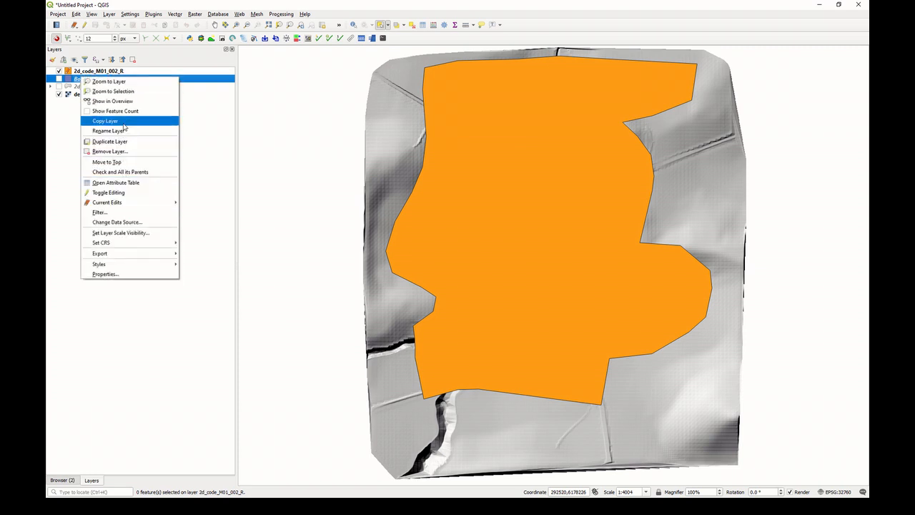
{"action": "mouse_move", "coordinate": [135, 212]}
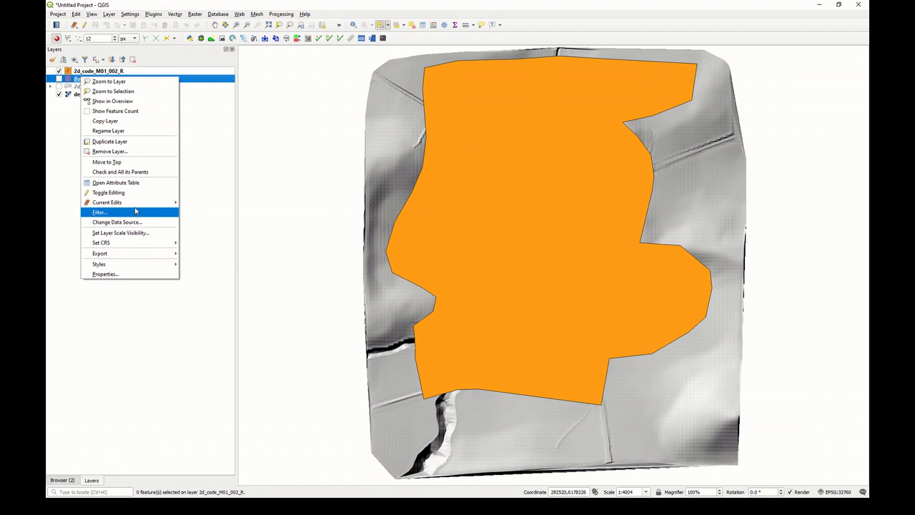
{"action": "left_click", "coordinate": [109, 151]}
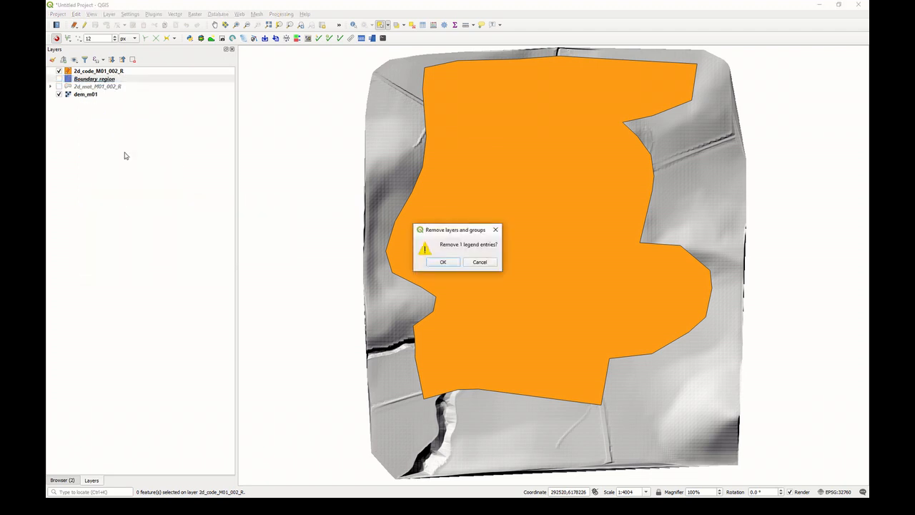
{"action": "left_click", "coordinate": [442, 261]}
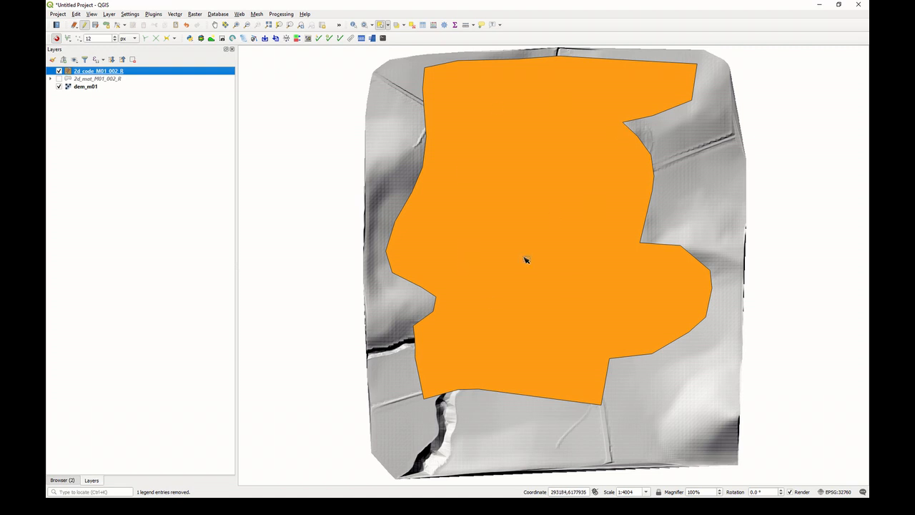
- Enter Code 1 for the pasted polygon in 2d_code_M01_002_R's attribute table and save edits
{"action": "right_click", "coordinate": [96, 71]}
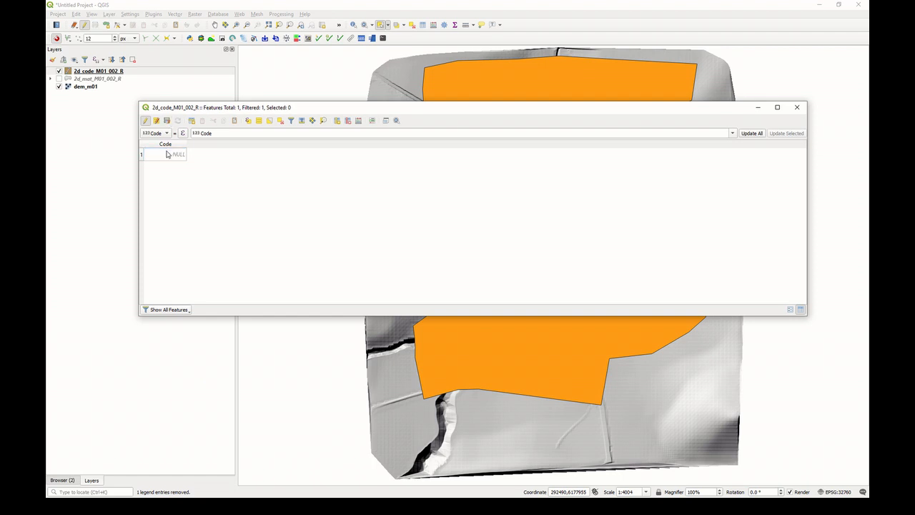
{"action": "double_click", "coordinate": [164, 155]}
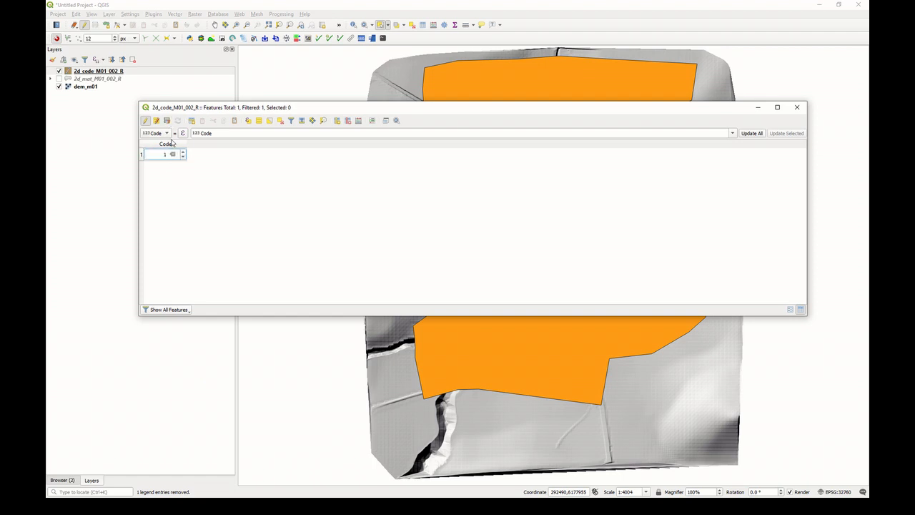
{"action": "mouse_move", "coordinate": [209, 147]}
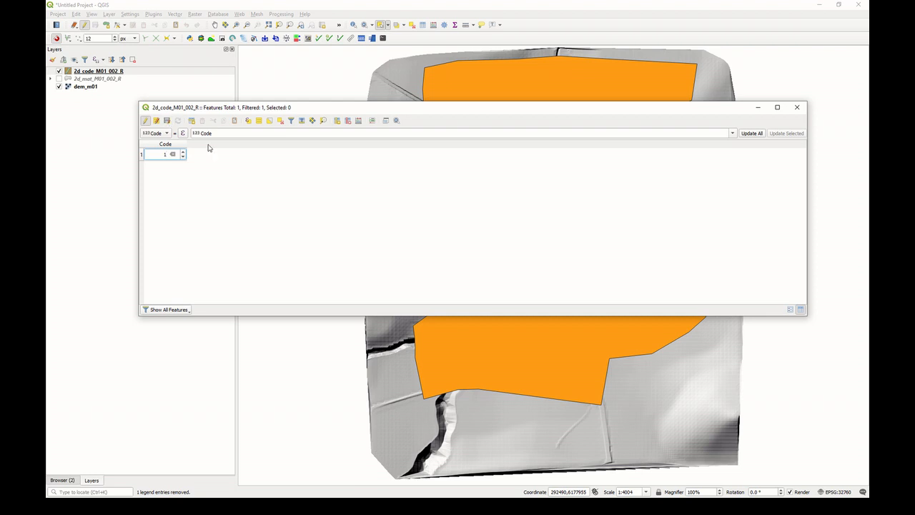
{"action": "left_click", "coordinate": [796, 108]}
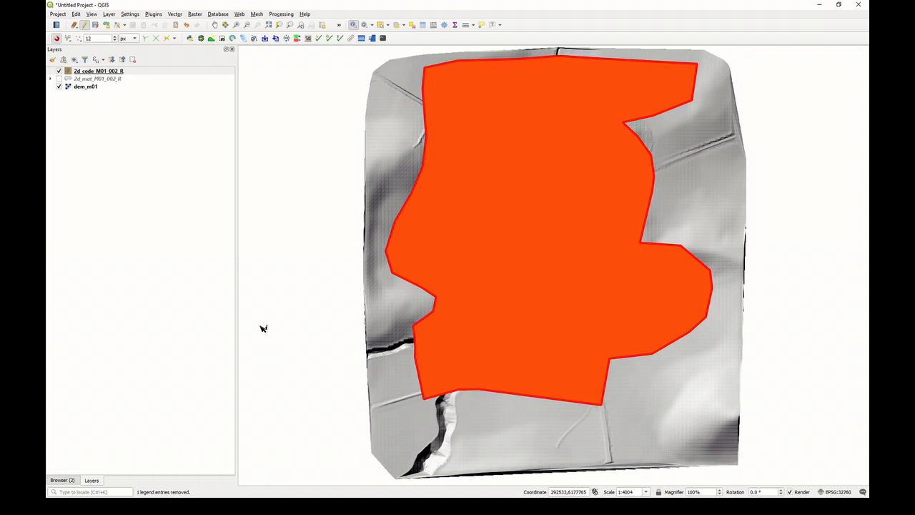
{"action": "mouse_move", "coordinate": [77, 81]}
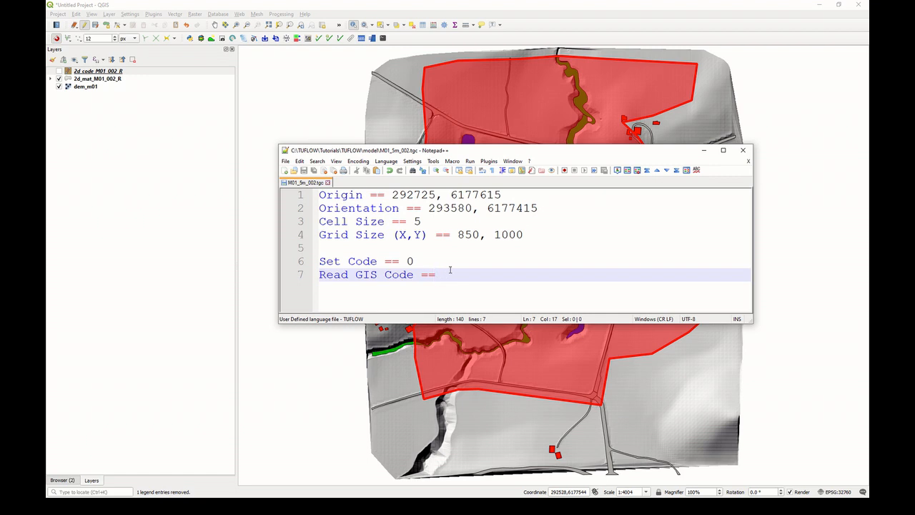
- Complete line 7 as Read GIS Code == gis\2d_code_M01_002_R.shp using the copied layer name
{"action": "type", "text": "gis"}
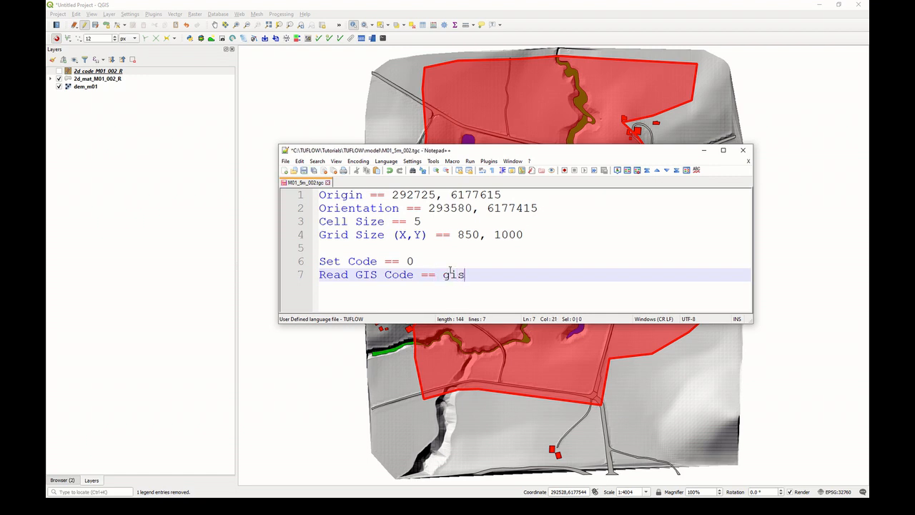
{"action": "type", "text": "\\"}
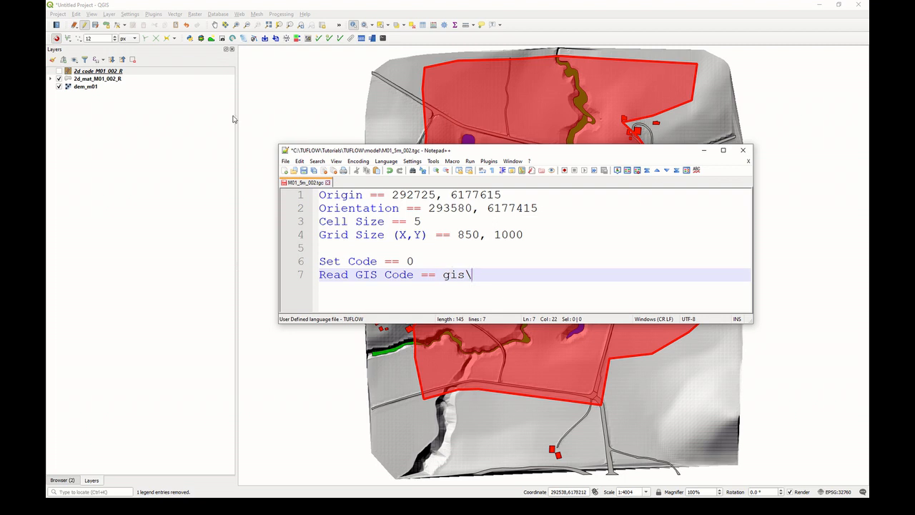
{"action": "right_click", "coordinate": [82, 70]}
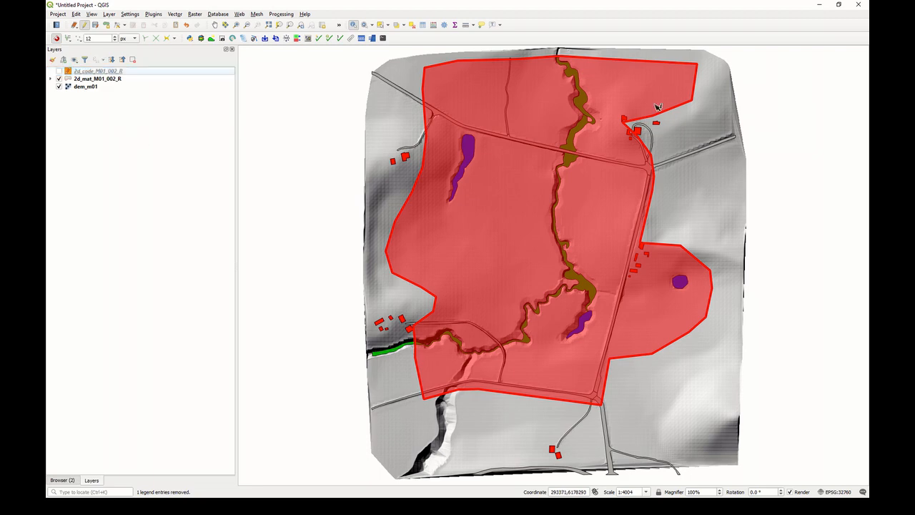
{"action": "mouse_move", "coordinate": [658, 107]}
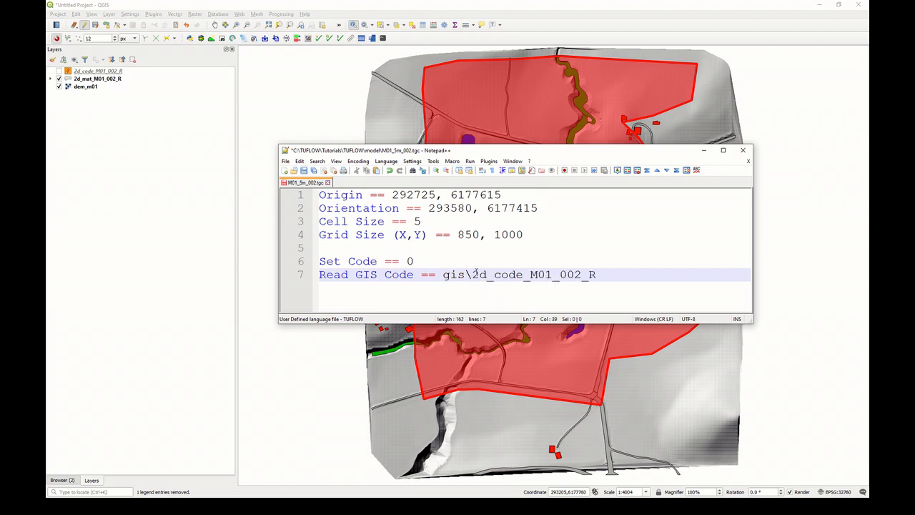
{"action": "type", "text": ".shp"}
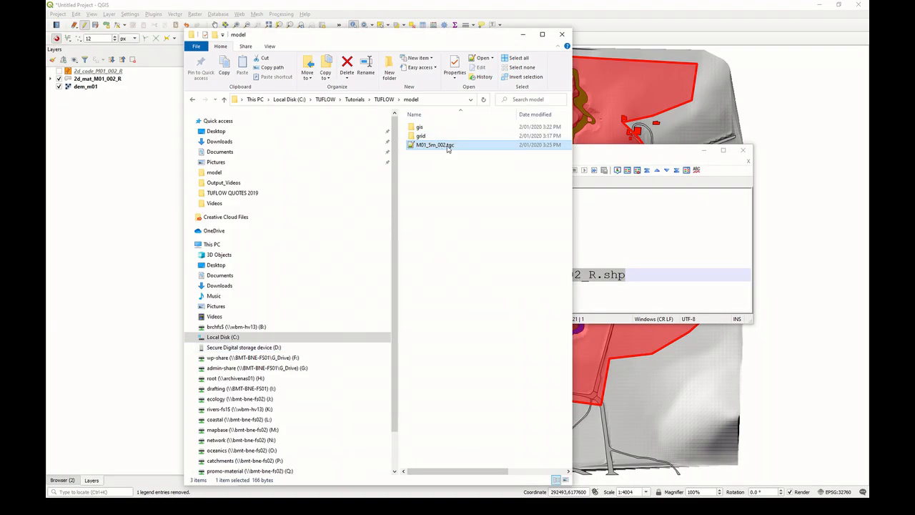
- Browse into TUFLOW/model/gis and confirm 2d_code_M01_002_R.shp is listed
{"action": "double_click", "coordinate": [434, 144]}
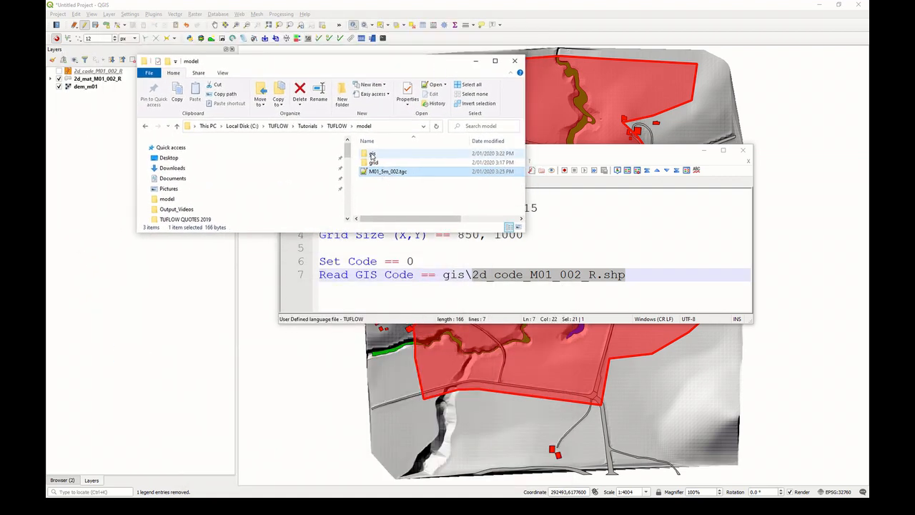
{"action": "left_click", "coordinate": [372, 153]}
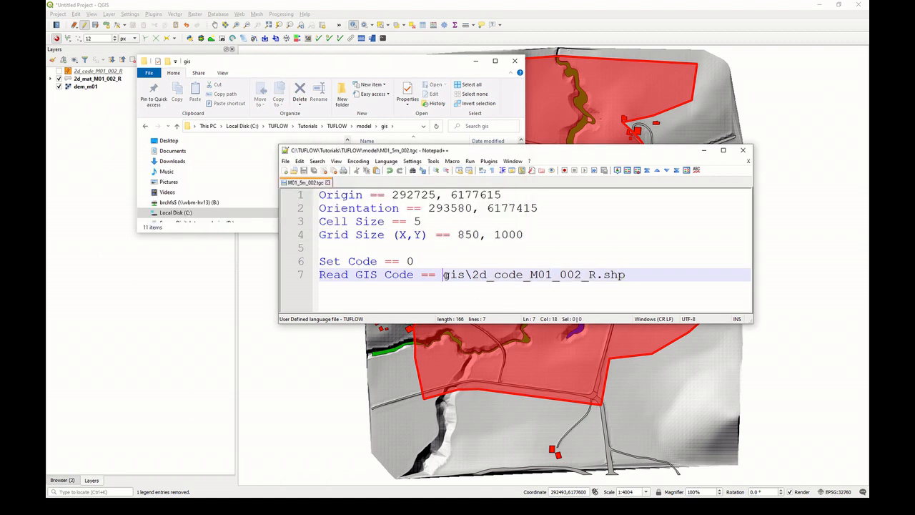
{"action": "double_click", "coordinate": [452, 274]}
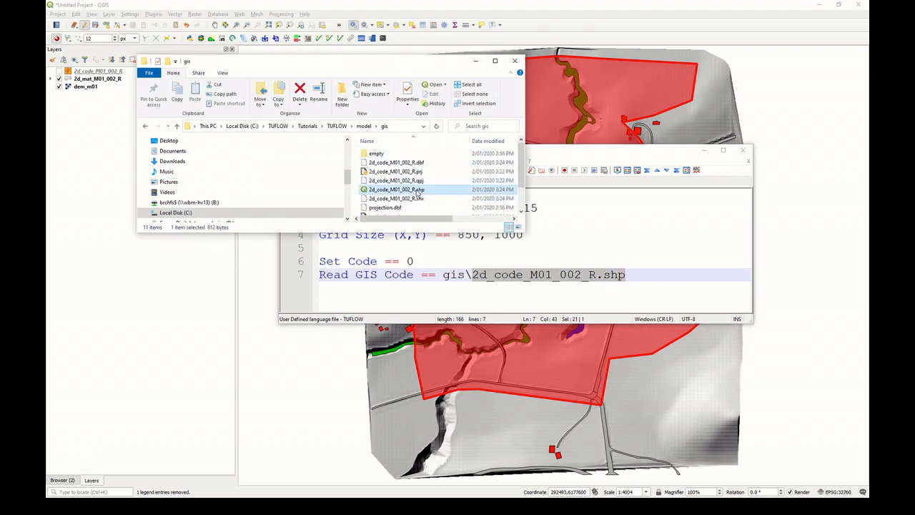
{"action": "mouse_move", "coordinate": [397, 189]}
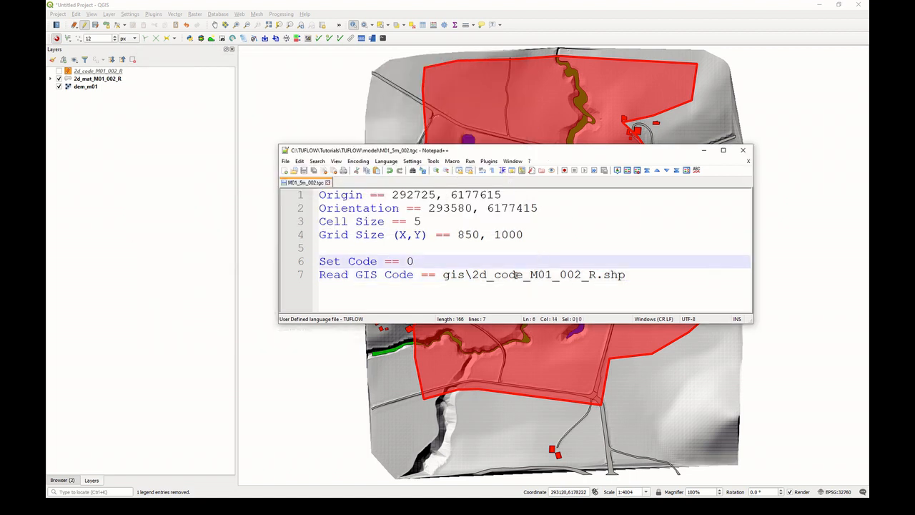
{"action": "right_click", "coordinate": [515, 274]}
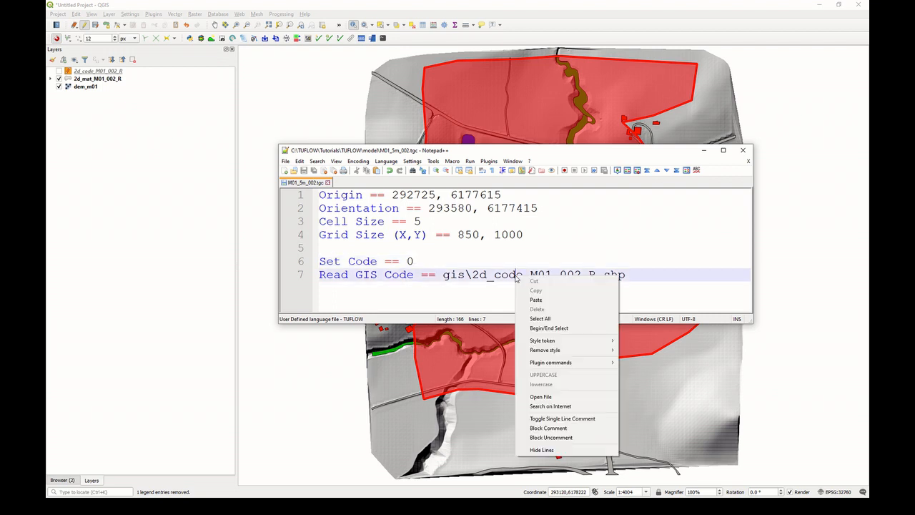
{"action": "mouse_move", "coordinate": [551, 396]}
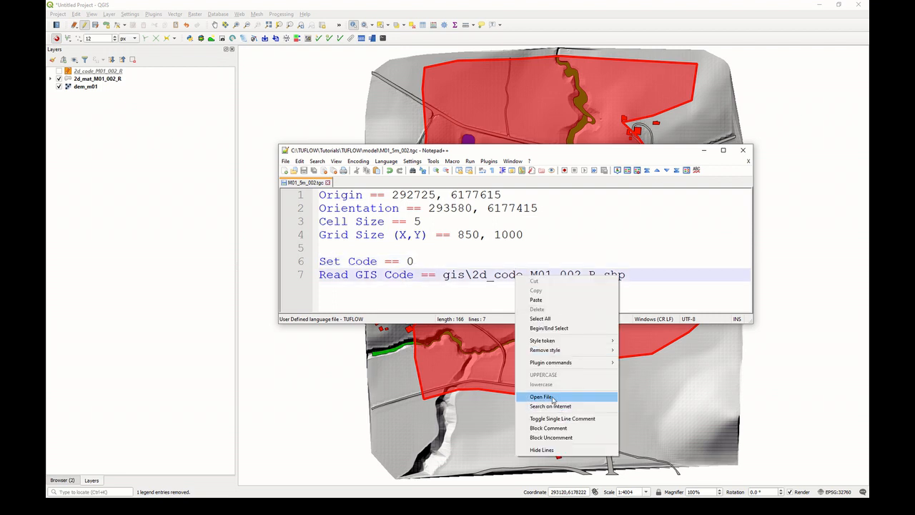
{"action": "left_click", "coordinate": [541, 397]}
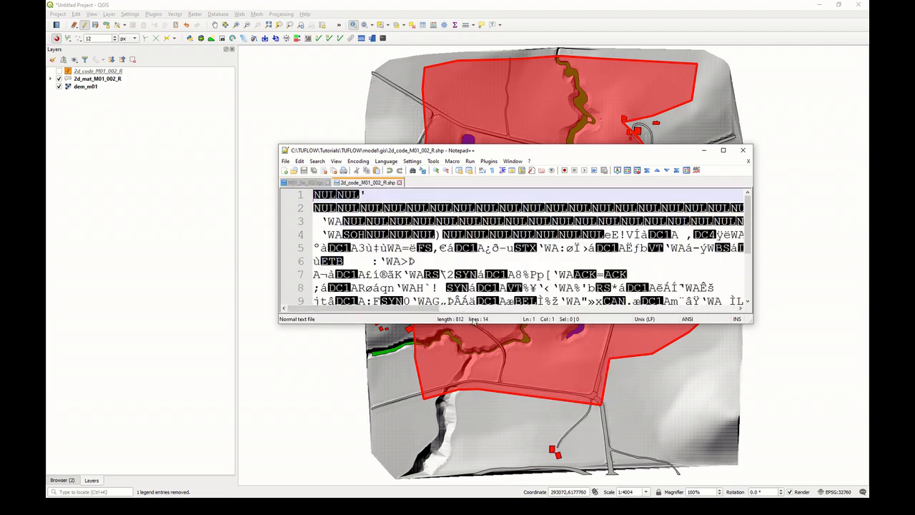
{"action": "left_click", "coordinate": [303, 182]}
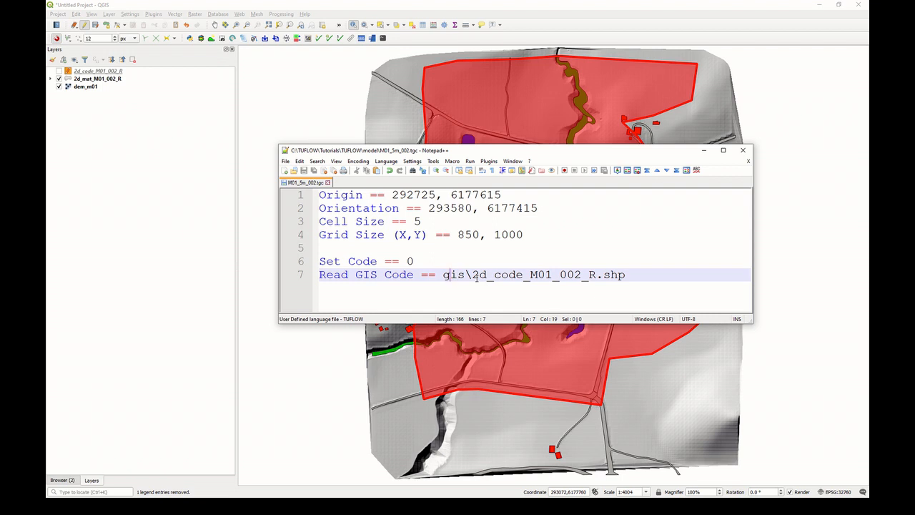
{"action": "key", "text": "Backspace"}
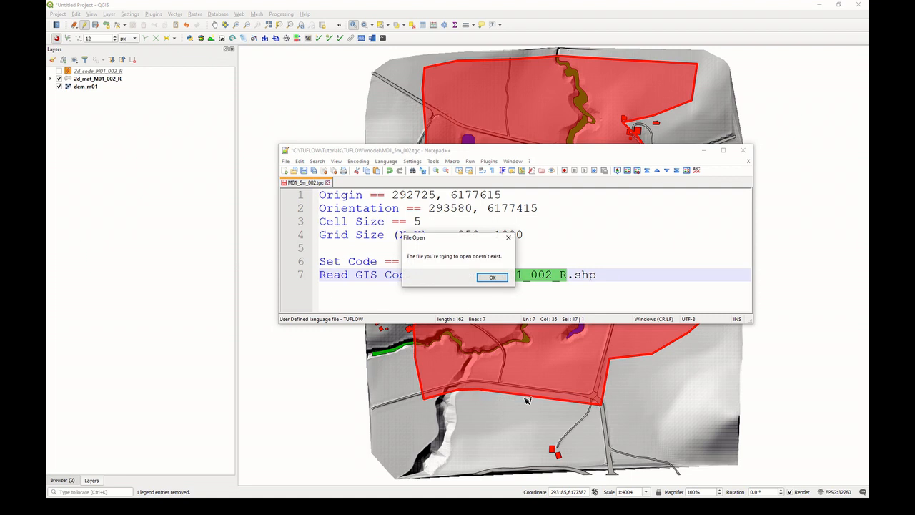
{"action": "left_click", "coordinate": [492, 277]}
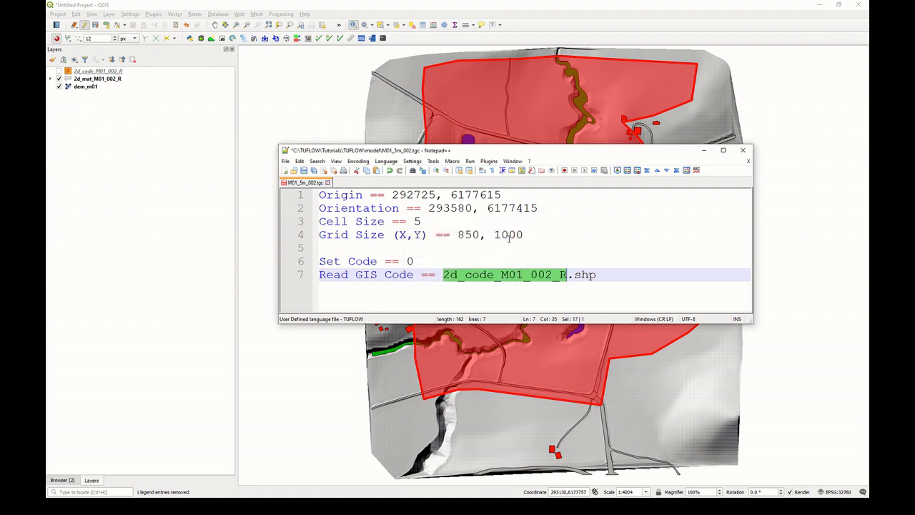
{"action": "type", "text": "gis\\"}
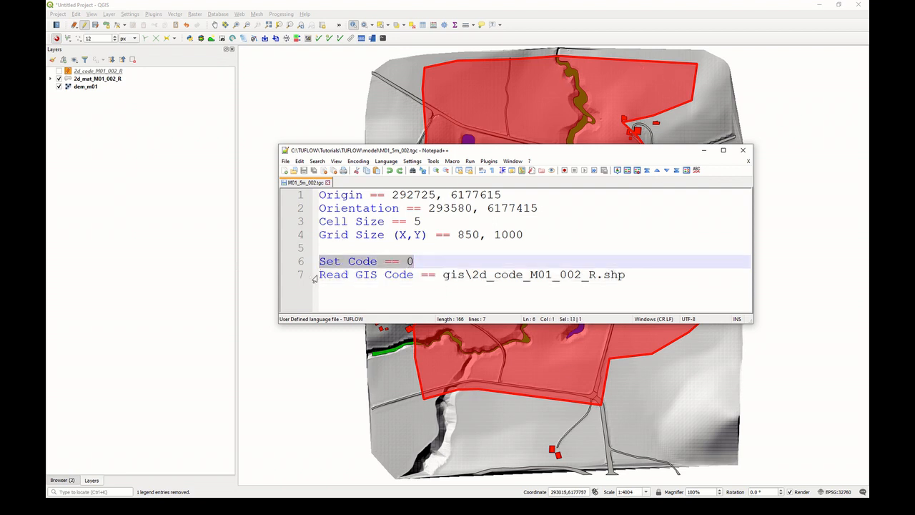
{"action": "mouse_move", "coordinate": [674, 91]}
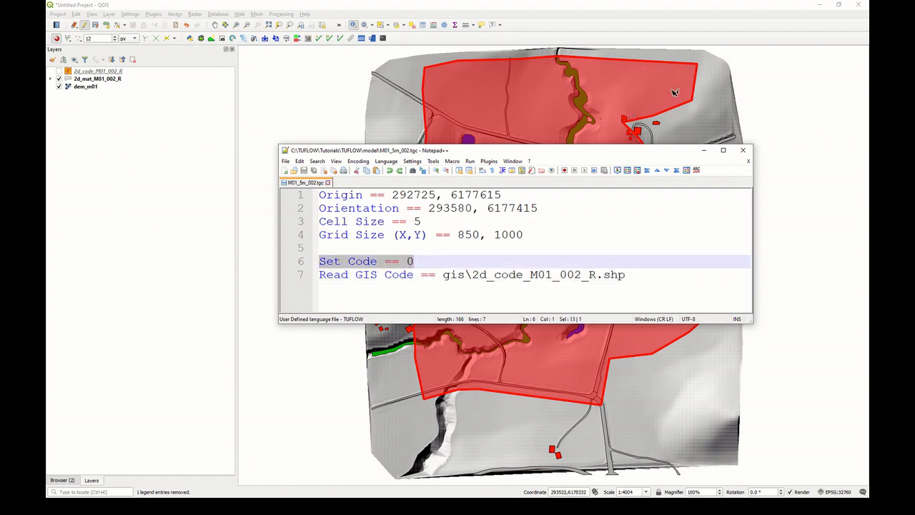
{"action": "mouse_move", "coordinate": [561, 361]}
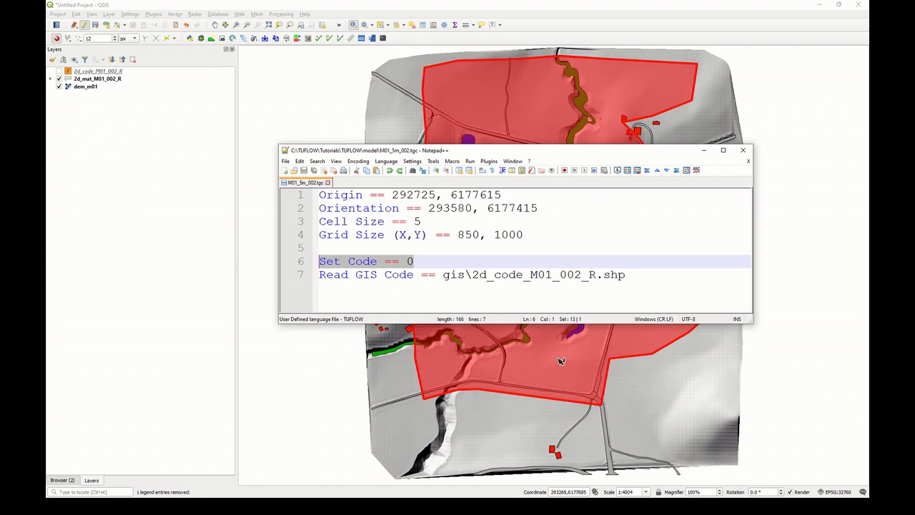
{"action": "mouse_move", "coordinate": [588, 362]}
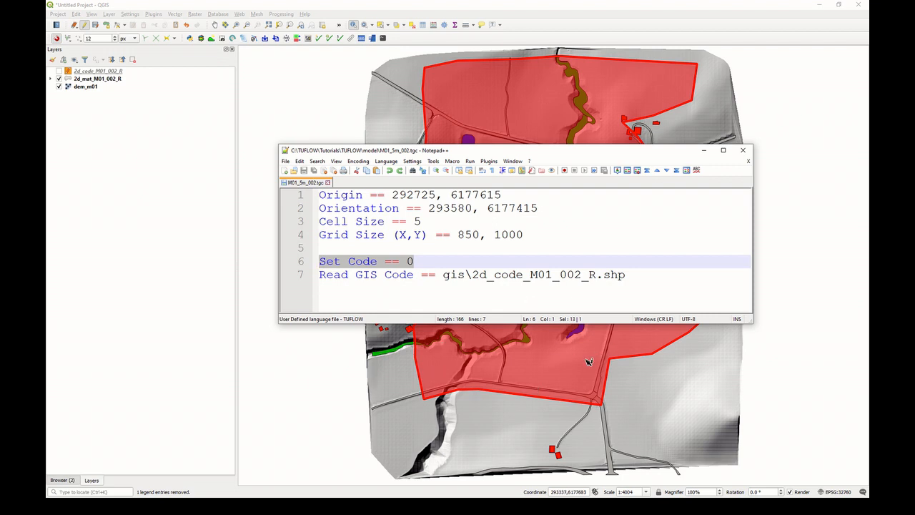
{"action": "left_click", "coordinate": [607, 275]}
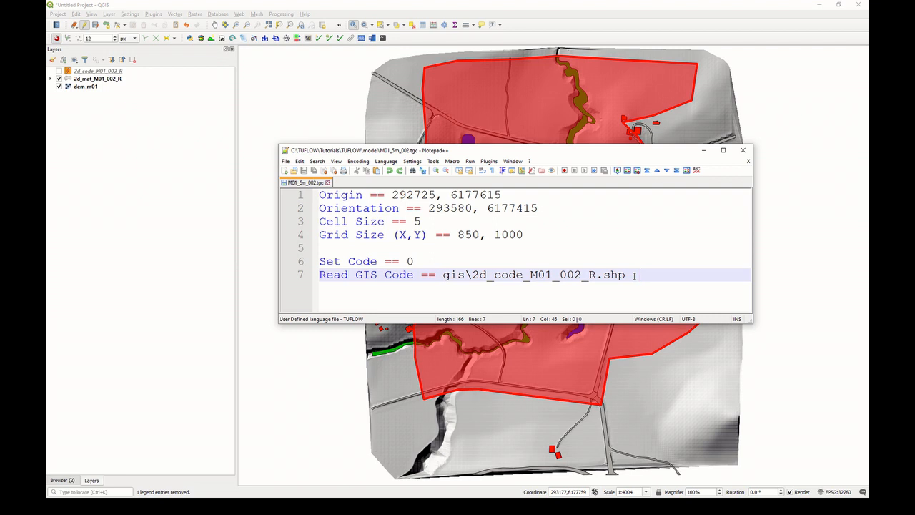
- Add Set Zpts == 75 and Read GRID Zpts == grid\DEM_M01.asc lines to the tgc
{"action": "key", "text": "Return"}
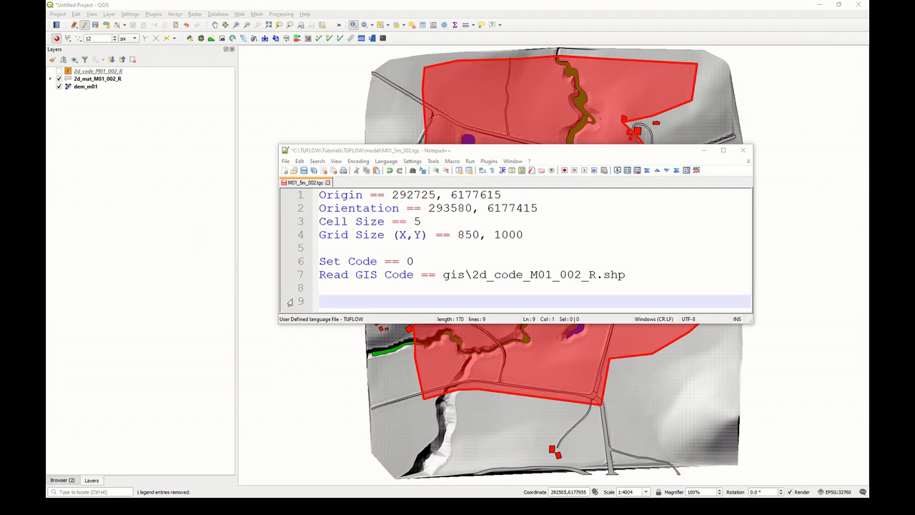
{"action": "type", "text": "Set Zpts == 75"}
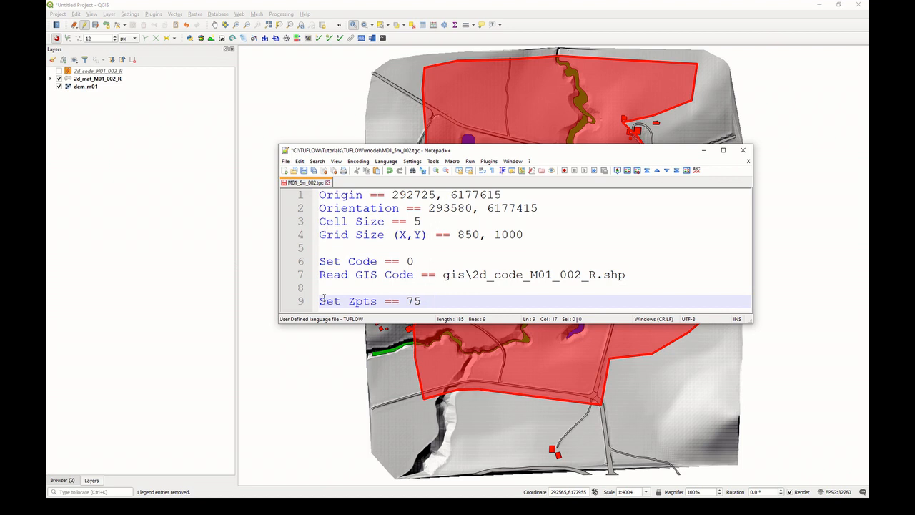
{"action": "key", "text": "Return"}
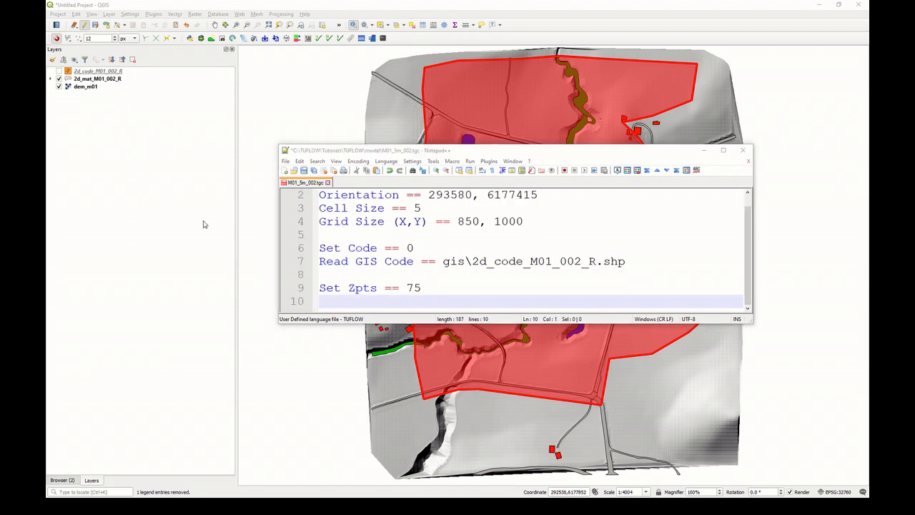
{"action": "type", "text": "Read GRID Zpts == grid\\DEM_M01.asc"}
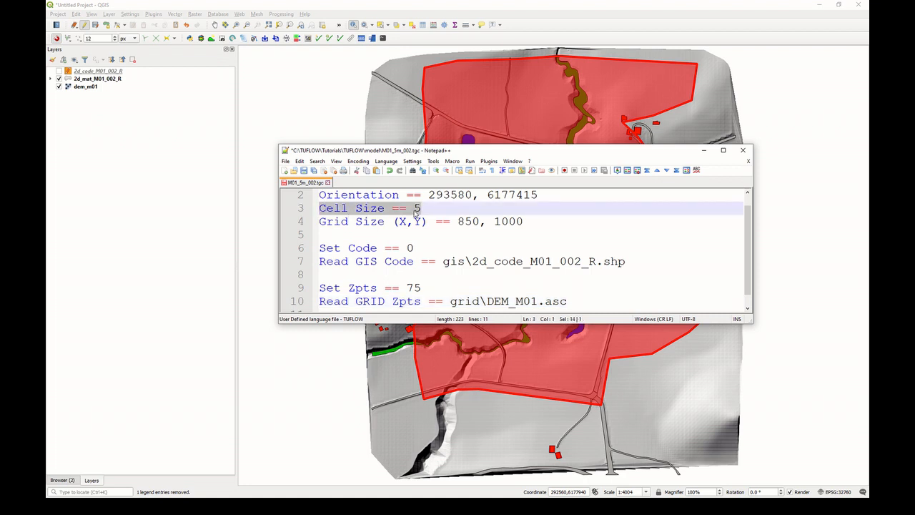
- Save M01_5m_002.tgc and minimise Notepad++ to return to the QGIS map
{"action": "left_click", "coordinate": [579, 300]}
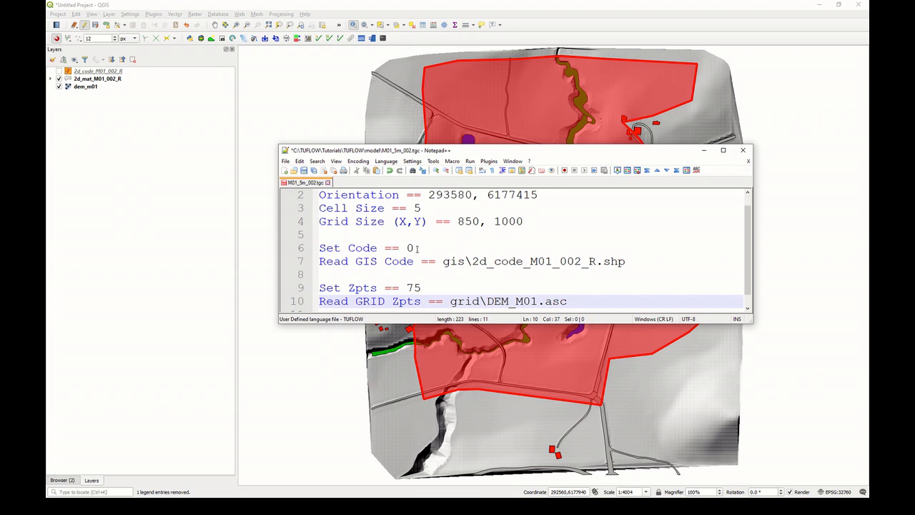
{"action": "left_click", "coordinate": [304, 170]}
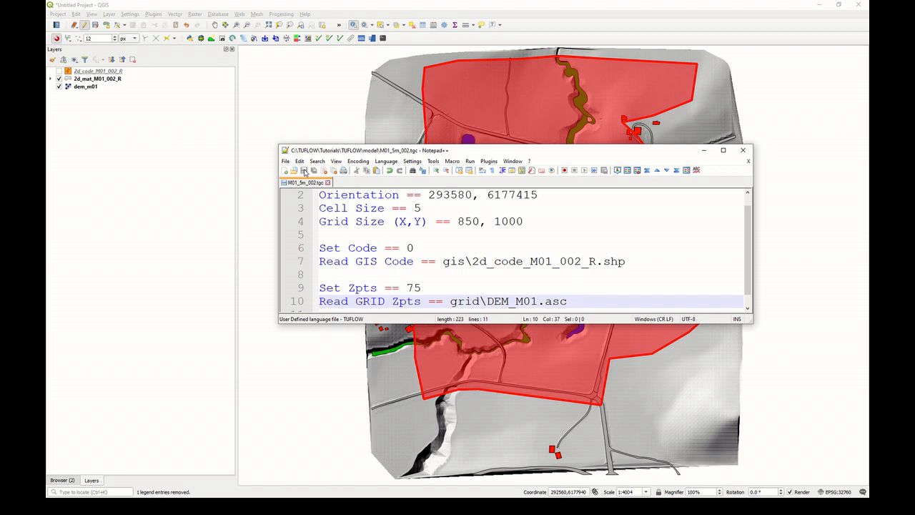
{"action": "left_click", "coordinate": [579, 301]}
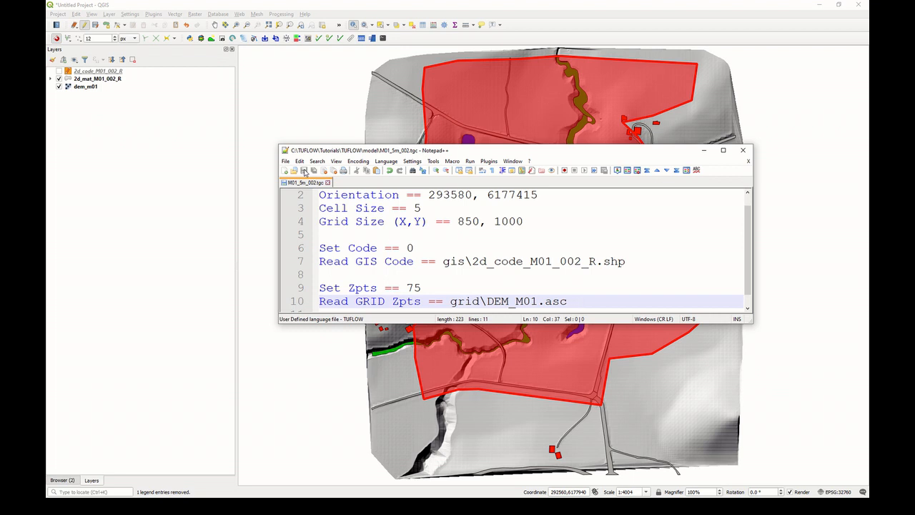
{"action": "left_click", "coordinate": [580, 301]}
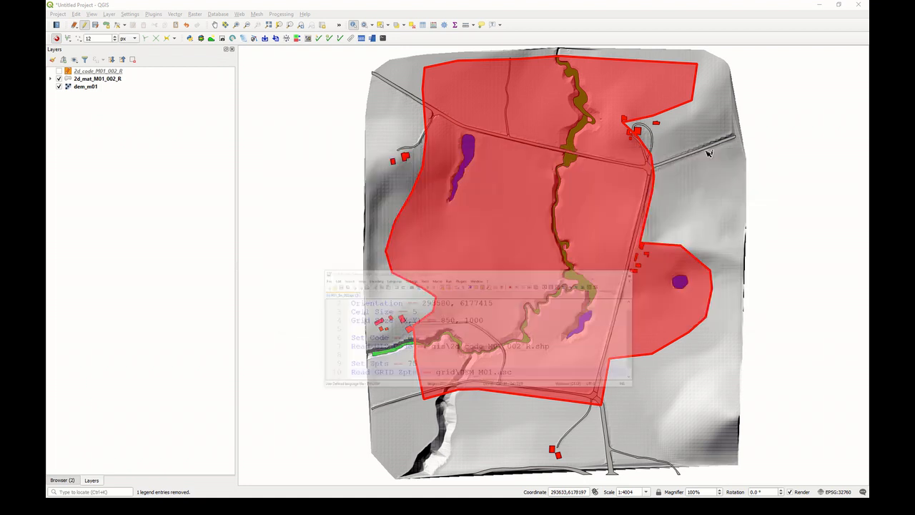
{"action": "left_click", "coordinate": [98, 78]}
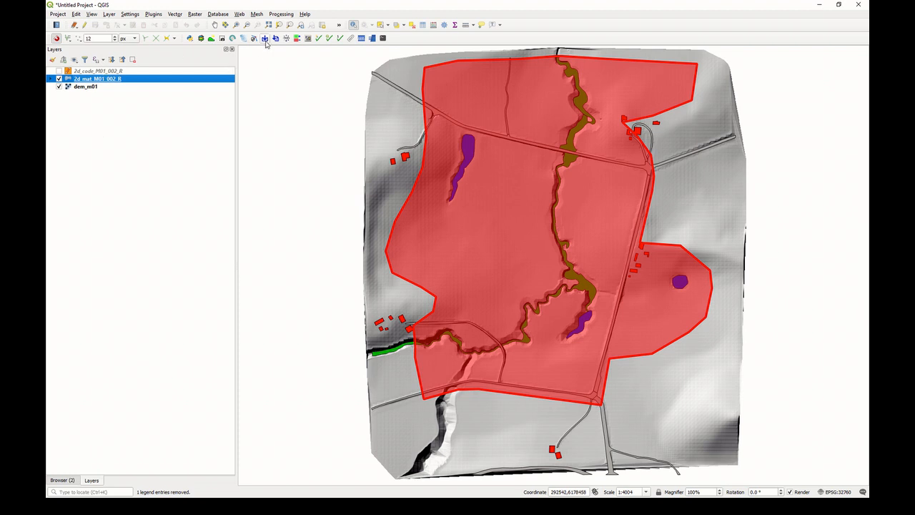
{"action": "left_click", "coordinate": [265, 38]}
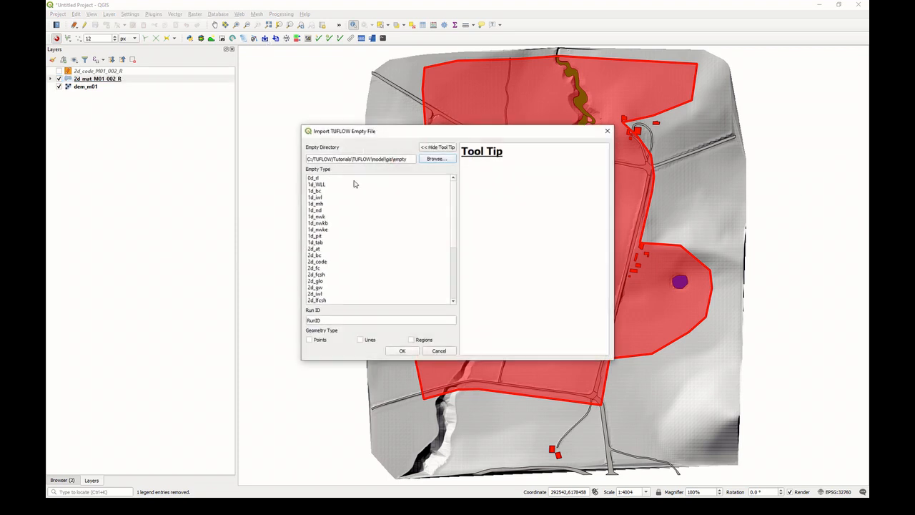
{"action": "left_click", "coordinate": [315, 242]}
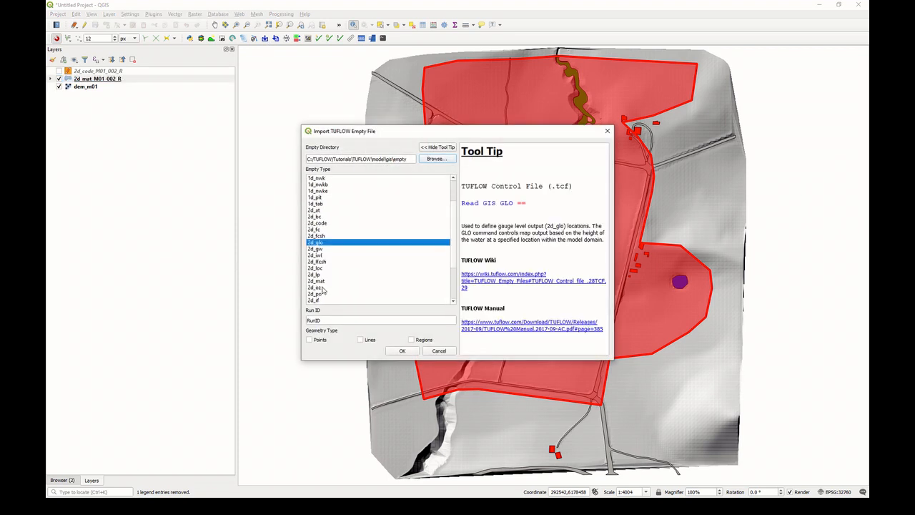
{"action": "left_click", "coordinate": [315, 280]}
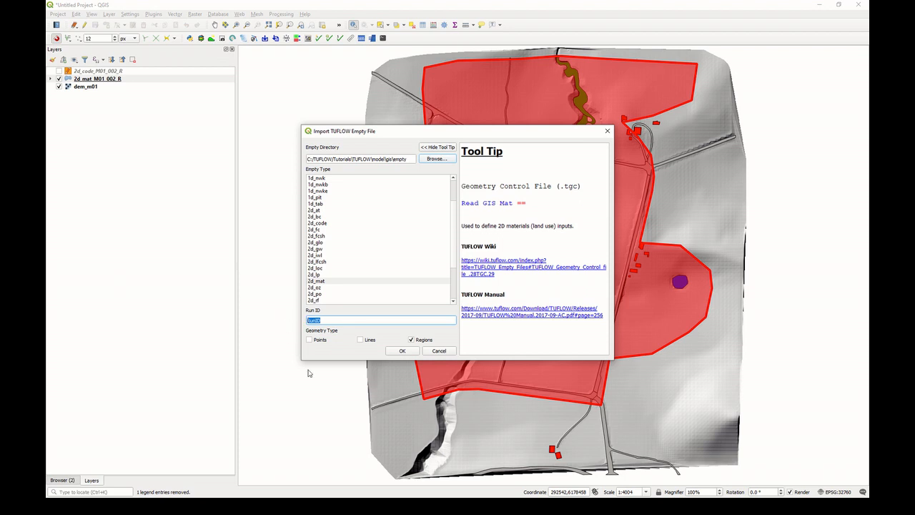
{"action": "mouse_move", "coordinate": [451, 354]}
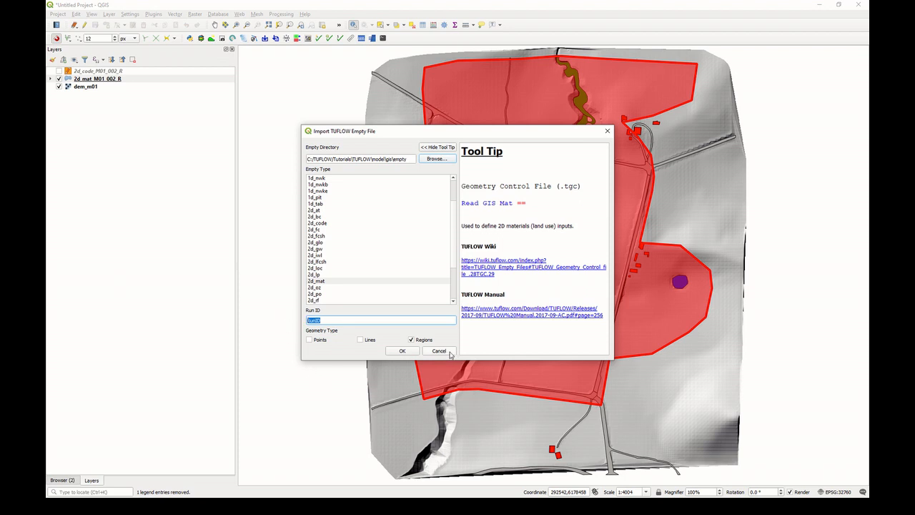
{"action": "left_click", "coordinate": [402, 350]}
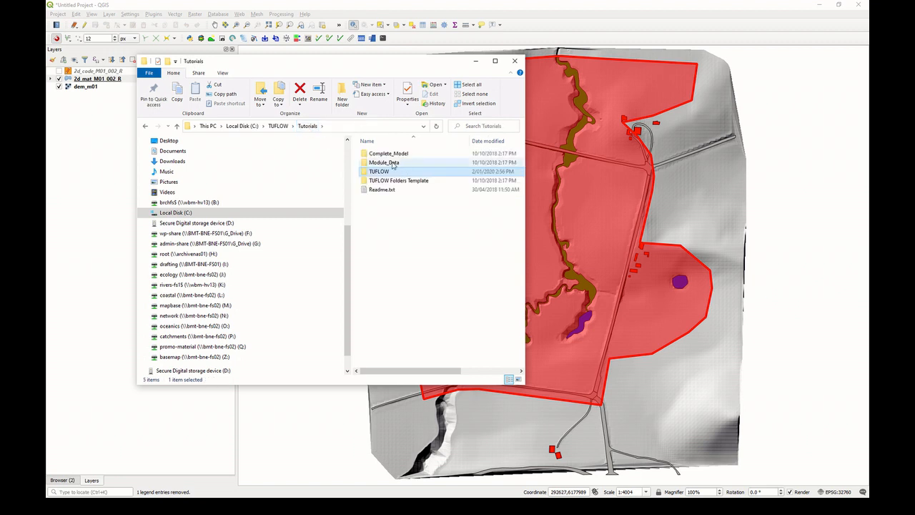
- Copy the five 2d_mat_M01_002_R files from Module_01\GIS into TUFLOW\model\gis
{"action": "double_click", "coordinate": [383, 162]}
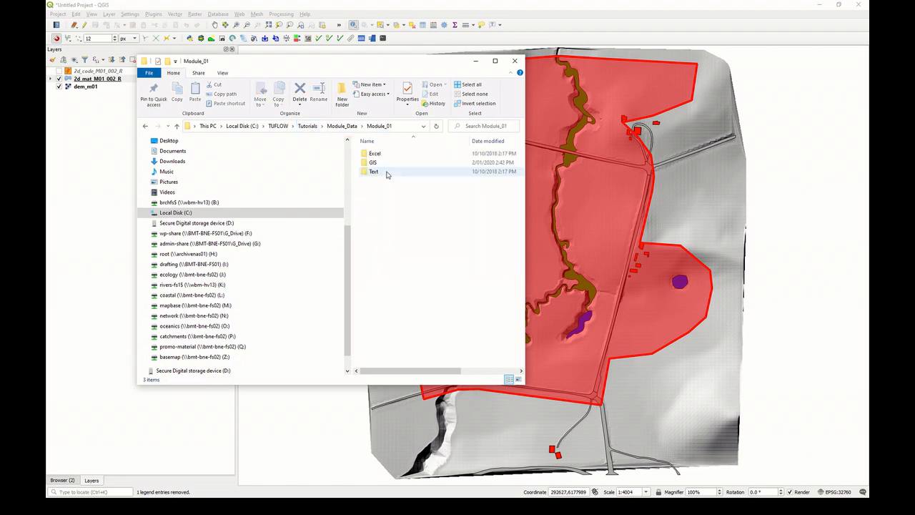
{"action": "double_click", "coordinate": [372, 163]}
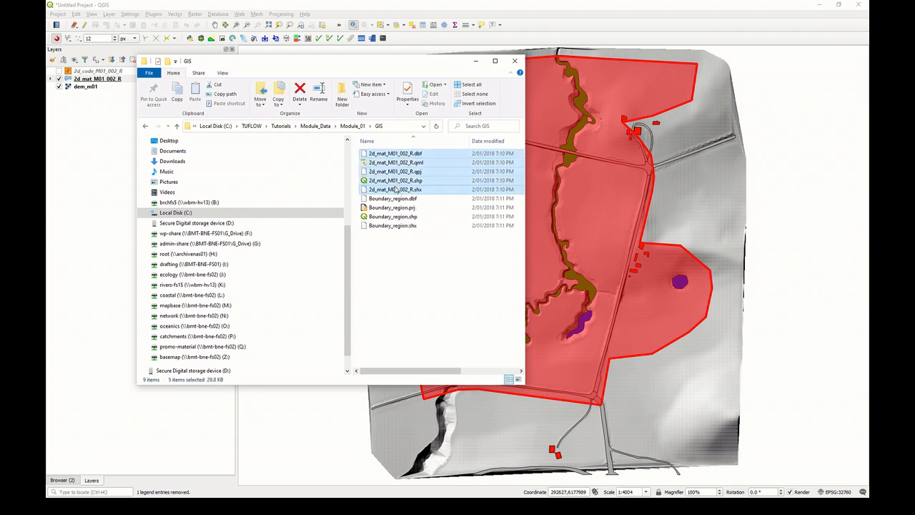
{"action": "left_click", "coordinate": [342, 125]}
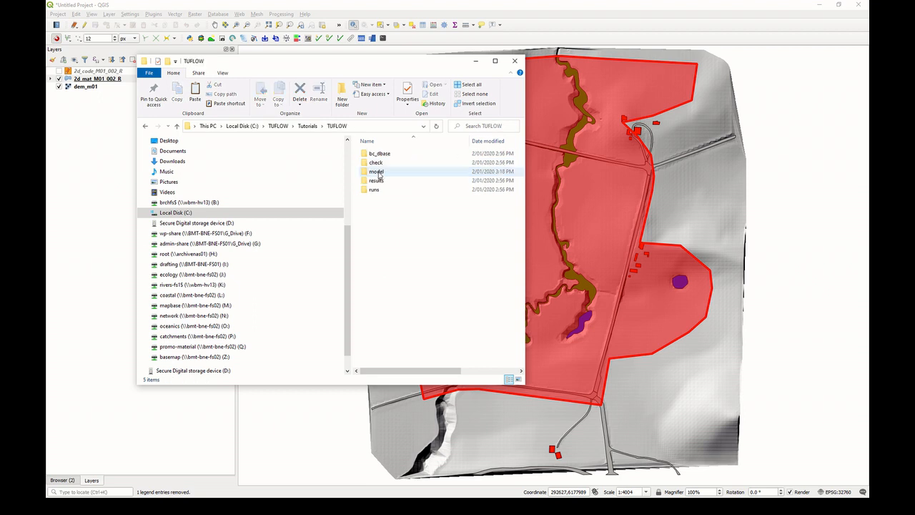
{"action": "double_click", "coordinate": [376, 171]}
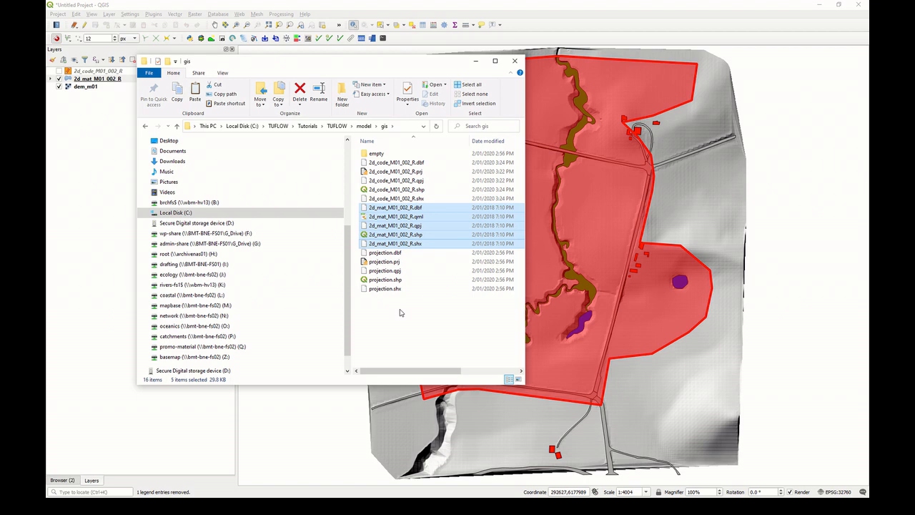
{"action": "left_click", "coordinate": [395, 235]}
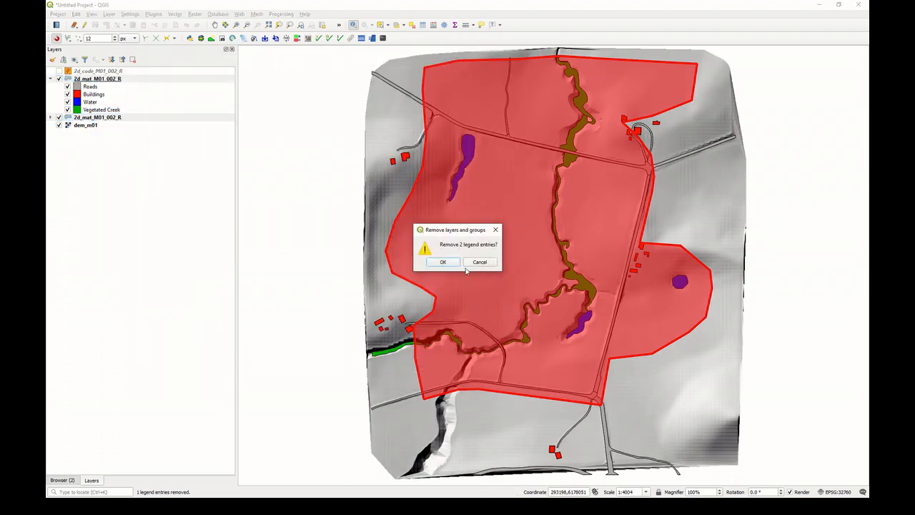
{"action": "left_click", "coordinate": [442, 261]}
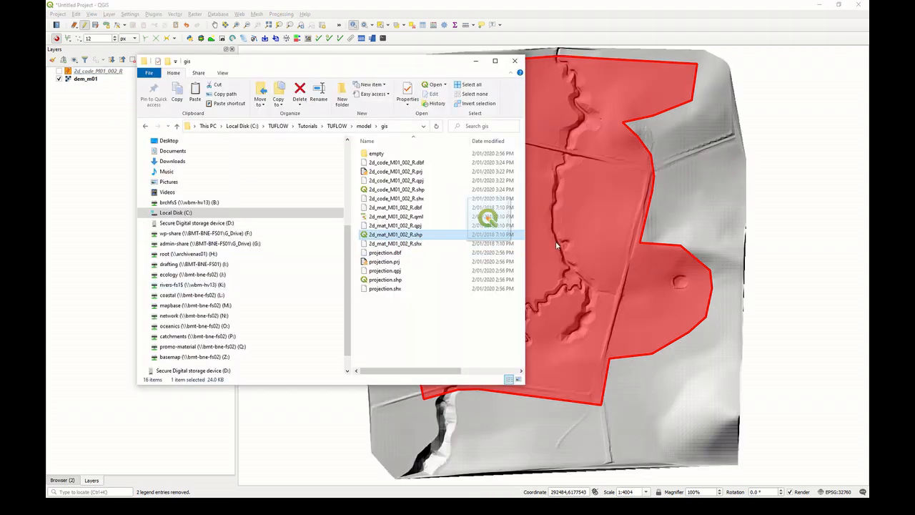
{"action": "double_click", "coordinate": [394, 234]}
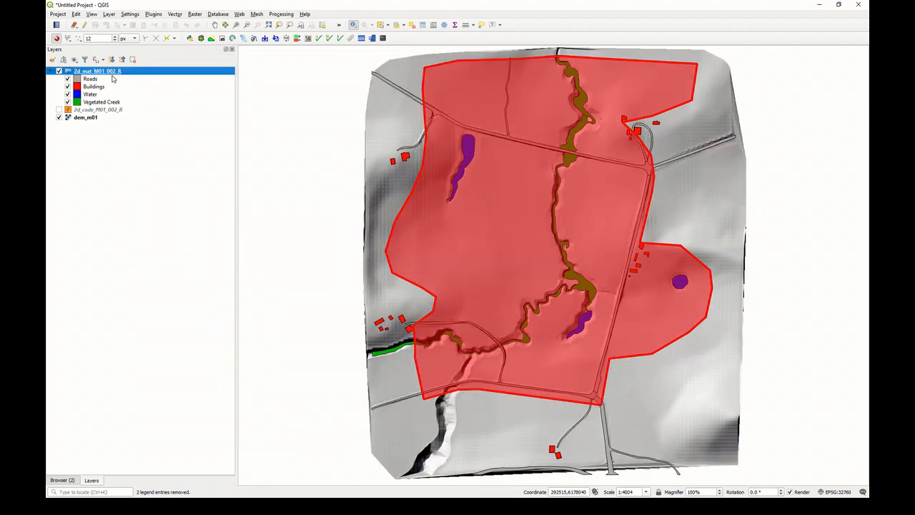
{"action": "right_click", "coordinate": [98, 71]}
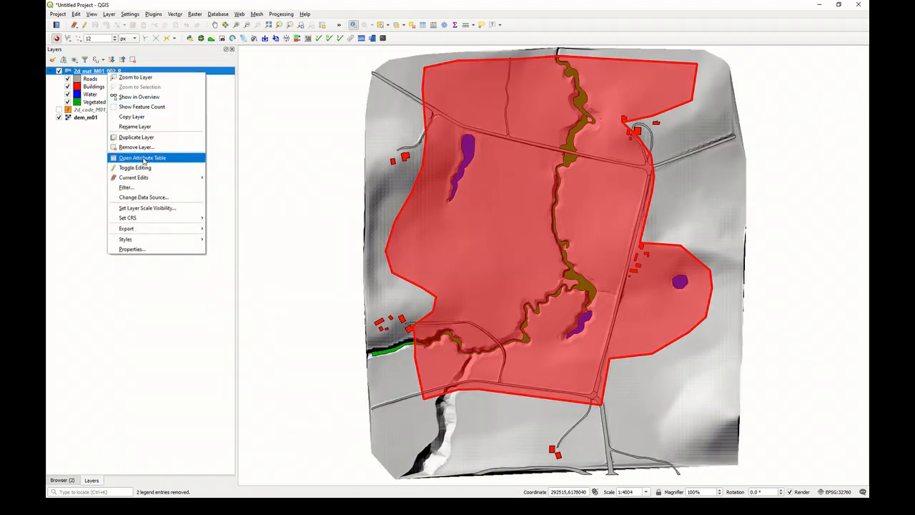
{"action": "left_click", "coordinate": [142, 158]}
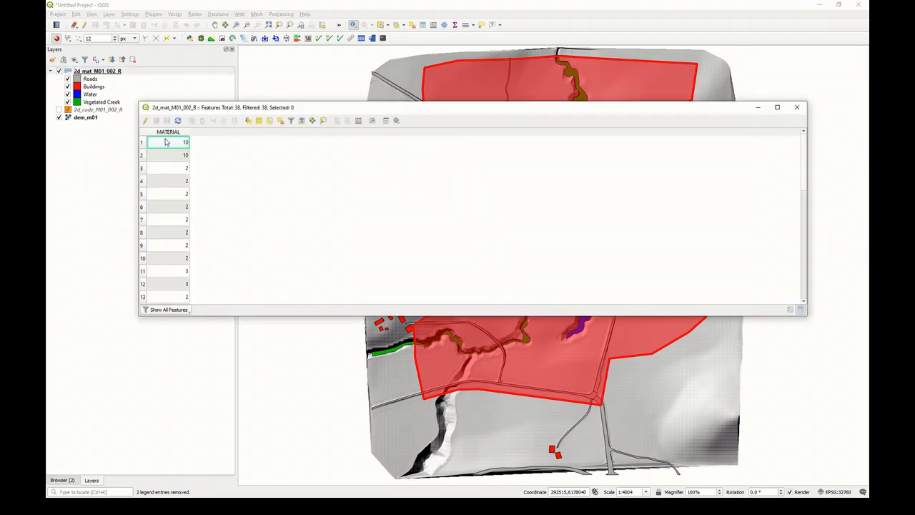
{"action": "mouse_move", "coordinate": [170, 272]}
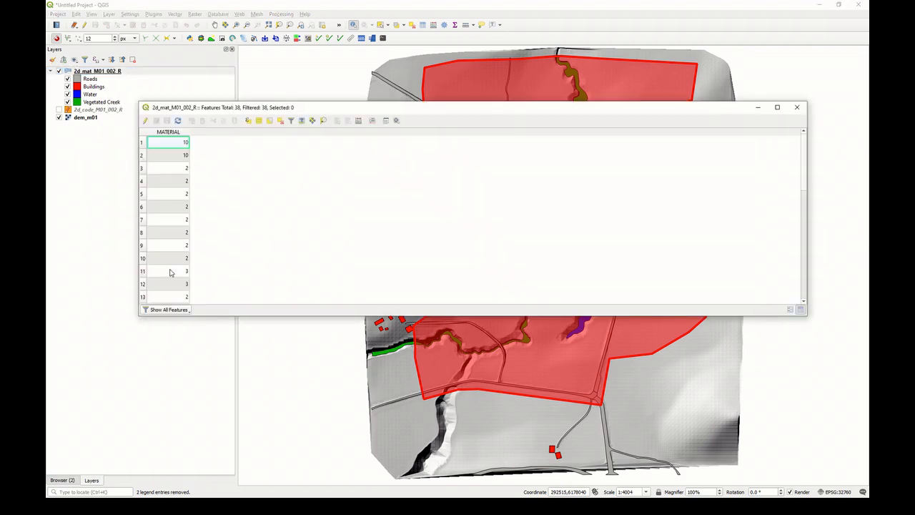
{"action": "scroll", "scroll_direction": "down", "scroll_amount": 3}
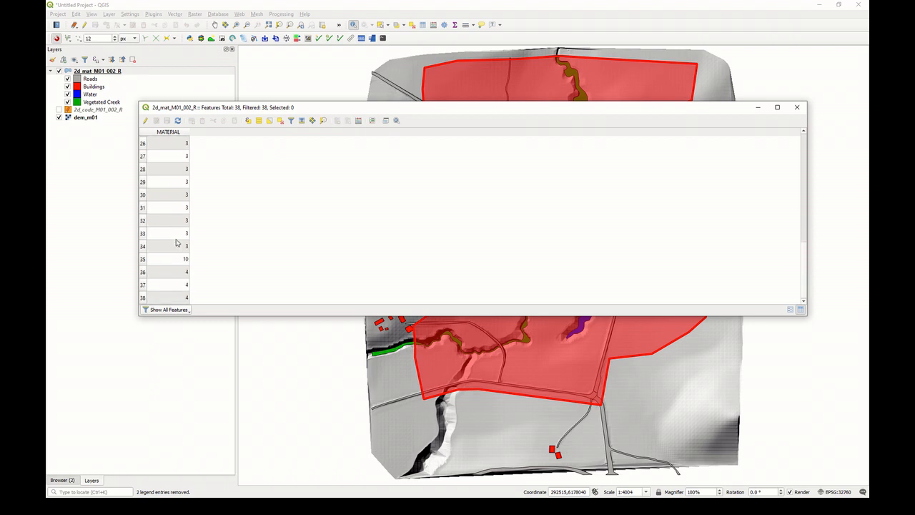
{"action": "scroll", "scroll_direction": "up", "scroll_amount": 3}
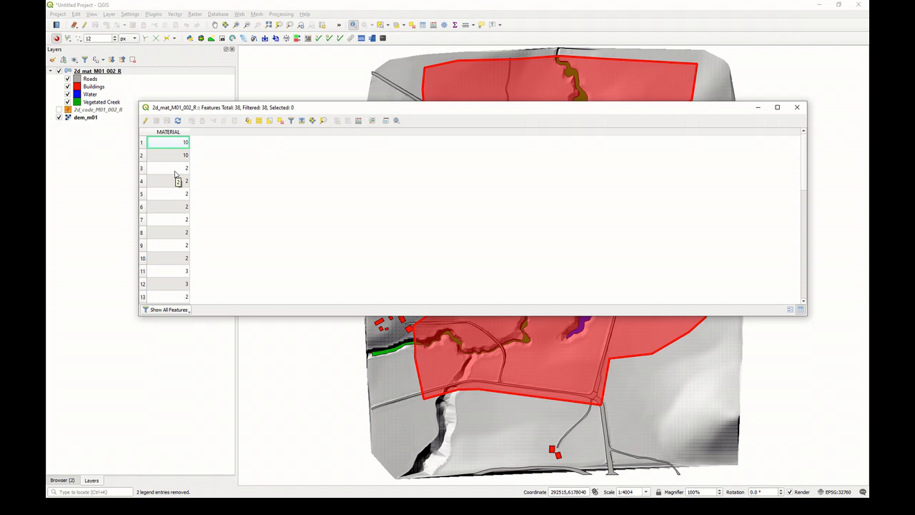
{"action": "mouse_move", "coordinate": [184, 161]}
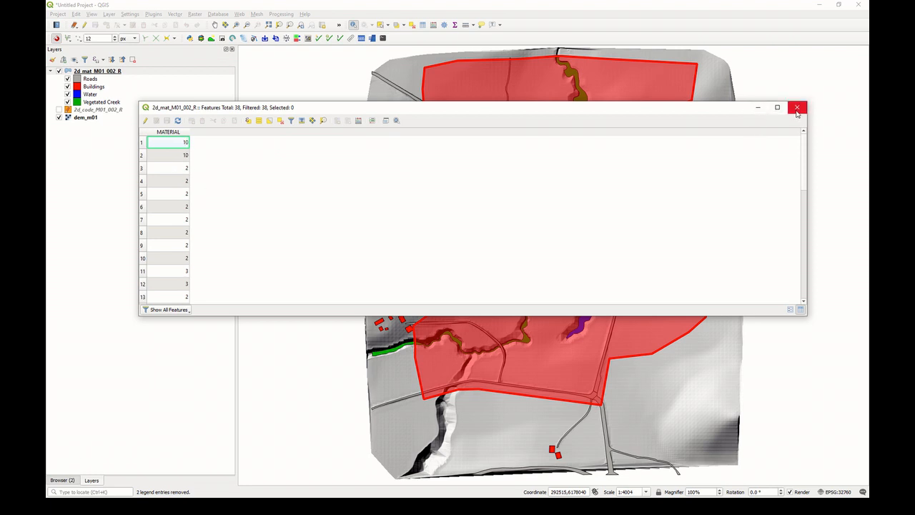
{"action": "left_click", "coordinate": [796, 107]}
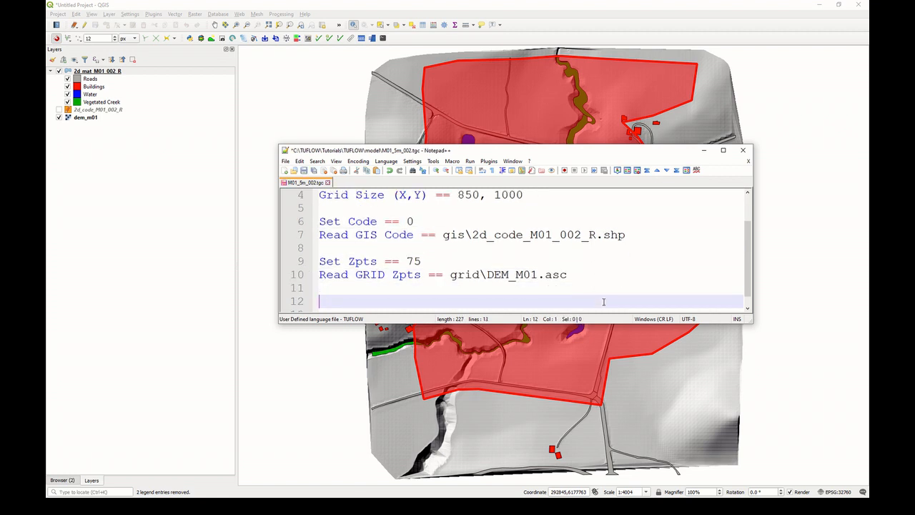
- Type Set Mat == 1 on line 12 and start line 13 with Read GIS Mat == gis\
{"action": "type", "text": "Set Mat == 1"}
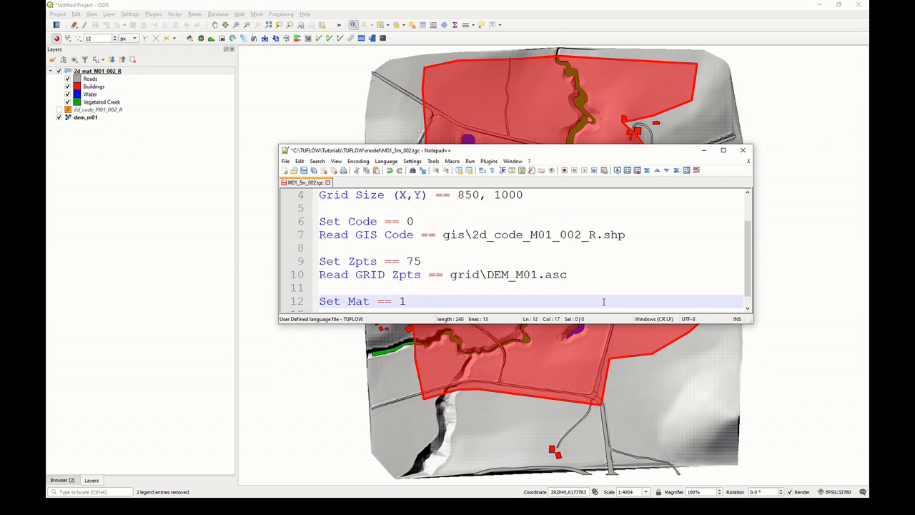
{"action": "type", "text": "Read"}
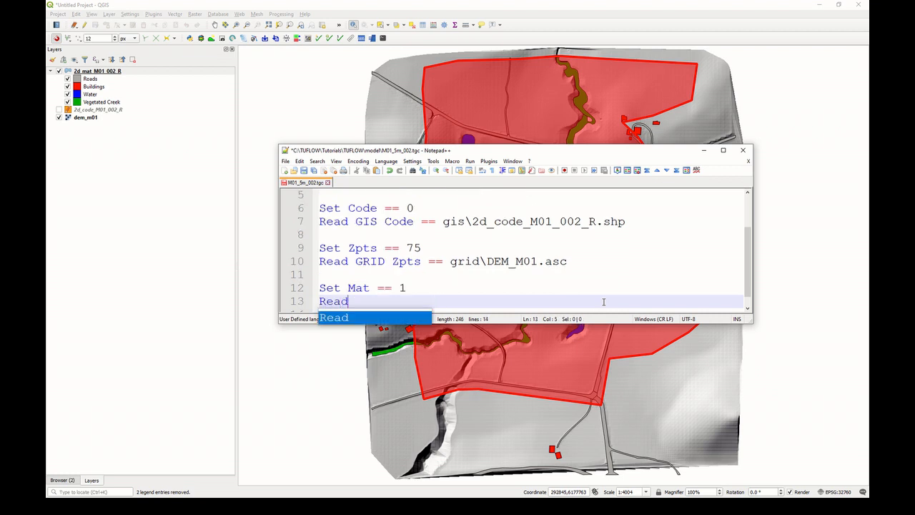
{"action": "type", "text": "GIS Mat"}
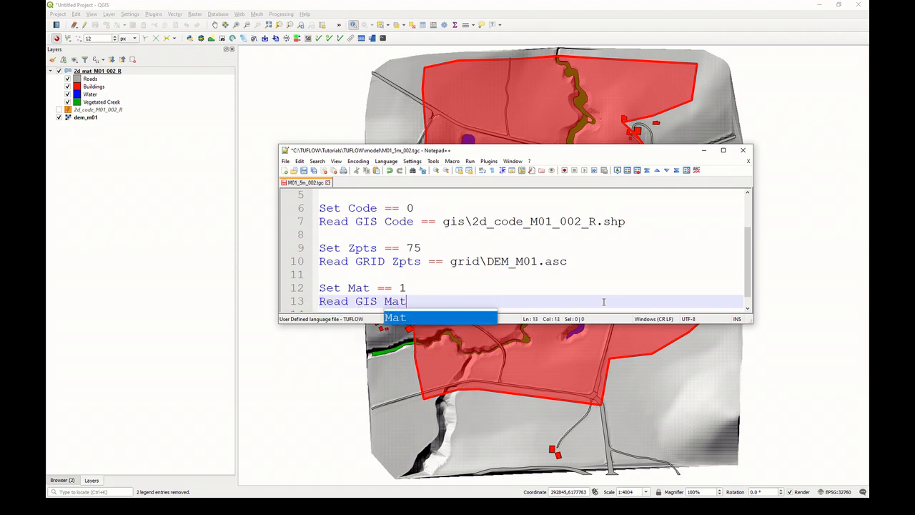
{"action": "type", "text": "== gi"}
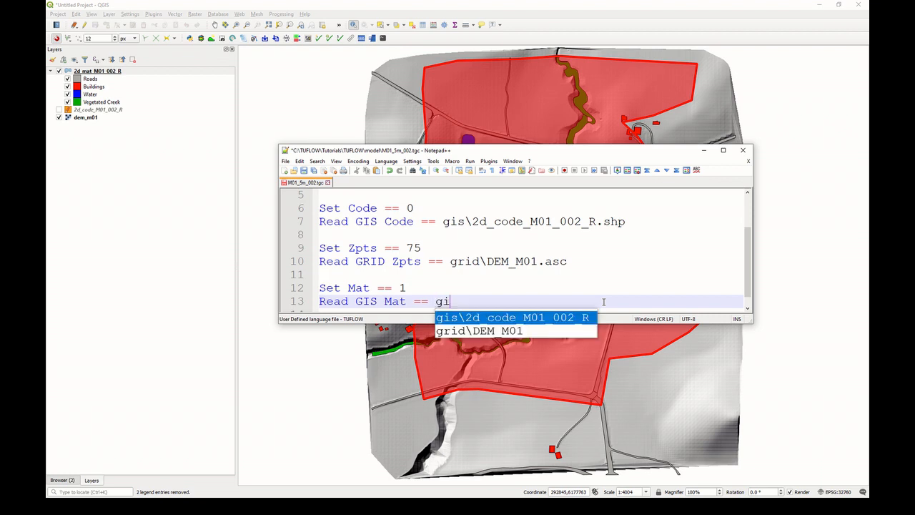
{"action": "type", "text": "s\\"}
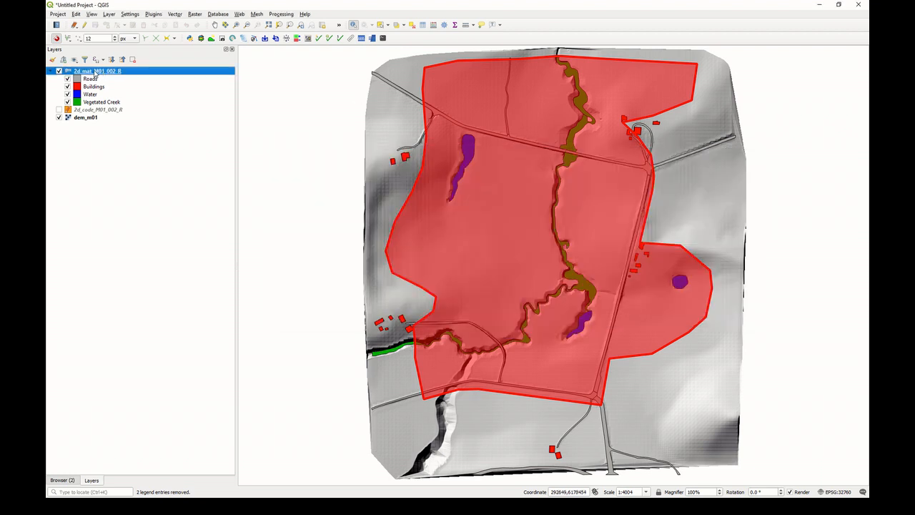
- Append the copied 2d_mat_M01_002_R name and .shp after gis\, then highlight the Set Mat line
{"action": "right_click", "coordinate": [93, 70]}
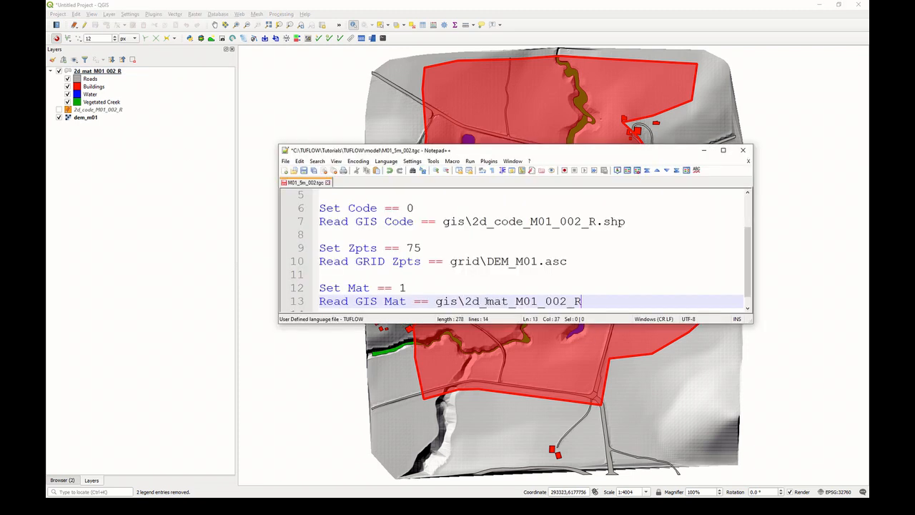
{"action": "type", "text": ".shp"}
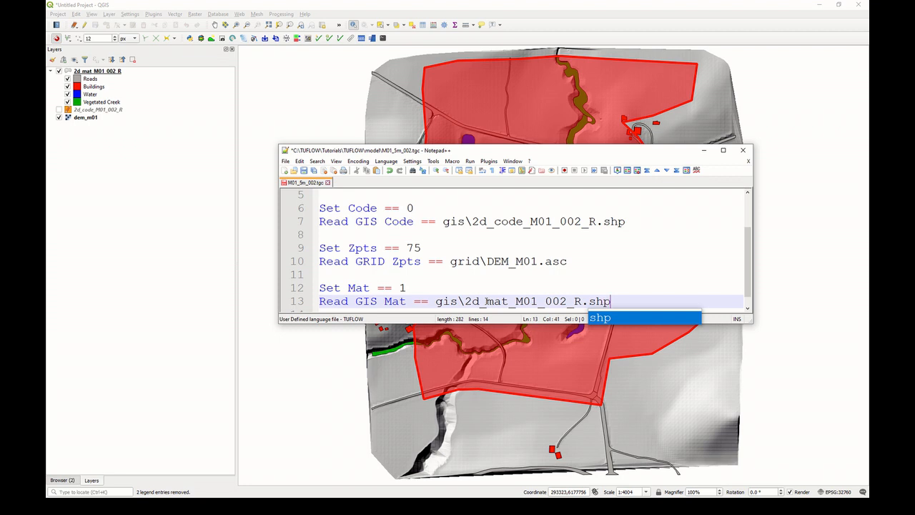
{"action": "left_click", "coordinate": [416, 287]}
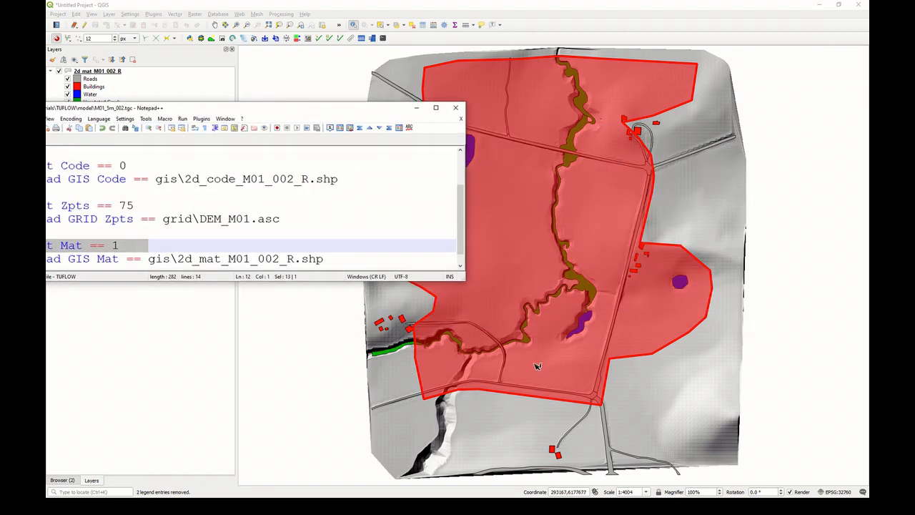
{"action": "mouse_move", "coordinate": [641, 184]}
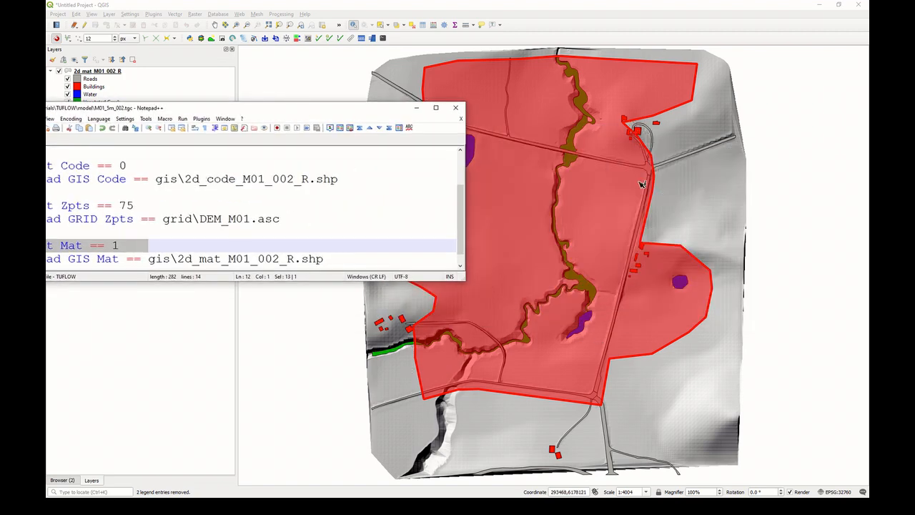
{"action": "mouse_move", "coordinate": [555, 325]}
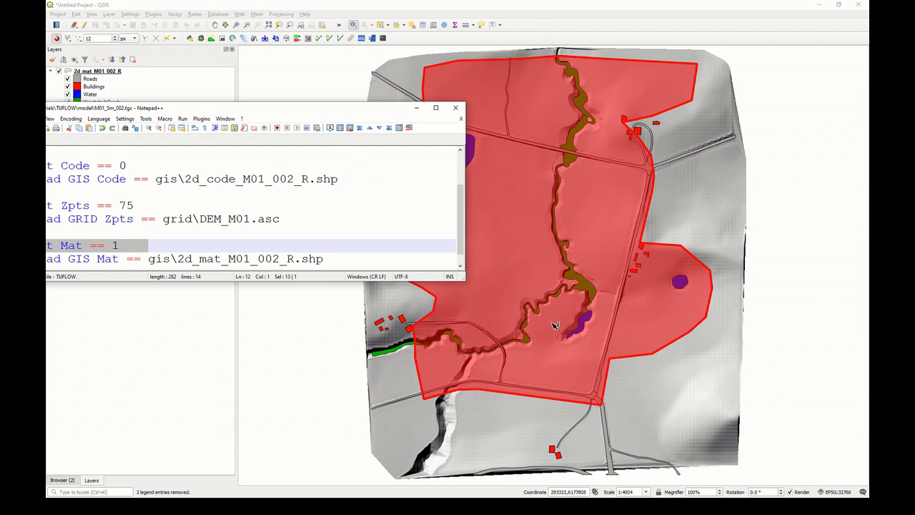
{"action": "mouse_move", "coordinate": [681, 278]}
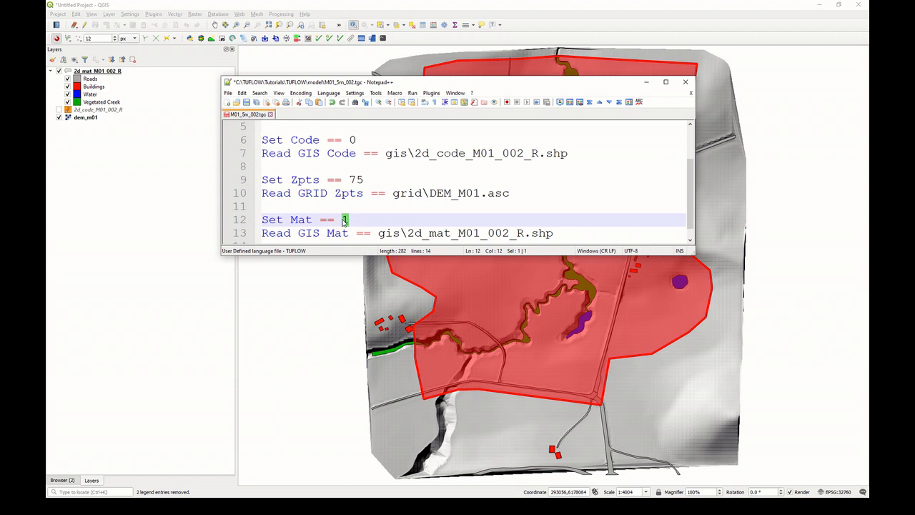
{"action": "mouse_move", "coordinate": [311, 258]}
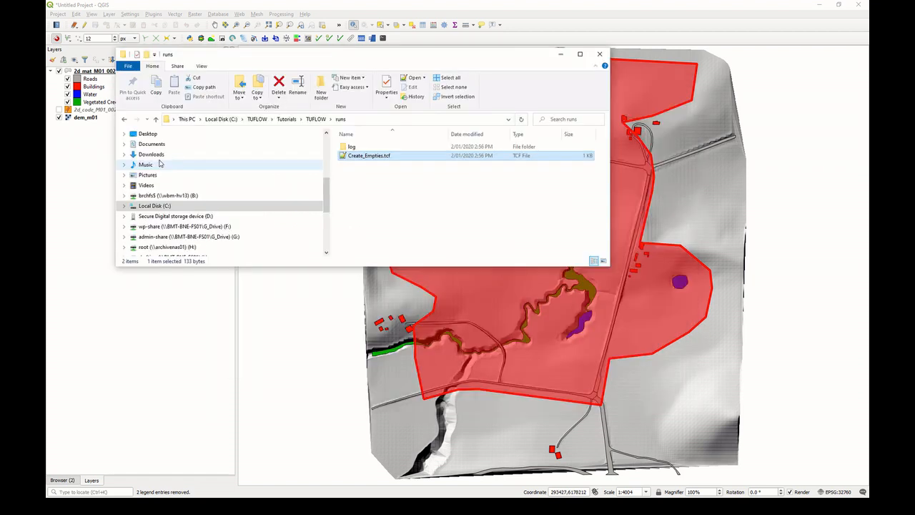
{"action": "mouse_move", "coordinate": [429, 238]}
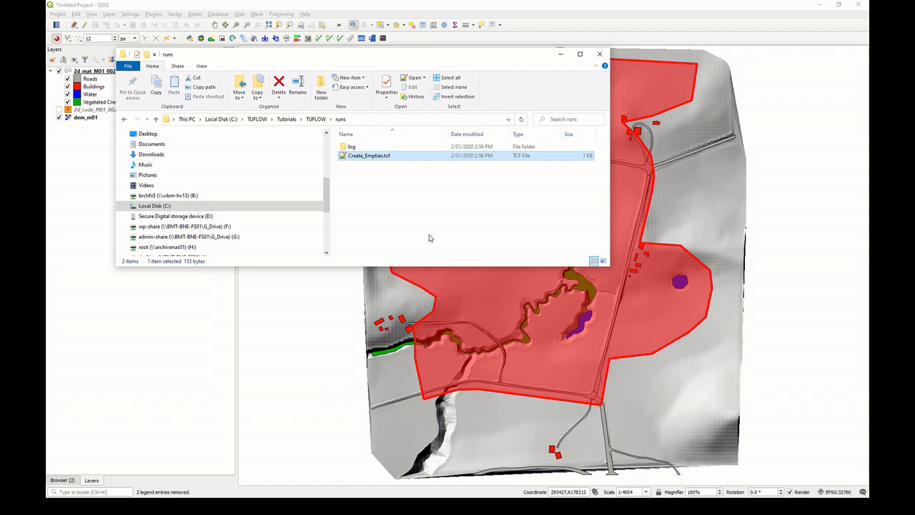
{"action": "mouse_move", "coordinate": [380, 170]}
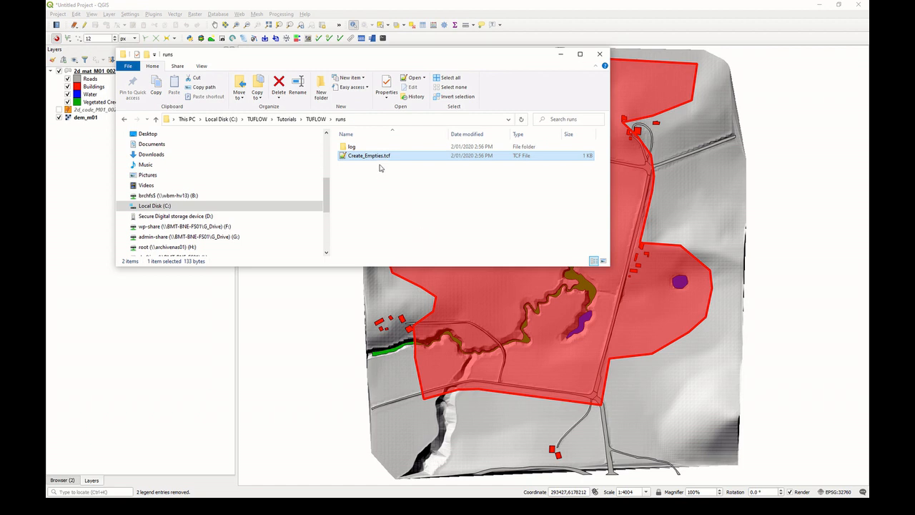
- Open Create_Empties.tcf from TUFLOW/runs in Notepad++
{"action": "double_click", "coordinate": [368, 156]}
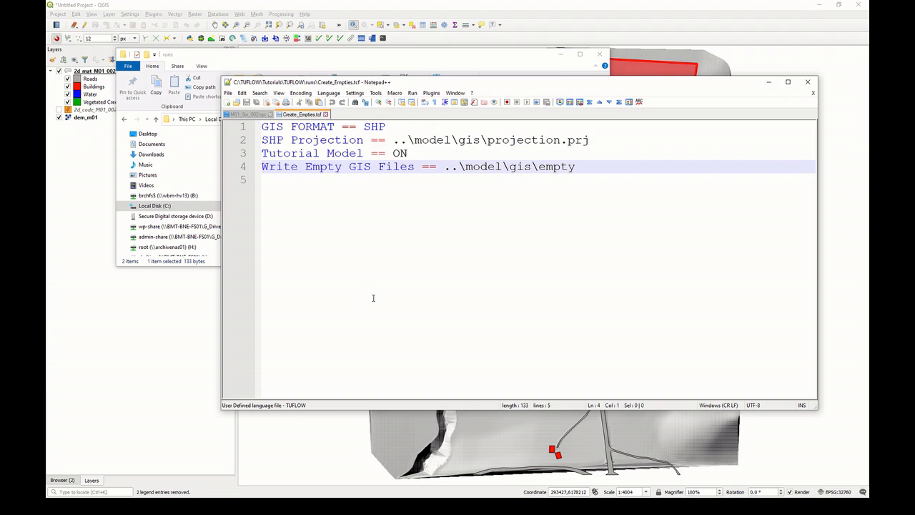
- Comment out line 4 with '!' and save the file as M01_5m_002.tcf in runs
{"action": "type", "text": "!"}
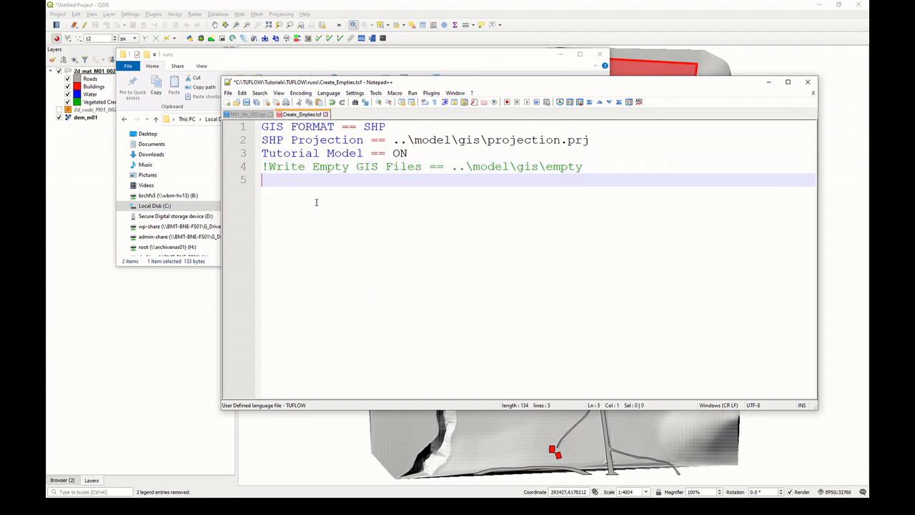
{"action": "left_click", "coordinate": [228, 93]}
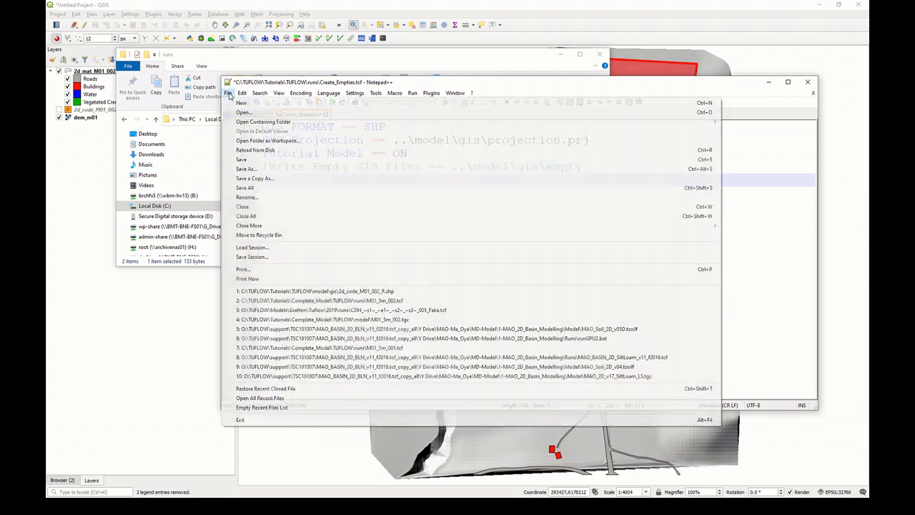
{"action": "left_click", "coordinate": [246, 169]}
{"action": "type", "text": "M01_5m_002.tcf"}
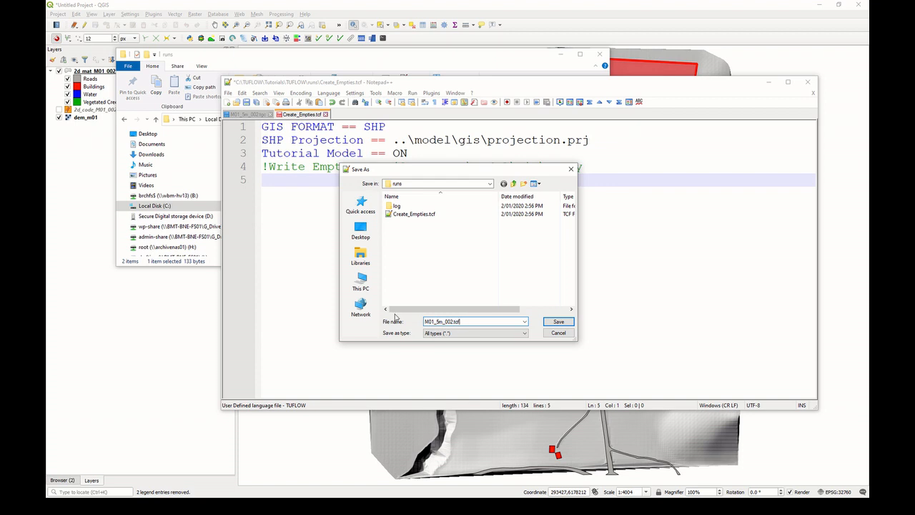
{"action": "left_click", "coordinate": [558, 321]}
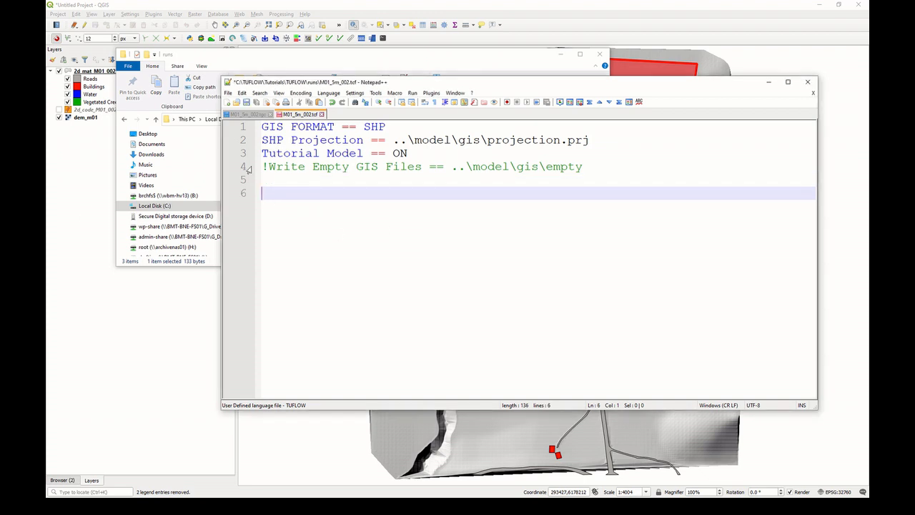
- Enter 'Geometry Control File == ..\model\M01_5m_002.tgc' on line 6
{"action": "type", "text": "Geometry Control File == ..\\model\\M01_5m_002.tgc"}
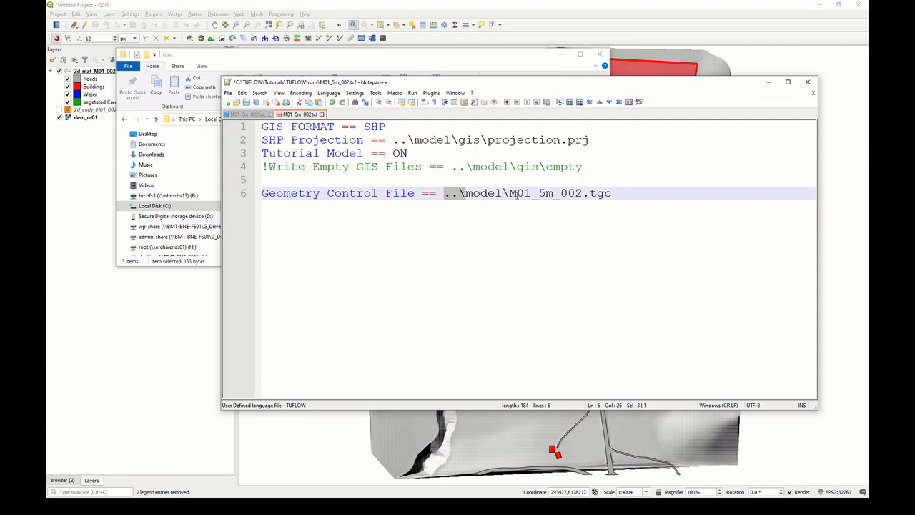
{"action": "mouse_move", "coordinate": [564, 203]}
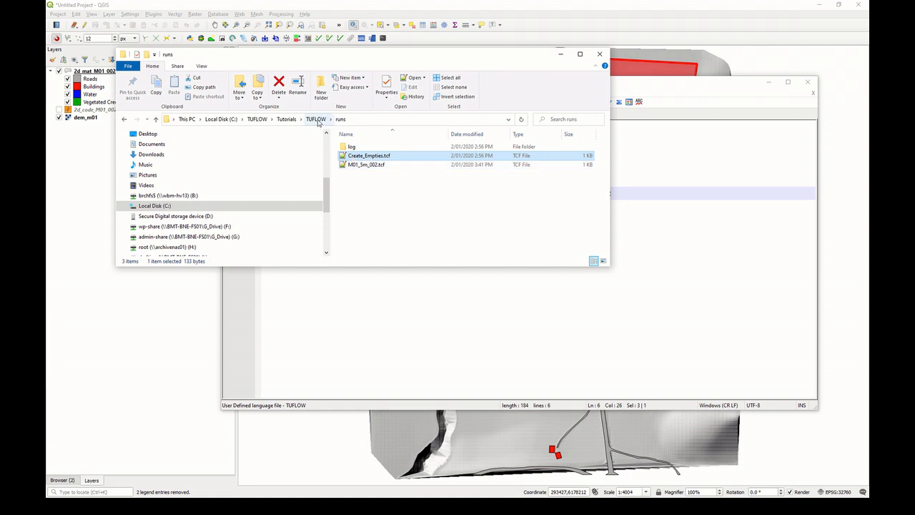
- Browse to Tutorials\Module_Data\Module_01\Text, the folder holding Materials.csv
{"action": "left_click", "coordinate": [316, 118]}
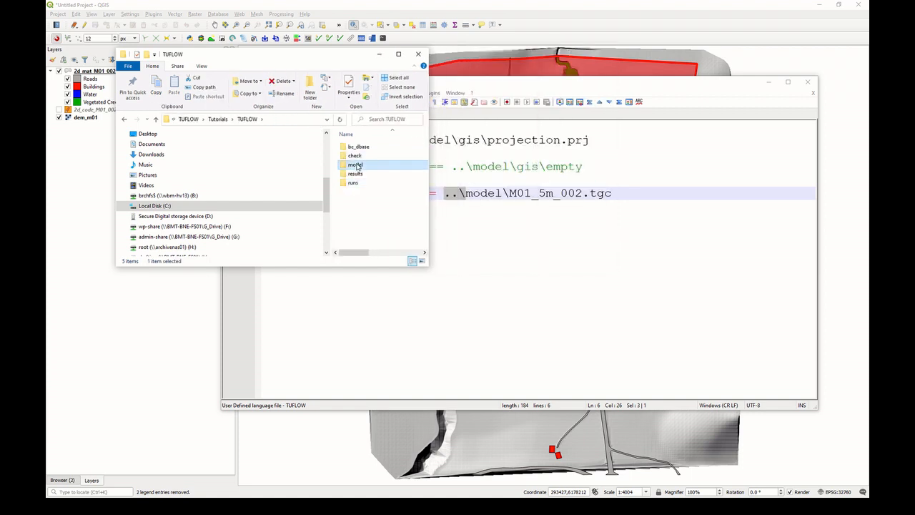
{"action": "double_click", "coordinate": [355, 164]}
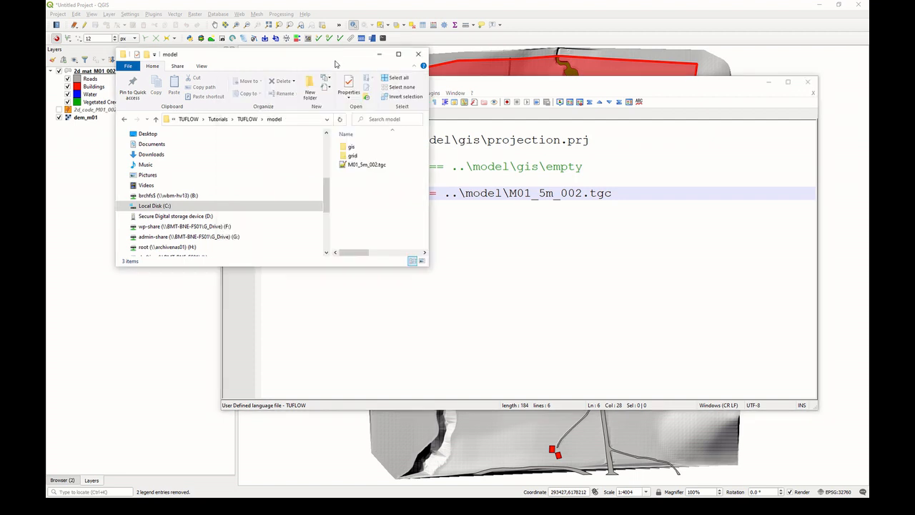
{"action": "left_click", "coordinate": [246, 119]}
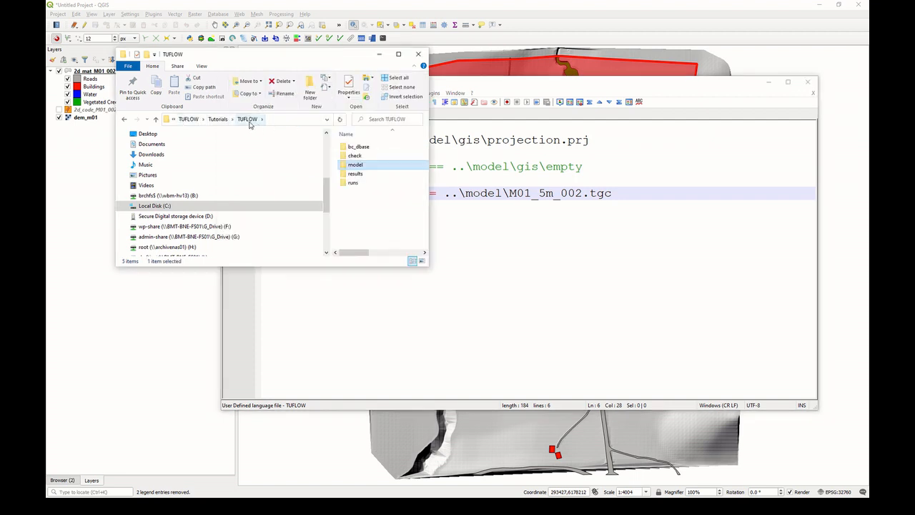
{"action": "left_click", "coordinate": [218, 118]}
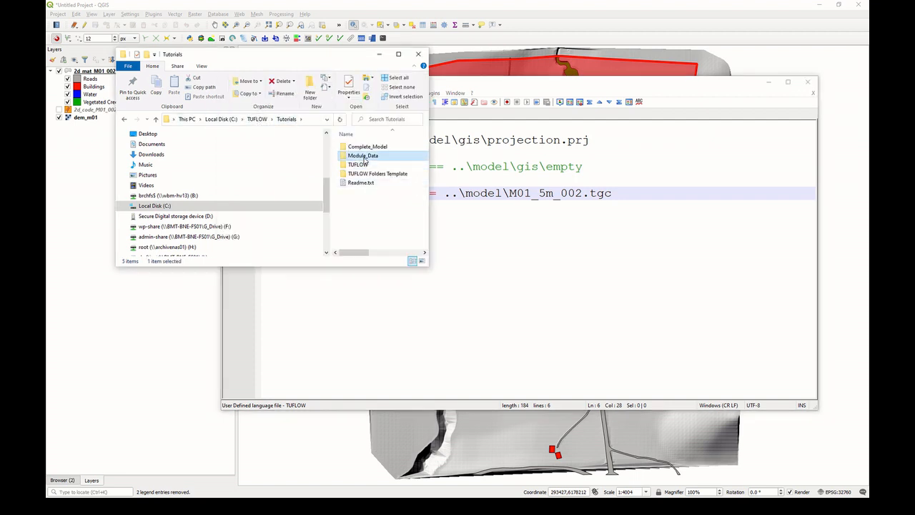
{"action": "double_click", "coordinate": [362, 155]}
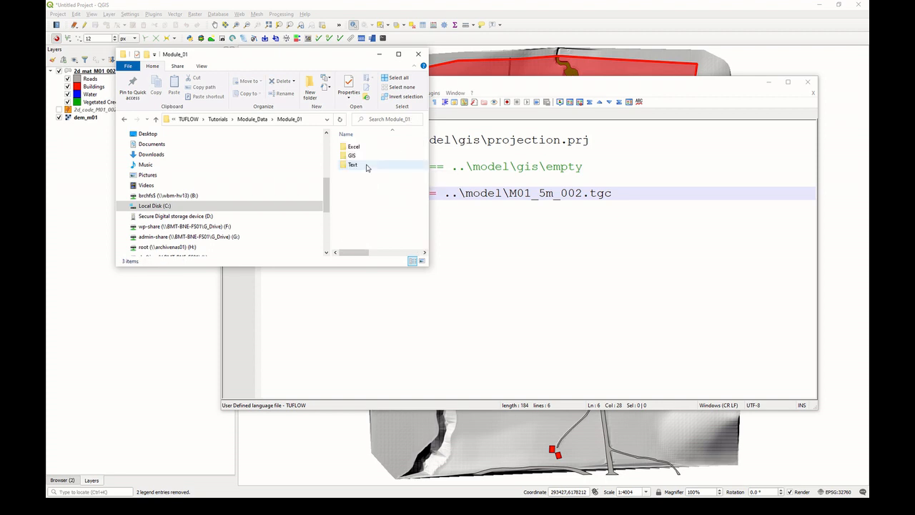
{"action": "double_click", "coordinate": [353, 147]}
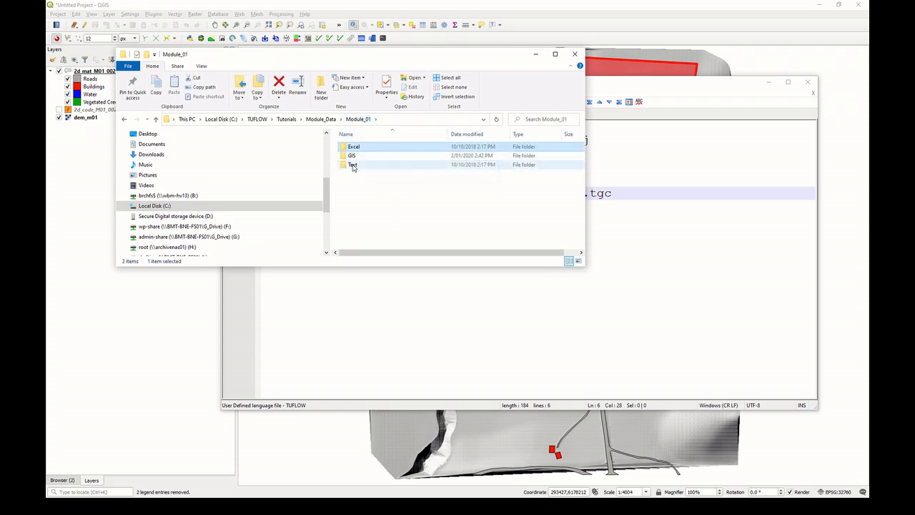
{"action": "double_click", "coordinate": [352, 165]}
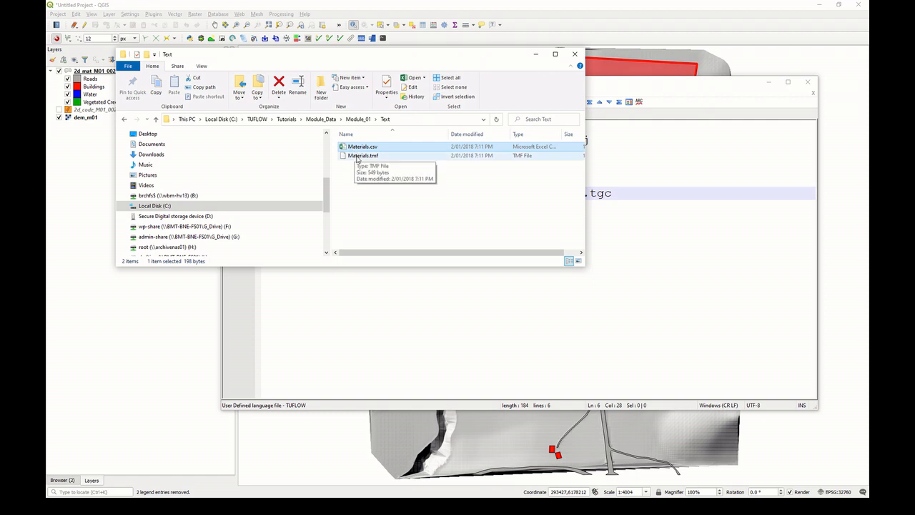
{"action": "mouse_move", "coordinate": [438, 251]}
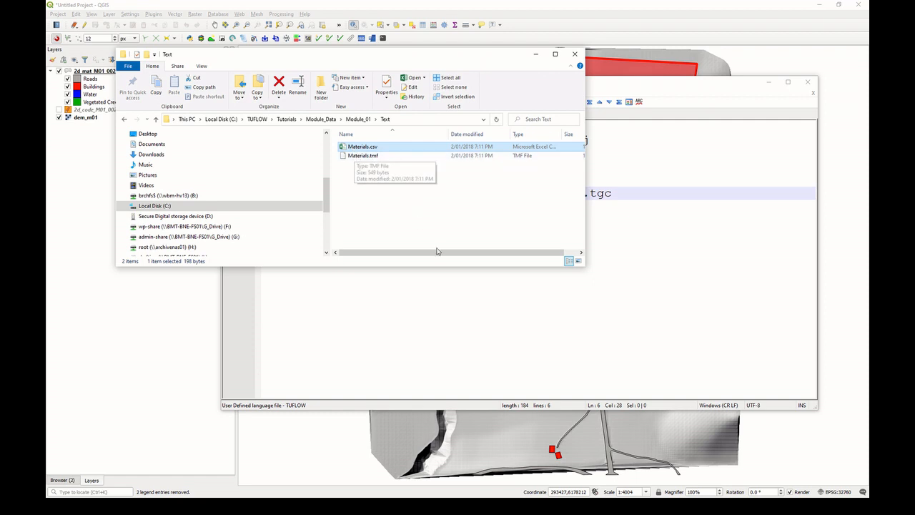
{"action": "mouse_move", "coordinate": [392, 176]}
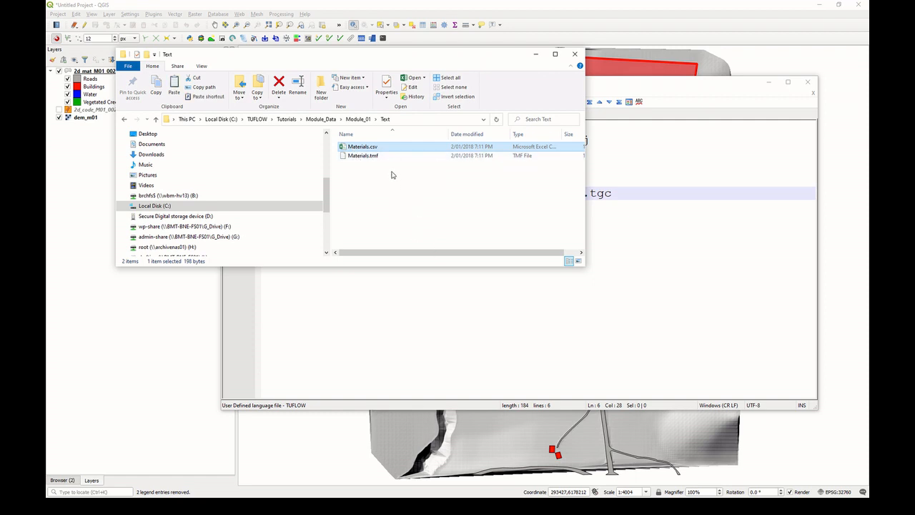
{"action": "mouse_move", "coordinate": [372, 150]}
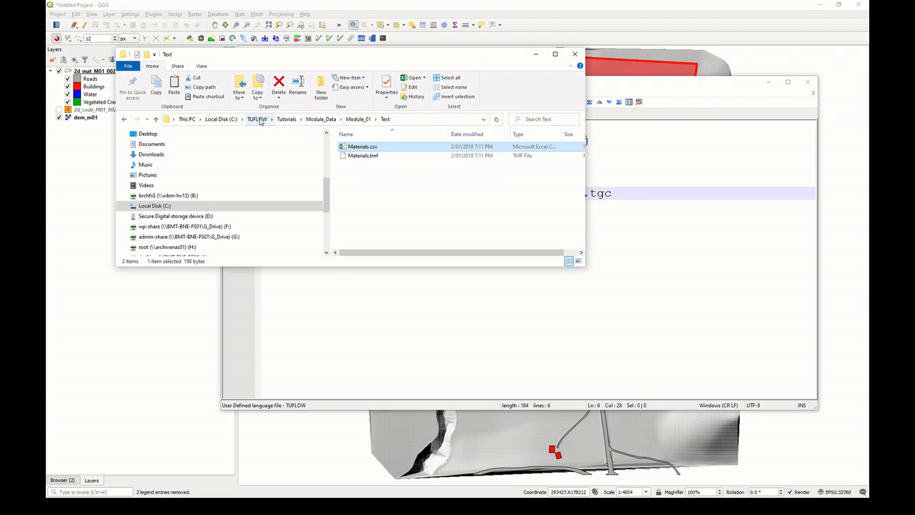
- Return to Tutorials\TUFLOW\model and paste Materials.csv beside the tgc
{"action": "left_click", "coordinate": [286, 119]}
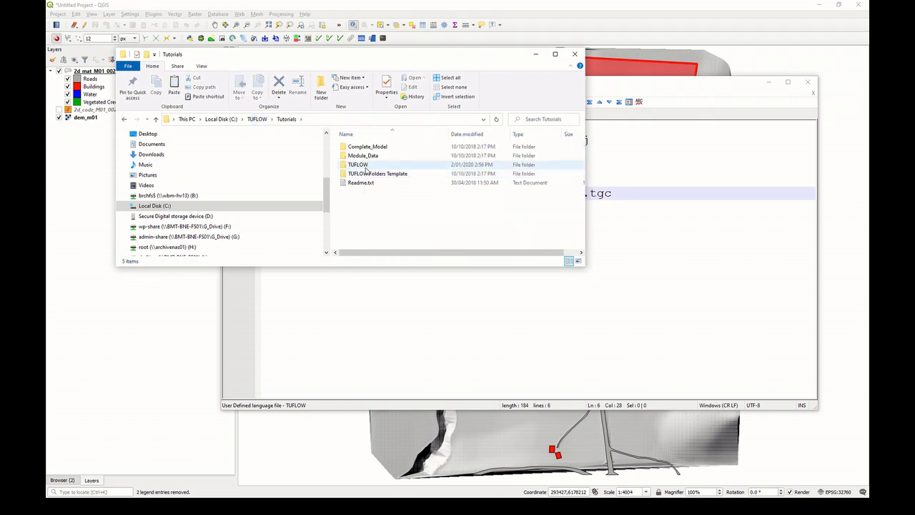
{"action": "double_click", "coordinate": [357, 164]}
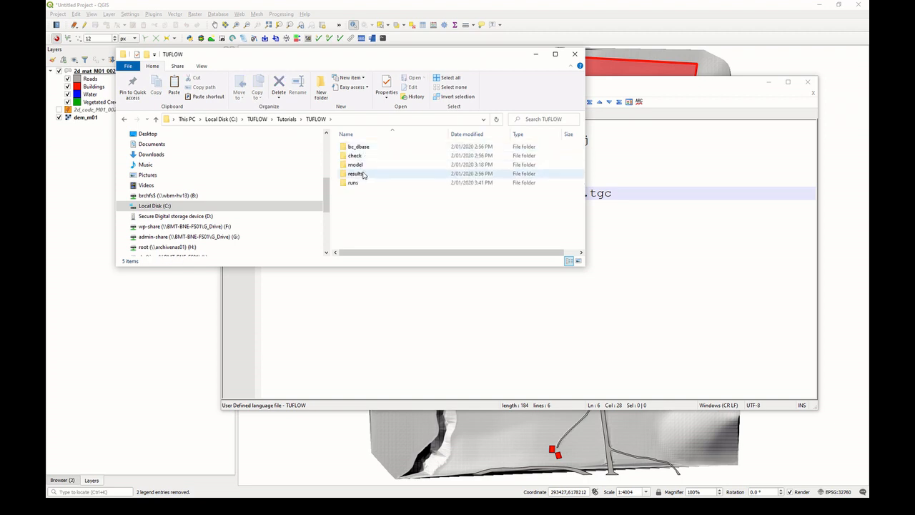
{"action": "double_click", "coordinate": [355, 164]}
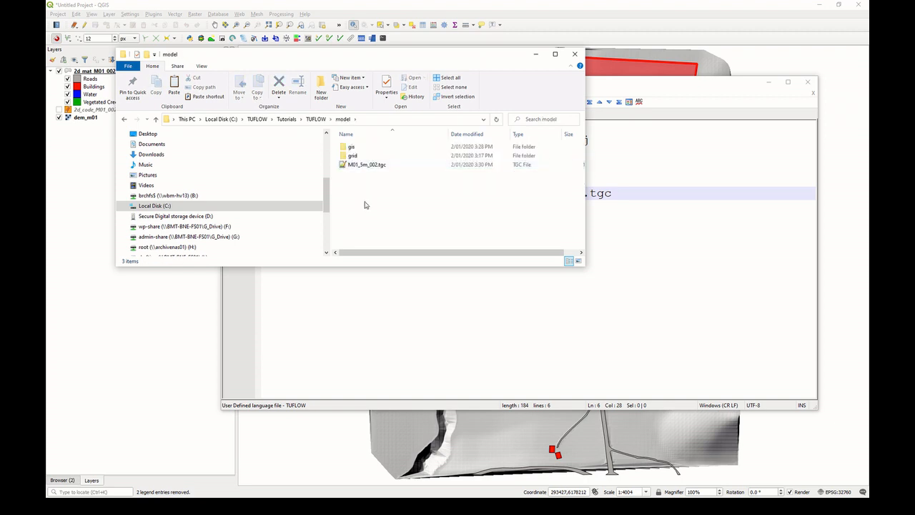
{"action": "left_click", "coordinate": [362, 173]}
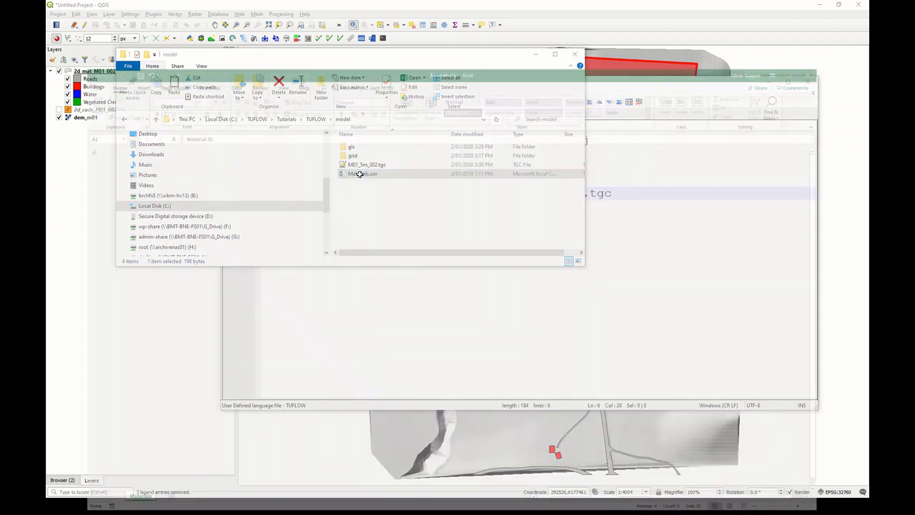
{"action": "double_click", "coordinate": [363, 174]}
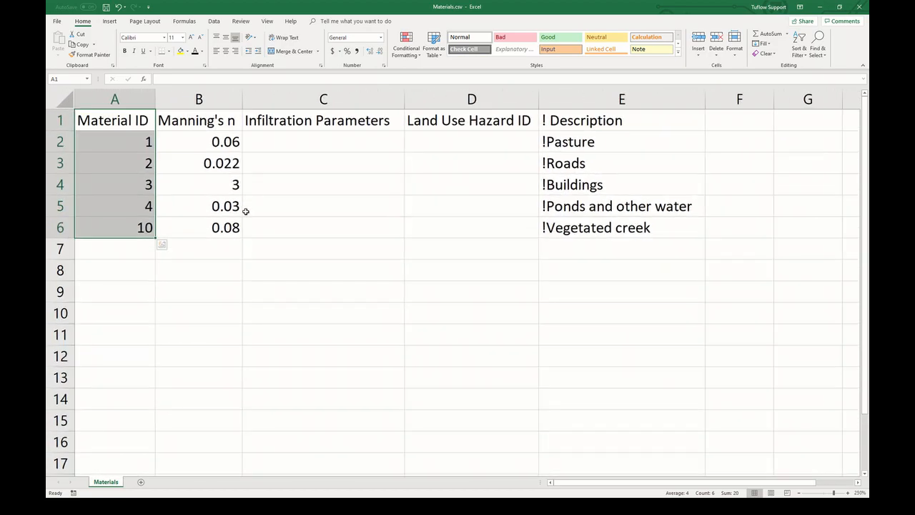
{"action": "left_click", "coordinate": [114, 141]}
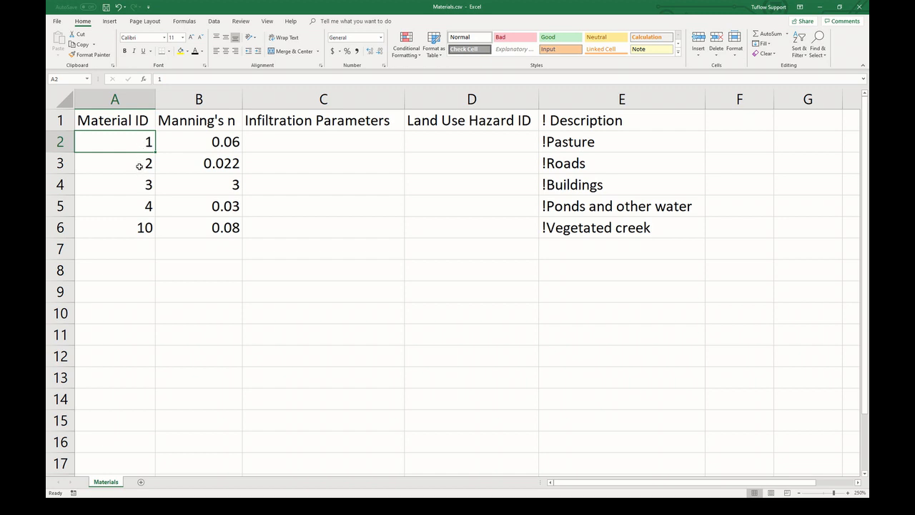
{"action": "mouse_move", "coordinate": [212, 141]}
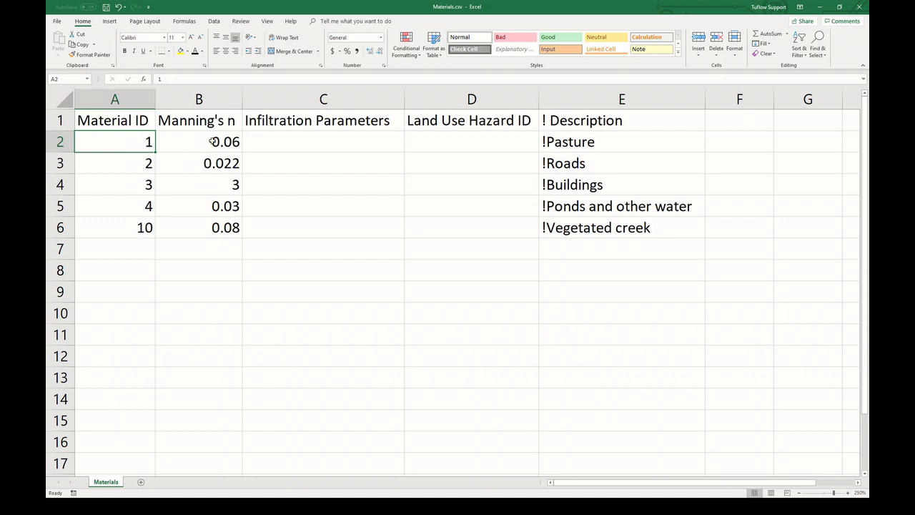
{"action": "left_click_drag", "start_coordinate": [199, 142], "coordinate": [198, 228]}
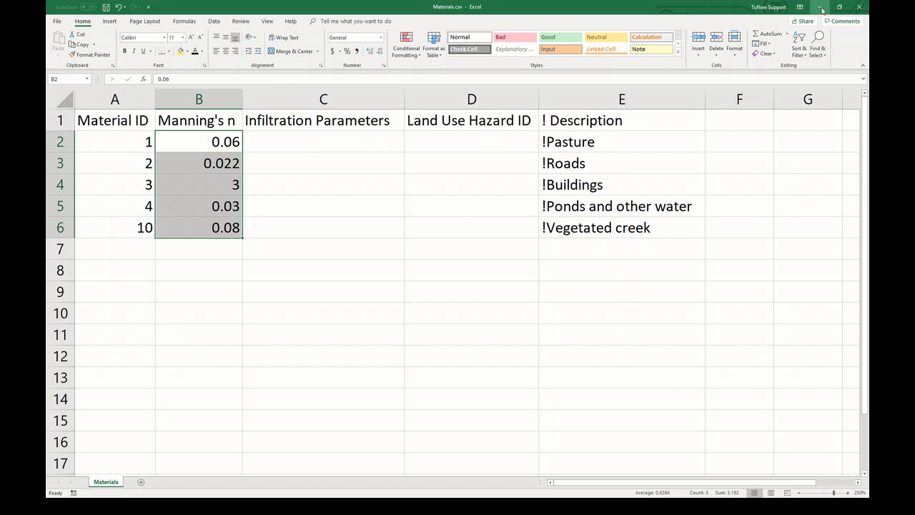
{"action": "left_click", "coordinate": [819, 7]}
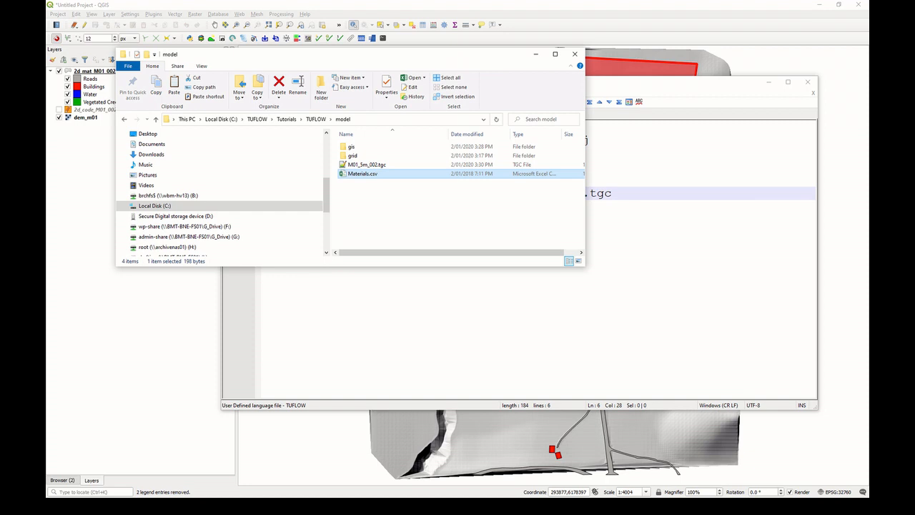
- Add 'Read Materials File == ..\model\materials.csv' as line 7 of M01_5m_002.tcf
{"action": "left_click", "coordinate": [518, 205]}
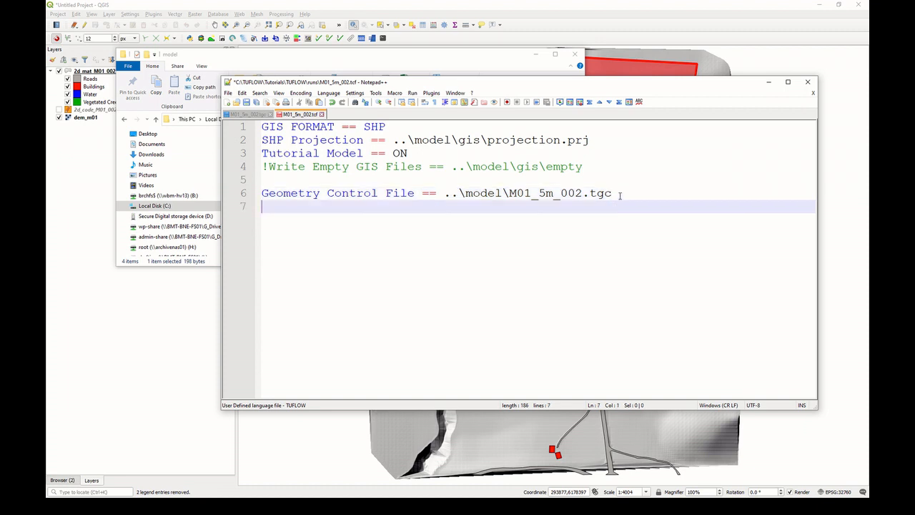
{"action": "type", "text": "Read Materials File == ..\\model\\materials.csv"}
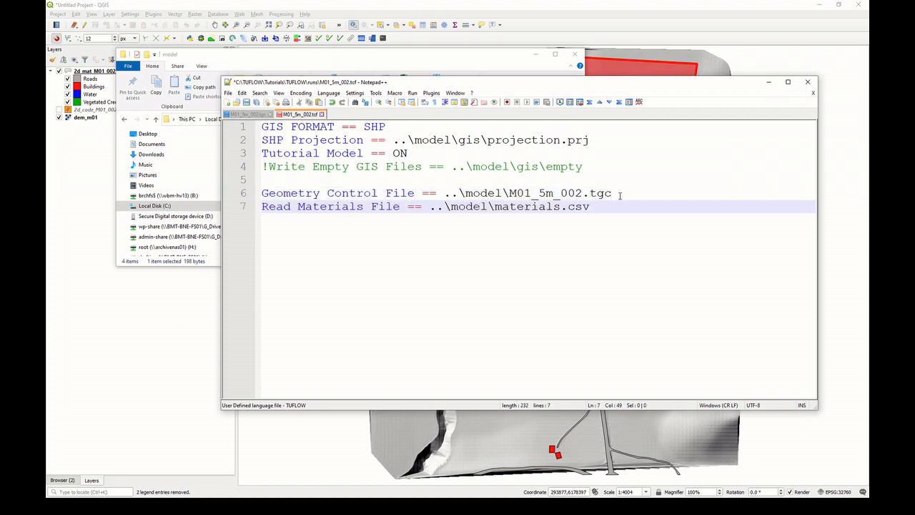
{"action": "left_click", "coordinate": [608, 205]}
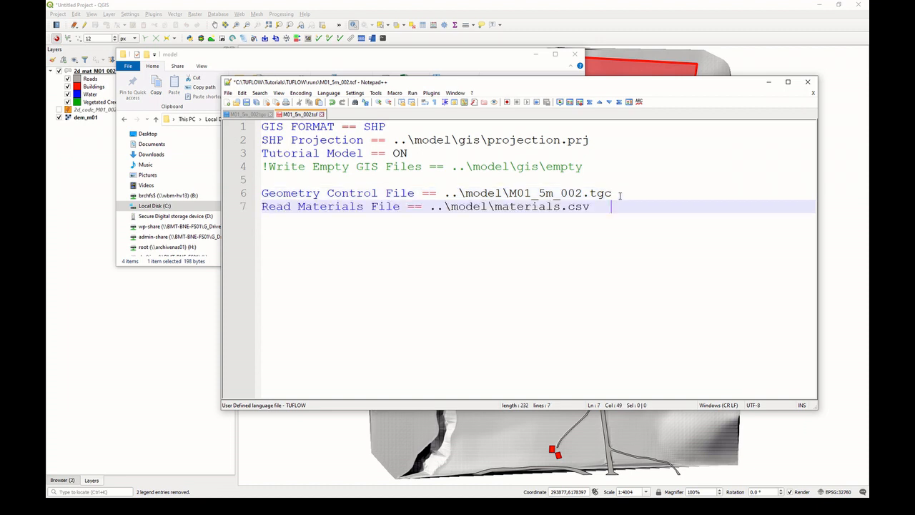
- Confirm the materials.csv path opens via Open File, close it, and save the tcf
{"action": "left_click", "coordinate": [525, 206]}
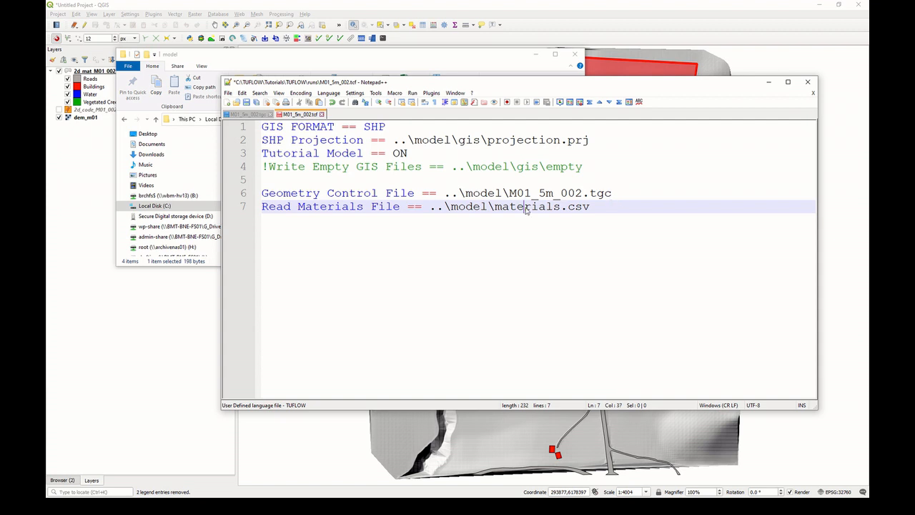
{"action": "right_click", "coordinate": [529, 208]}
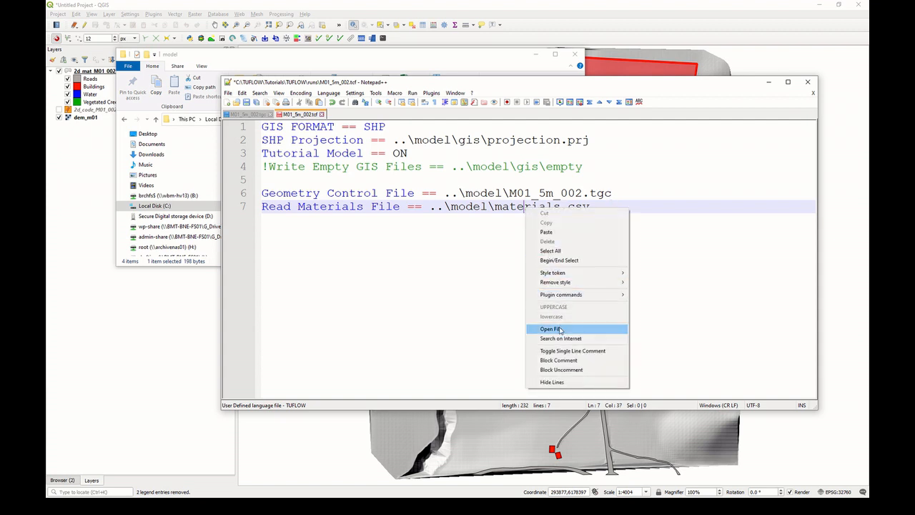
{"action": "left_click", "coordinate": [549, 328]}
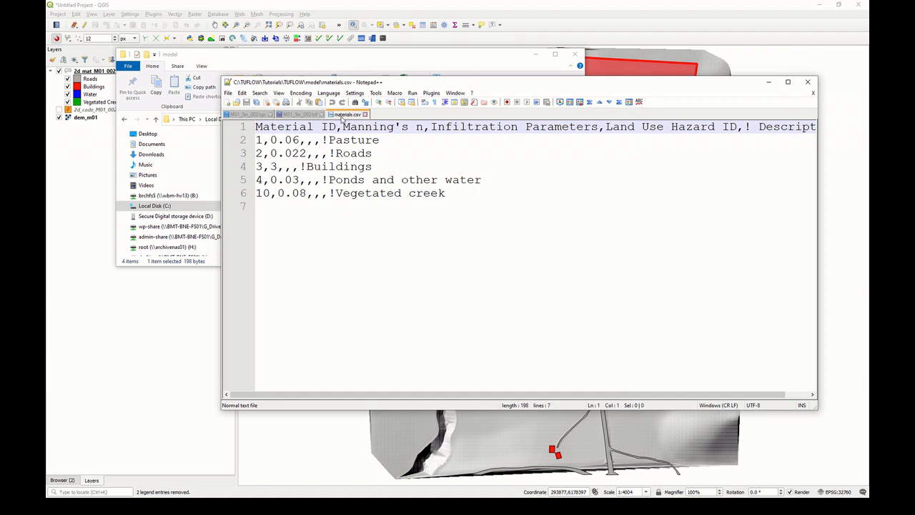
{"action": "left_click", "coordinate": [300, 114]}
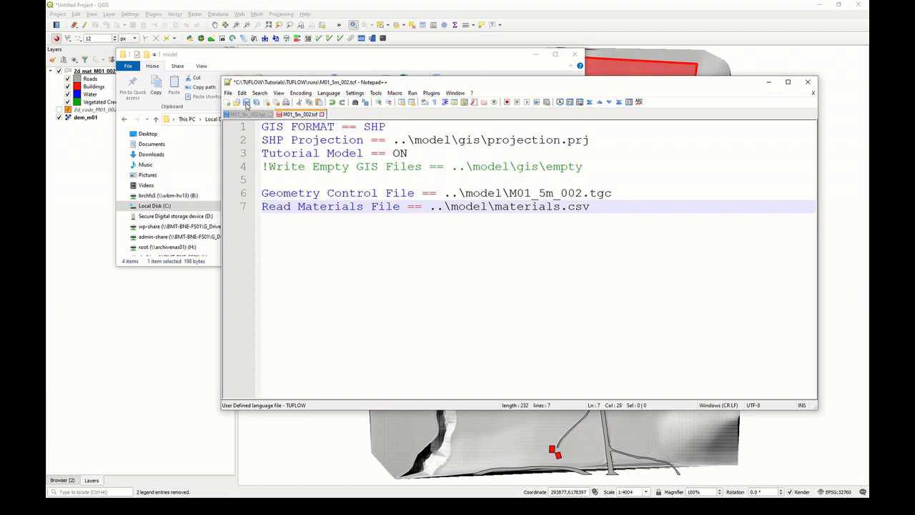
{"action": "left_click", "coordinate": [246, 101]}
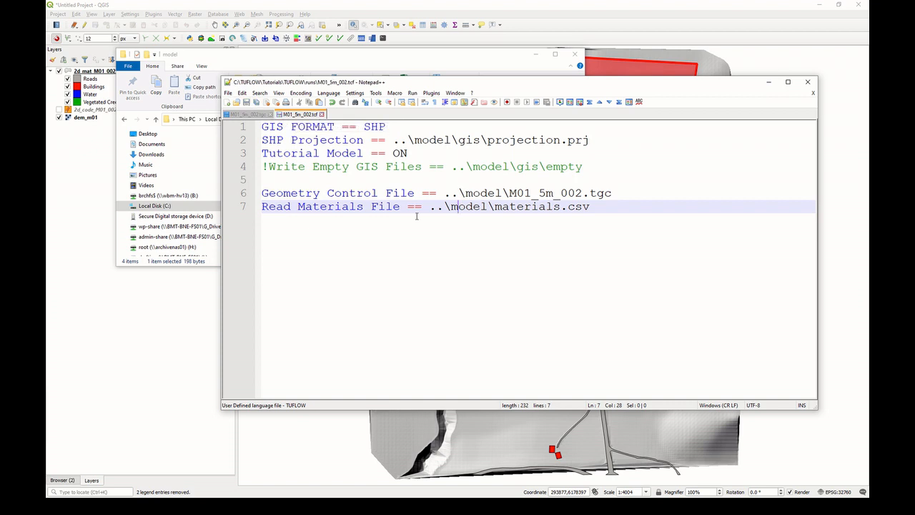